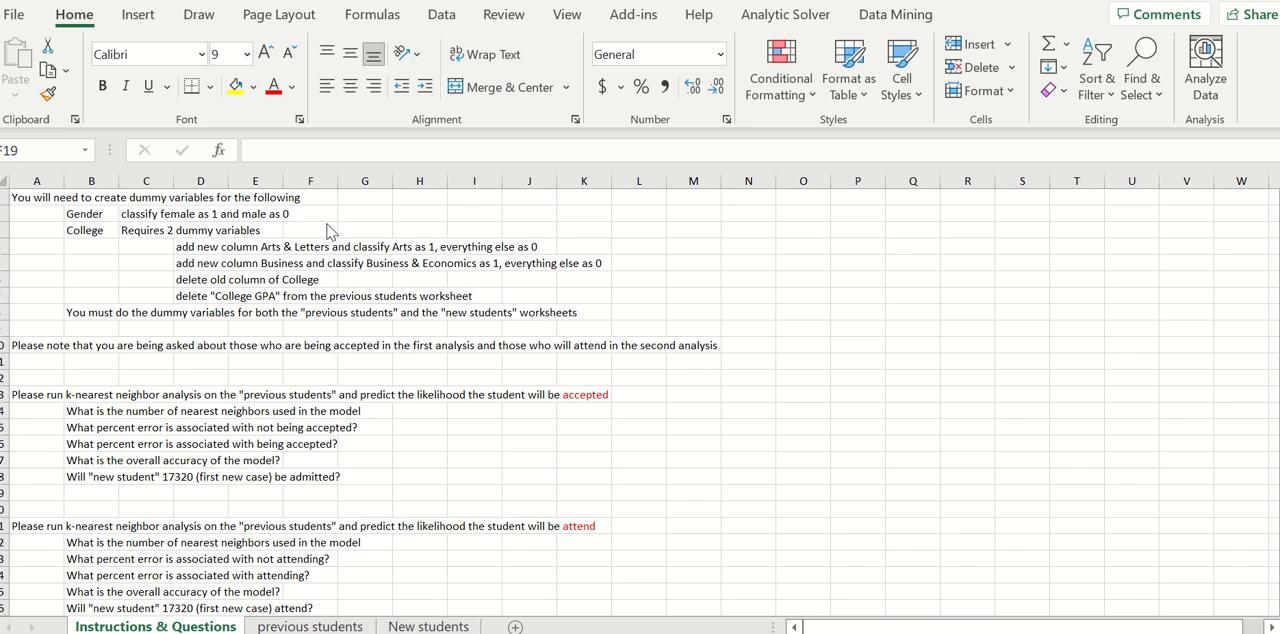
mouse_move(90, 222)
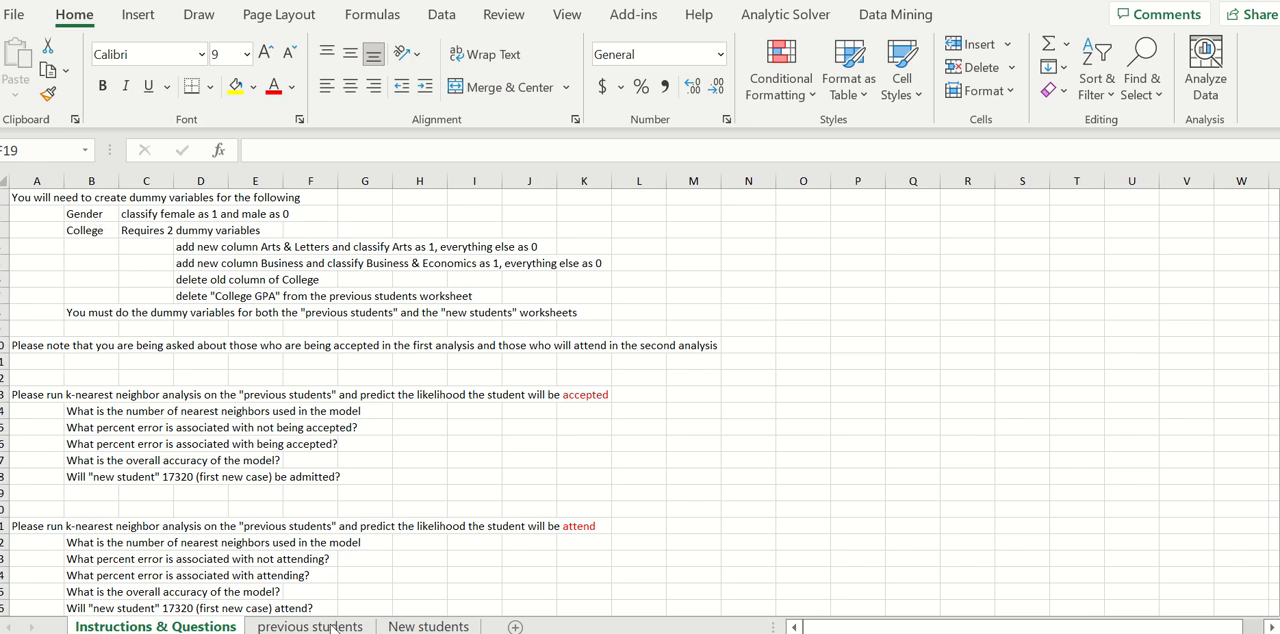
Build =IF(D2="F",1,0) in M2 so female students get 1 and others 0
click(308, 626)
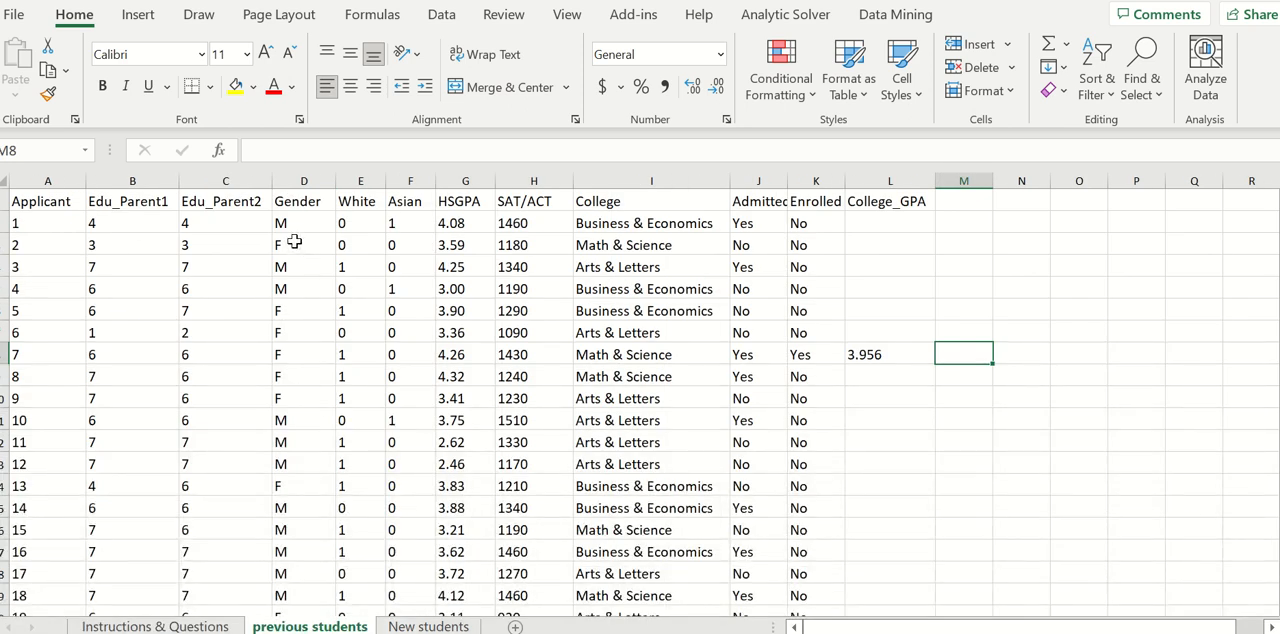
mouse_move(958, 248)
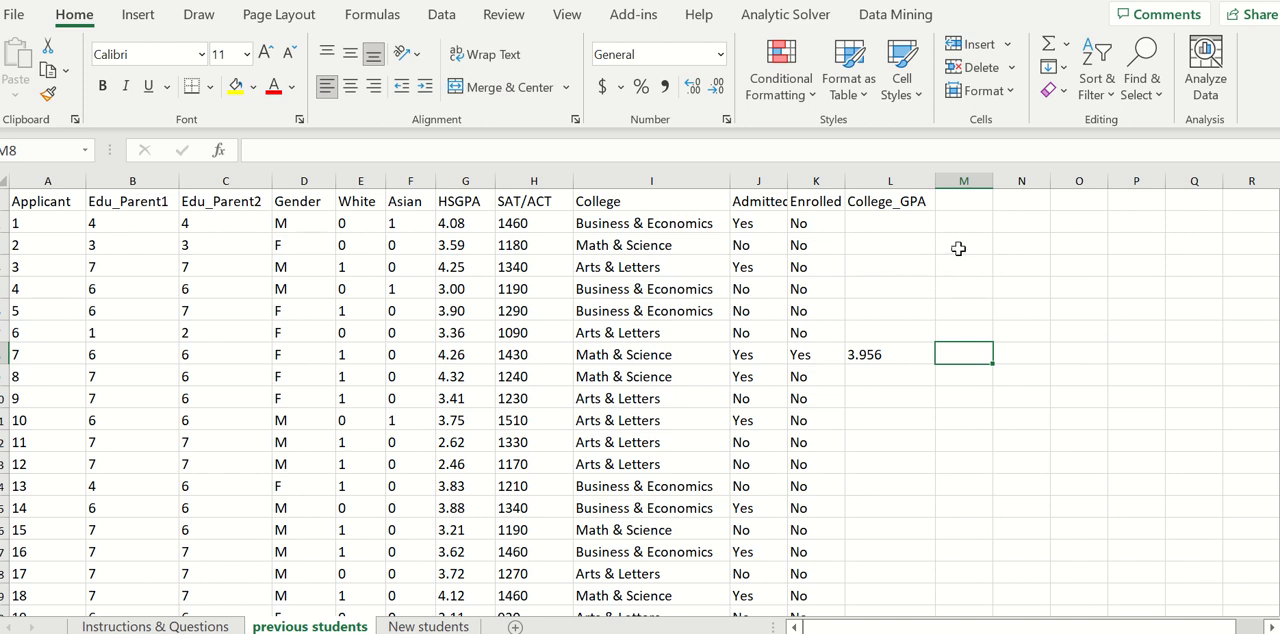
mouse_move(1056, 286)
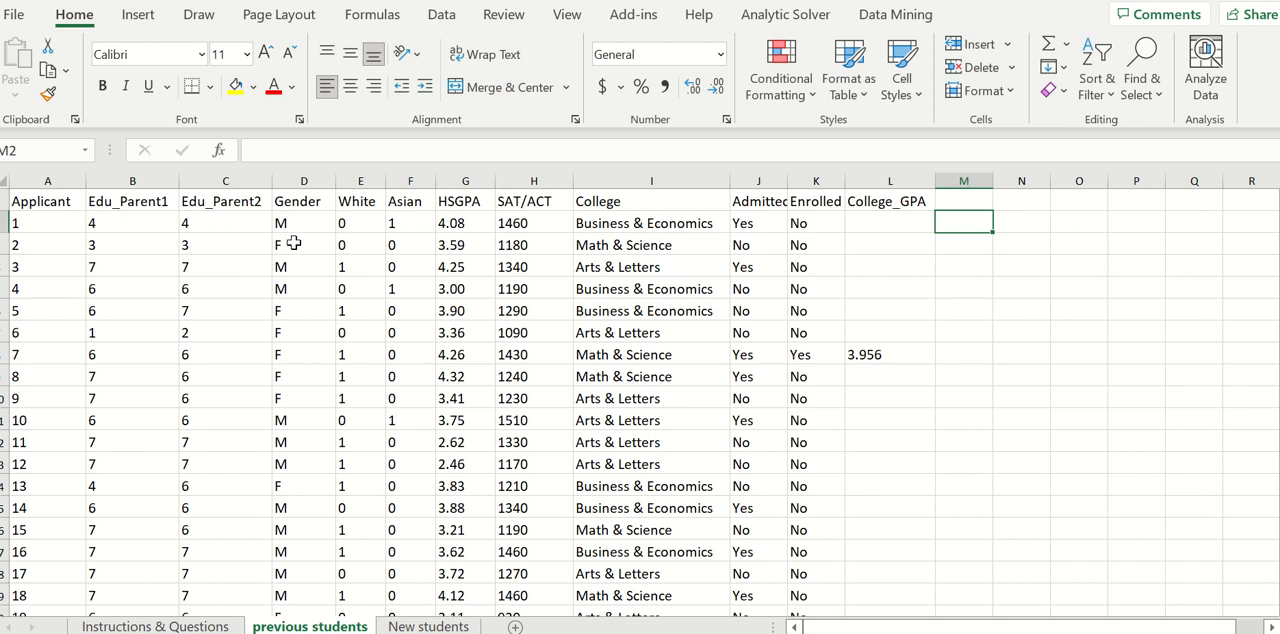
mouse_move(756, 336)
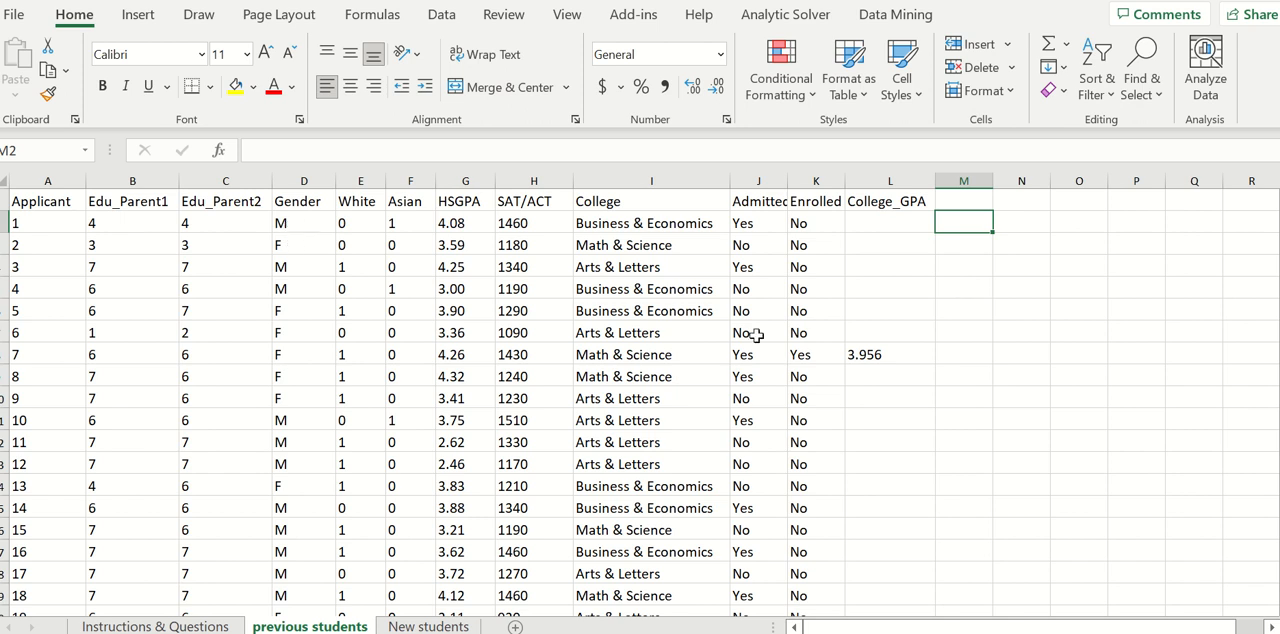
mouse_move(1020, 232)
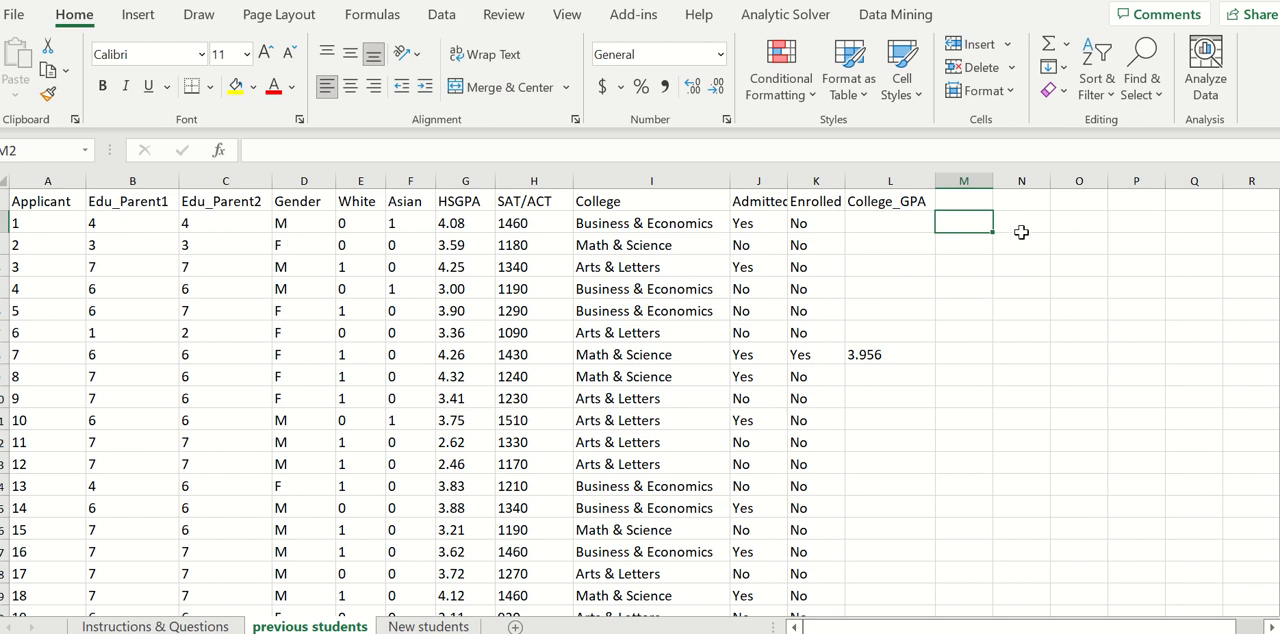
text(=i)
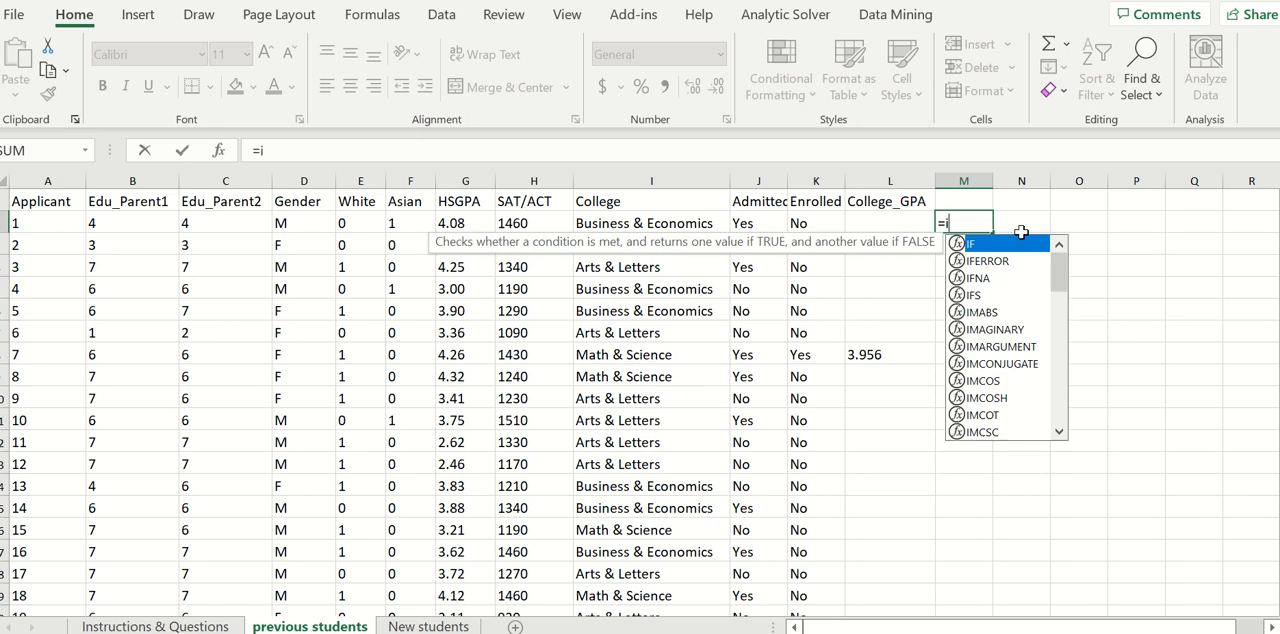
text(f()
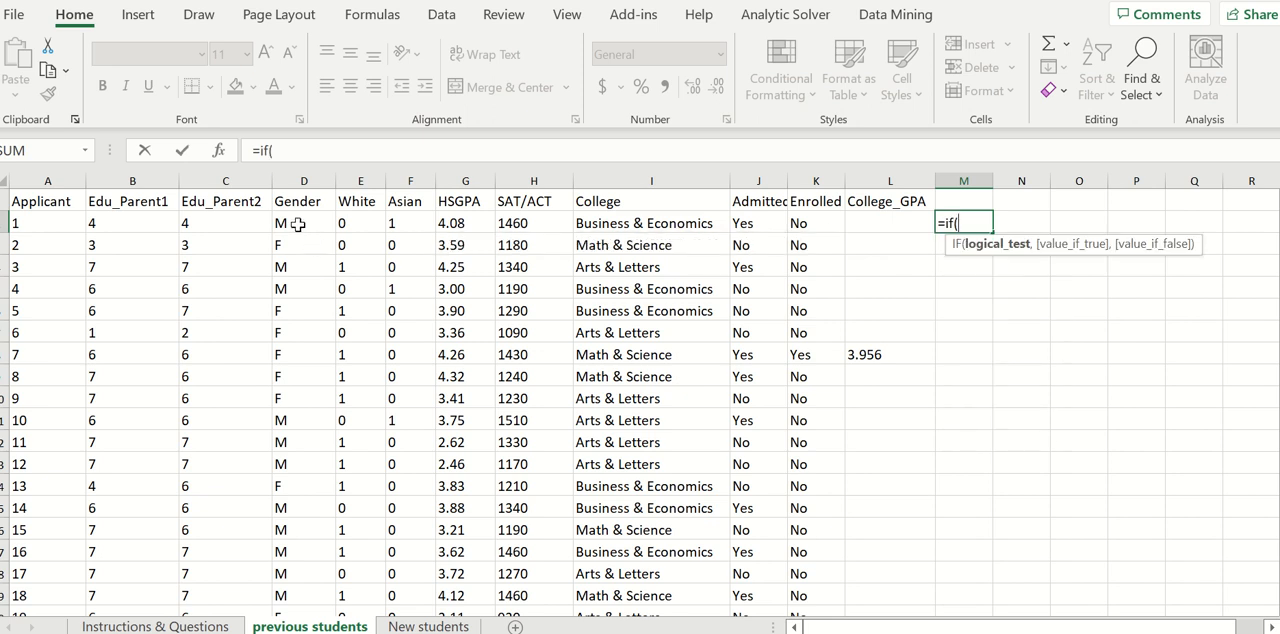
click(304, 222)
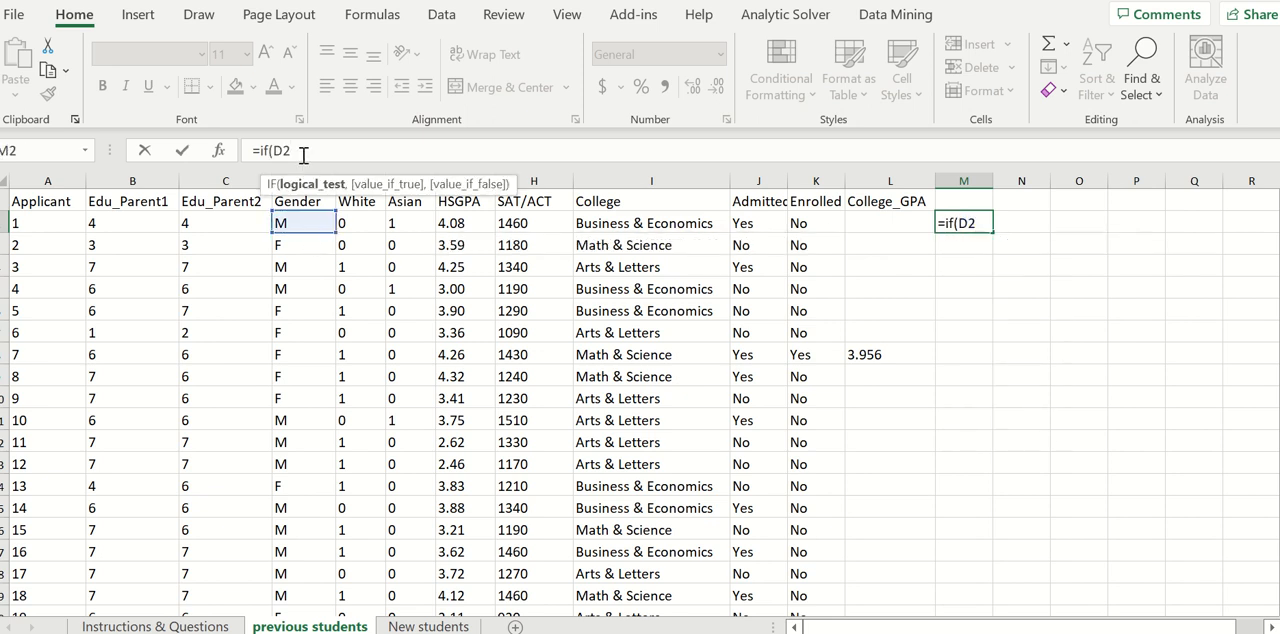
text(+")
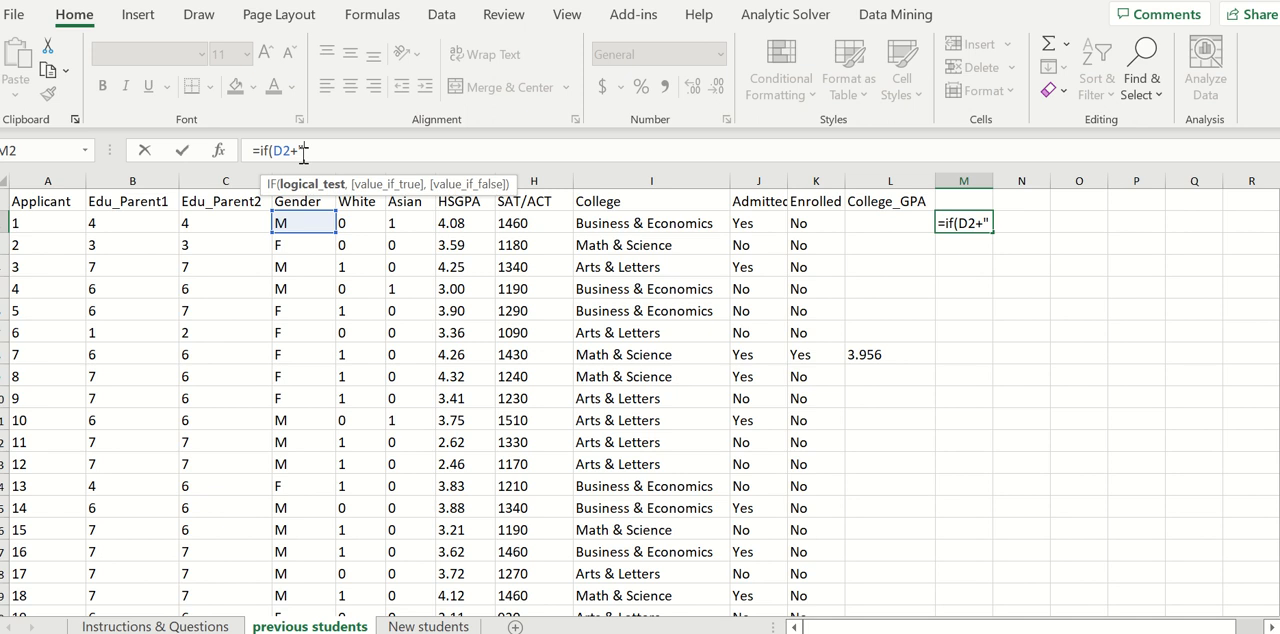
text(F)
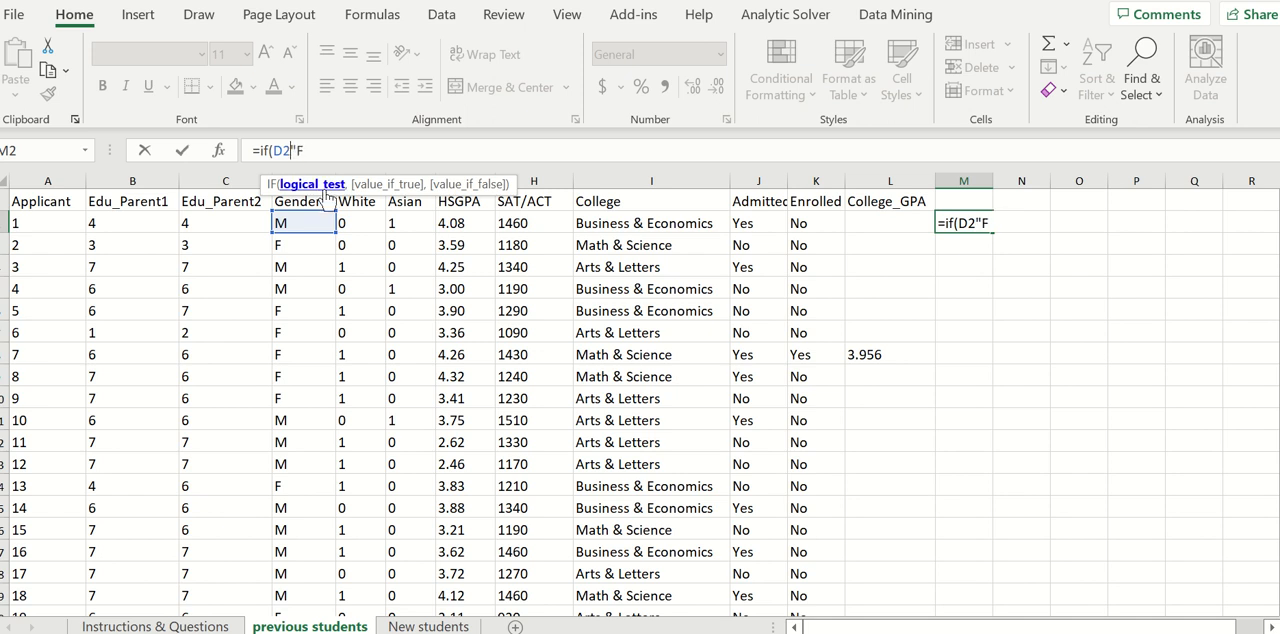
text(+)
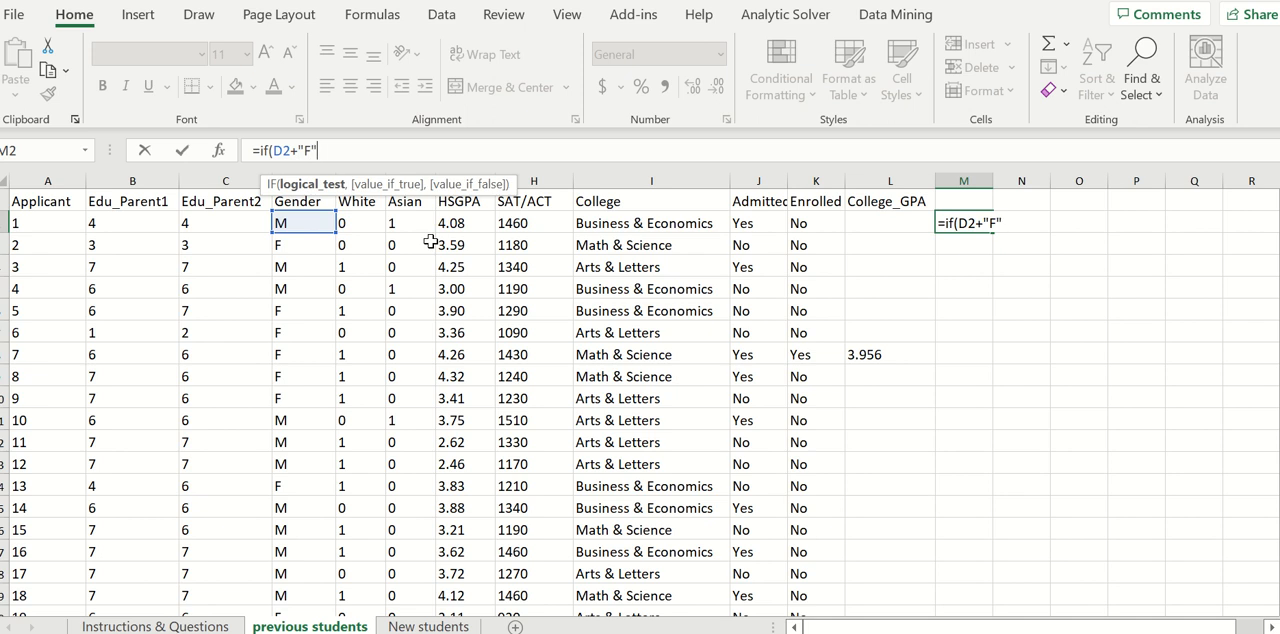
text(,)
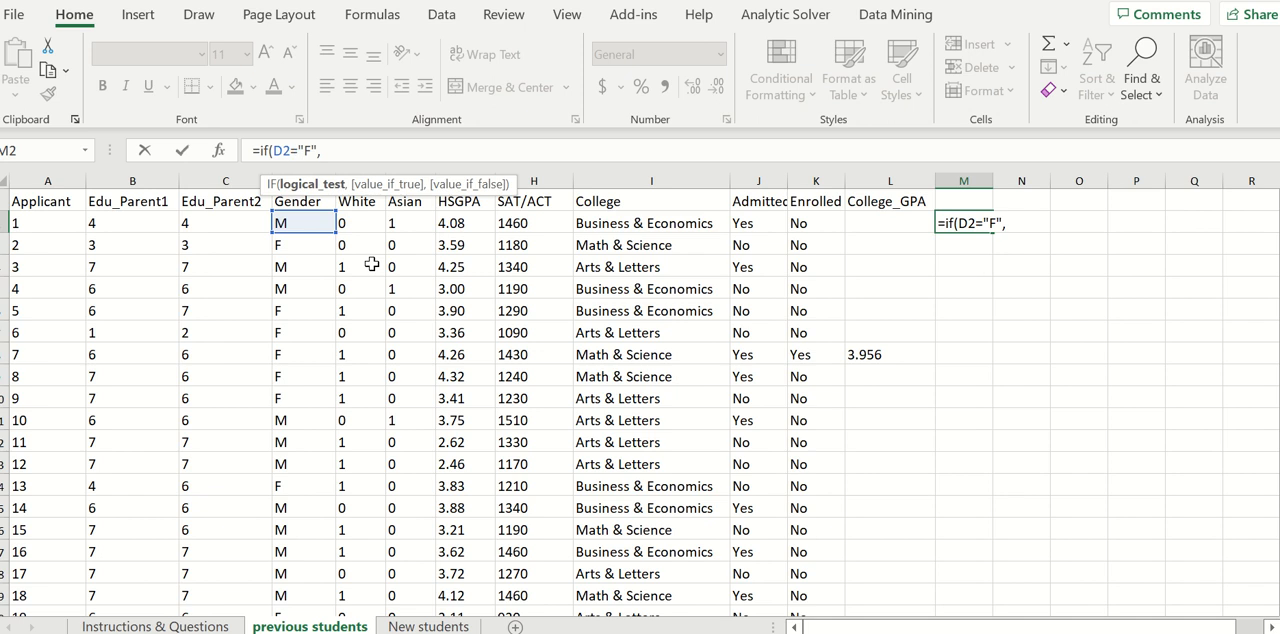
text(1)
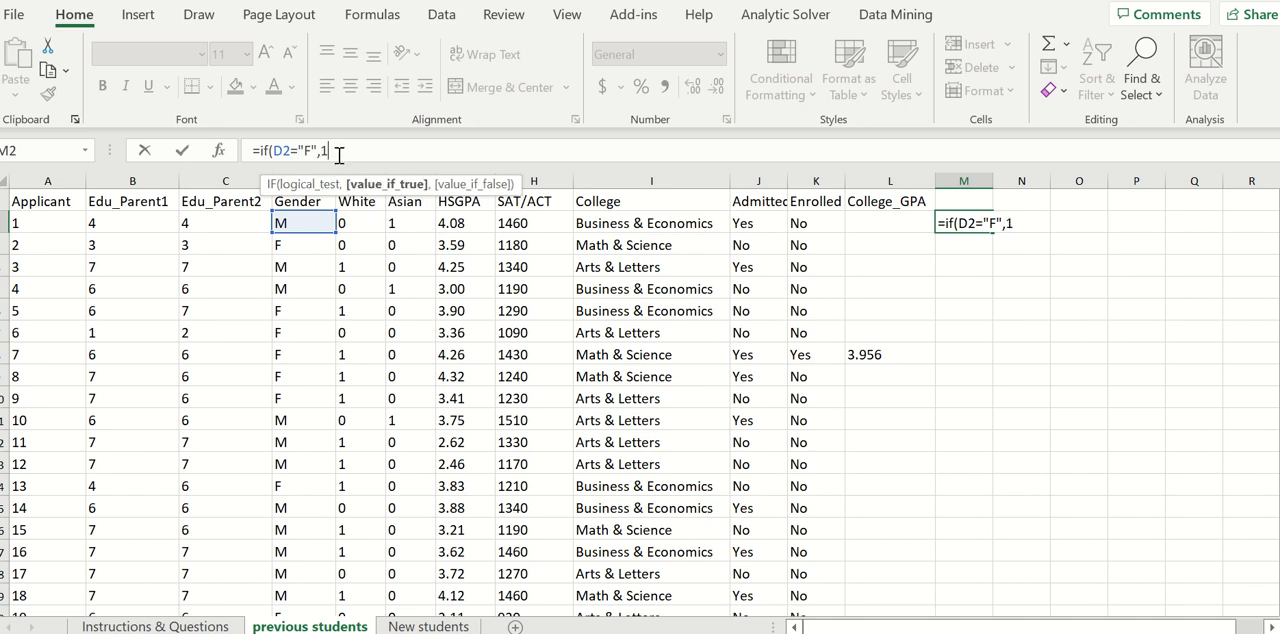
text(,)
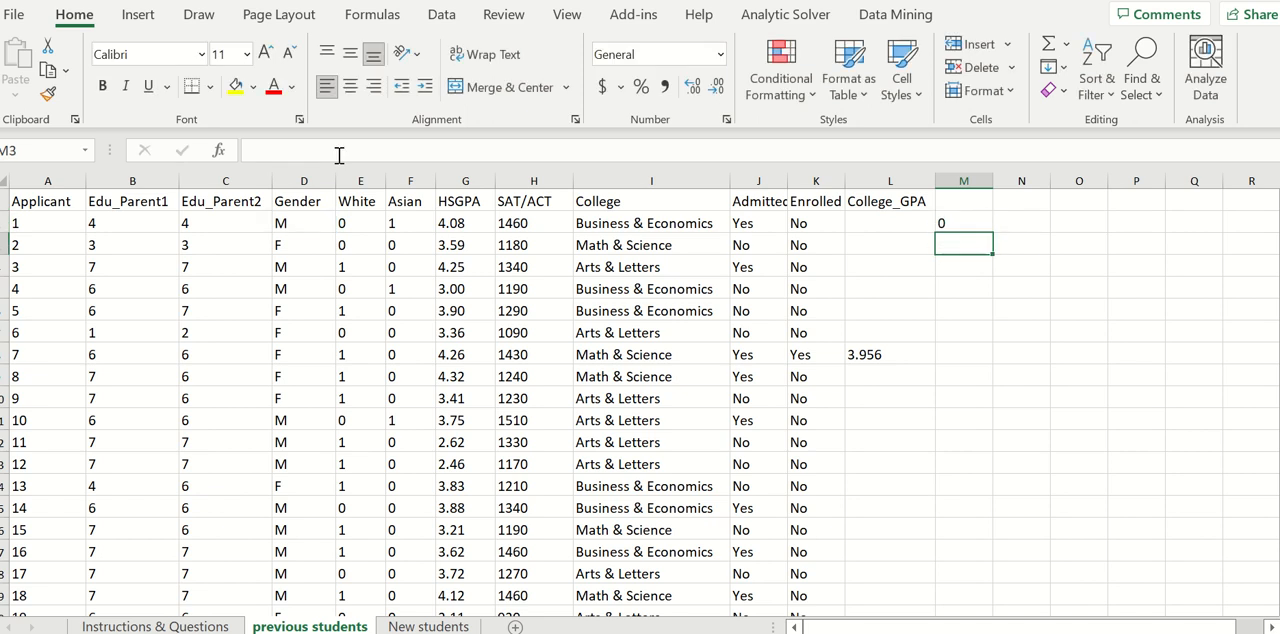
Fill the female dummy formula from M2 down to every student row
click(964, 222)
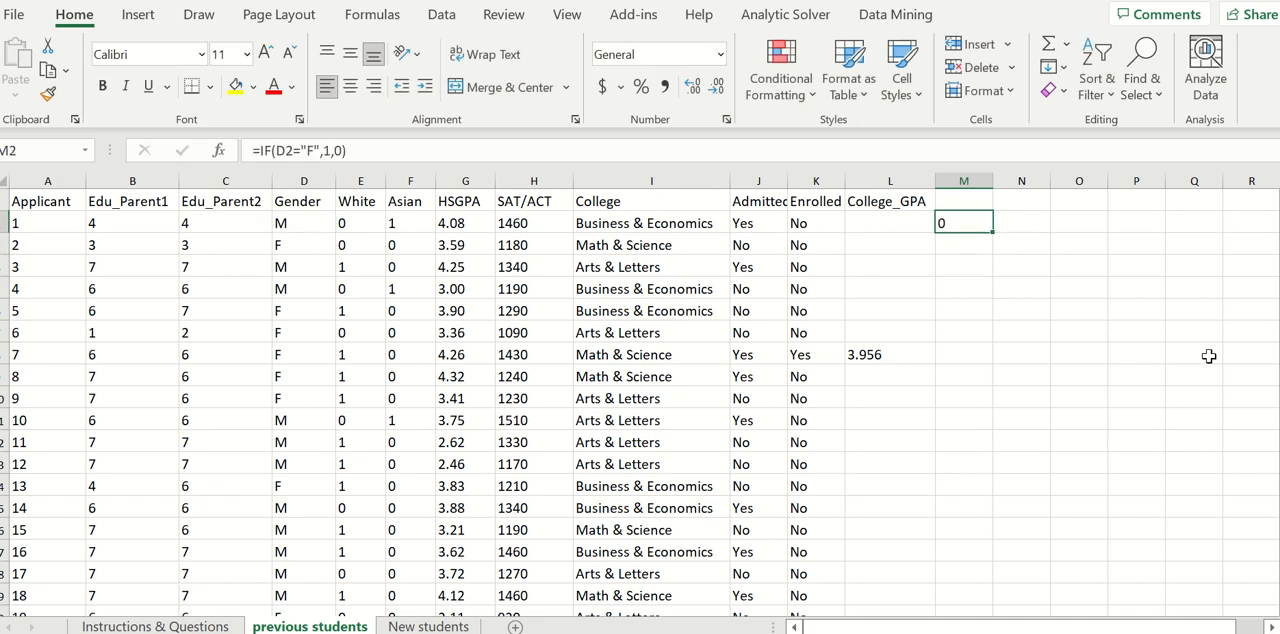
mouse_move(280, 228)
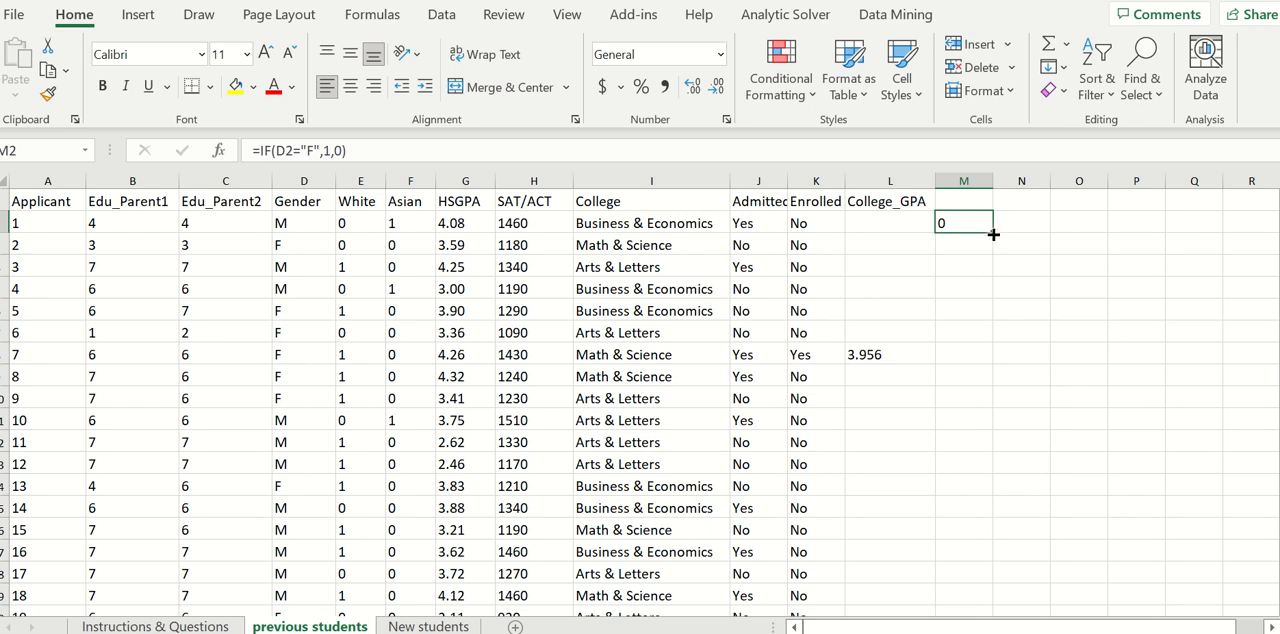
drag(992, 234, 992, 596)
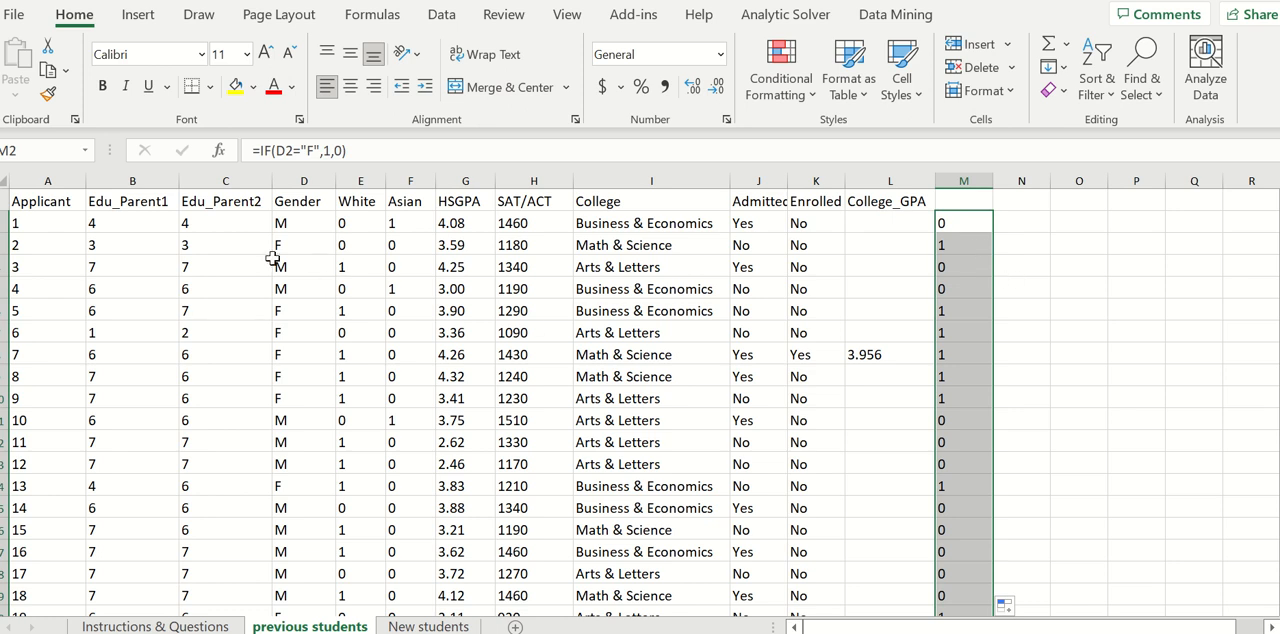
mouse_move(800, 276)
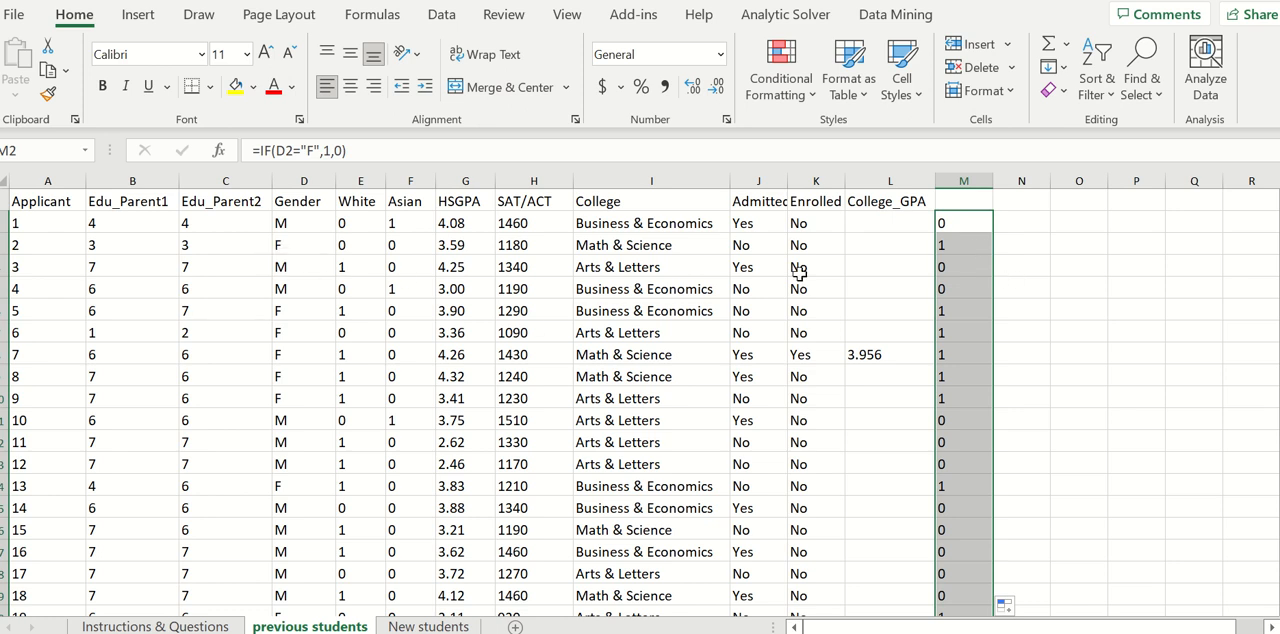
mouse_move(978, 268)
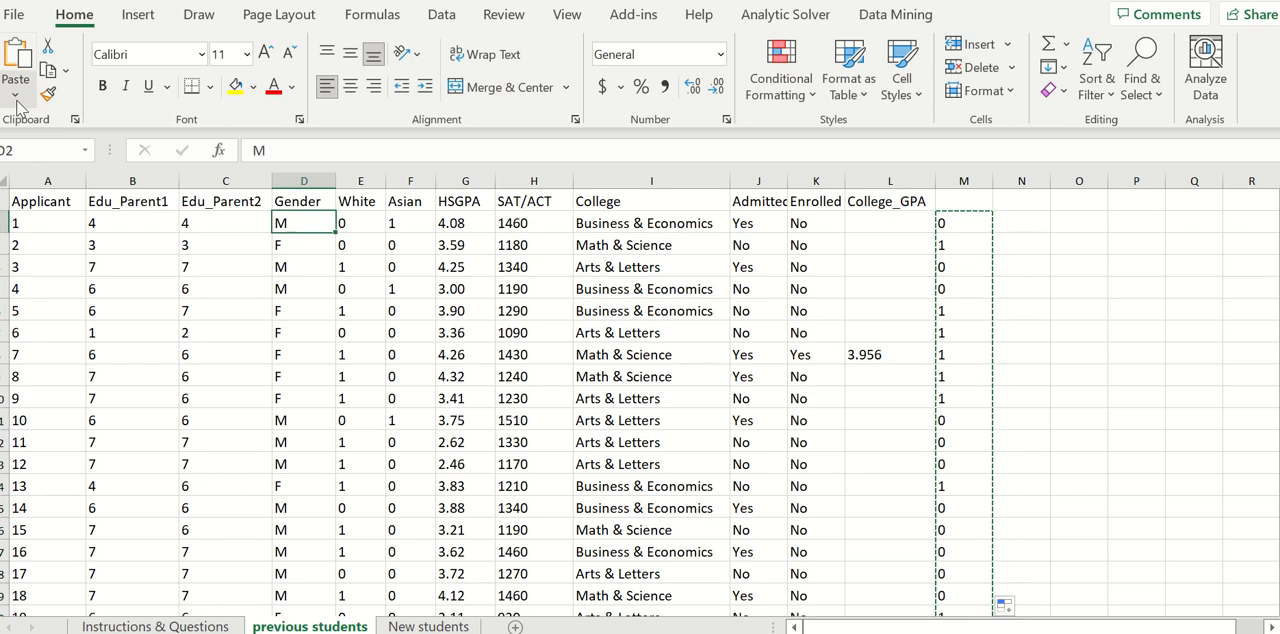
Paste the 0/1 results over Gender as values and delete helper column M
click(16, 64)
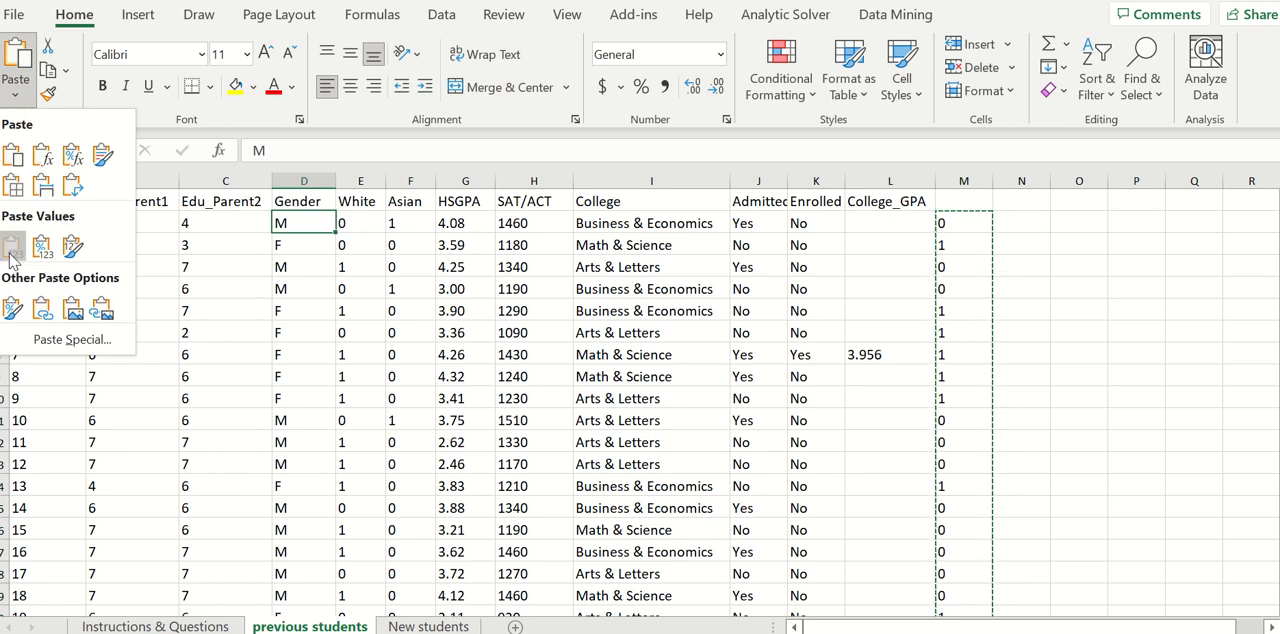
click(12, 244)
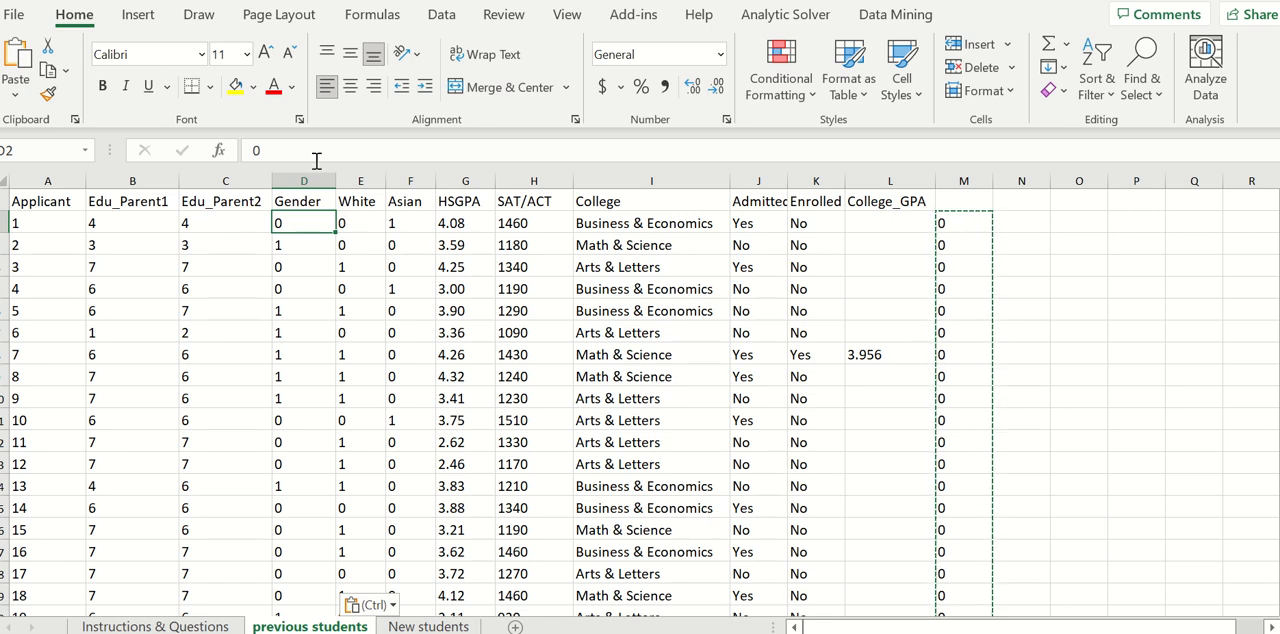
mouse_move(888, 236)
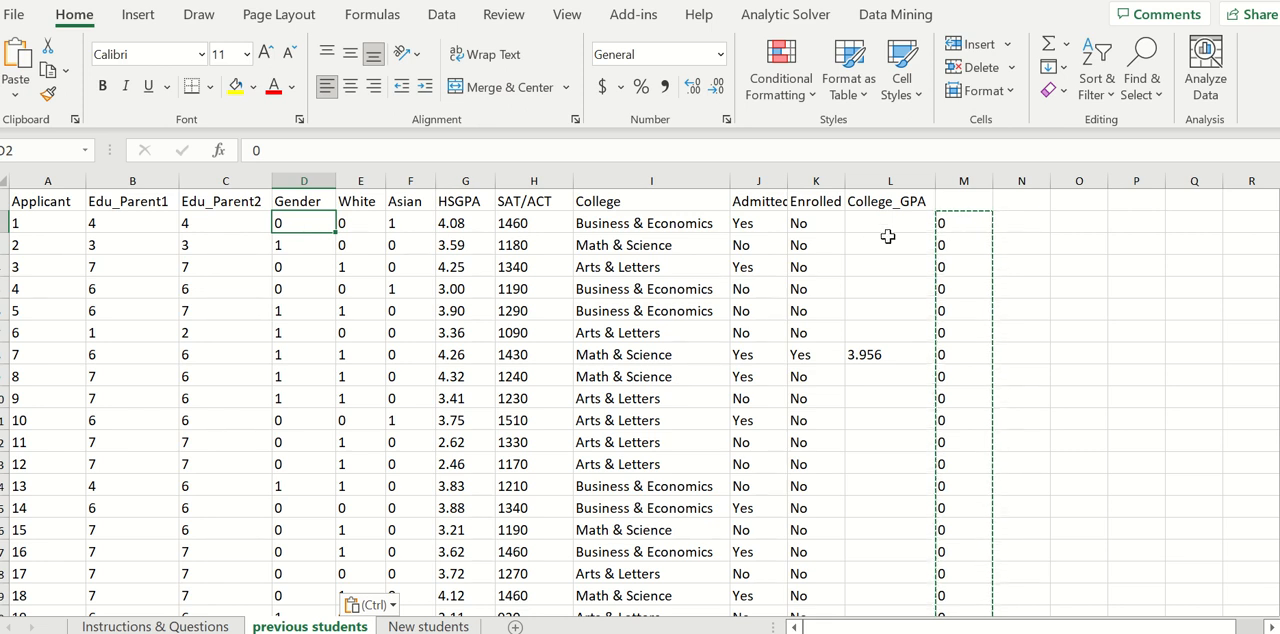
right_click(964, 180)
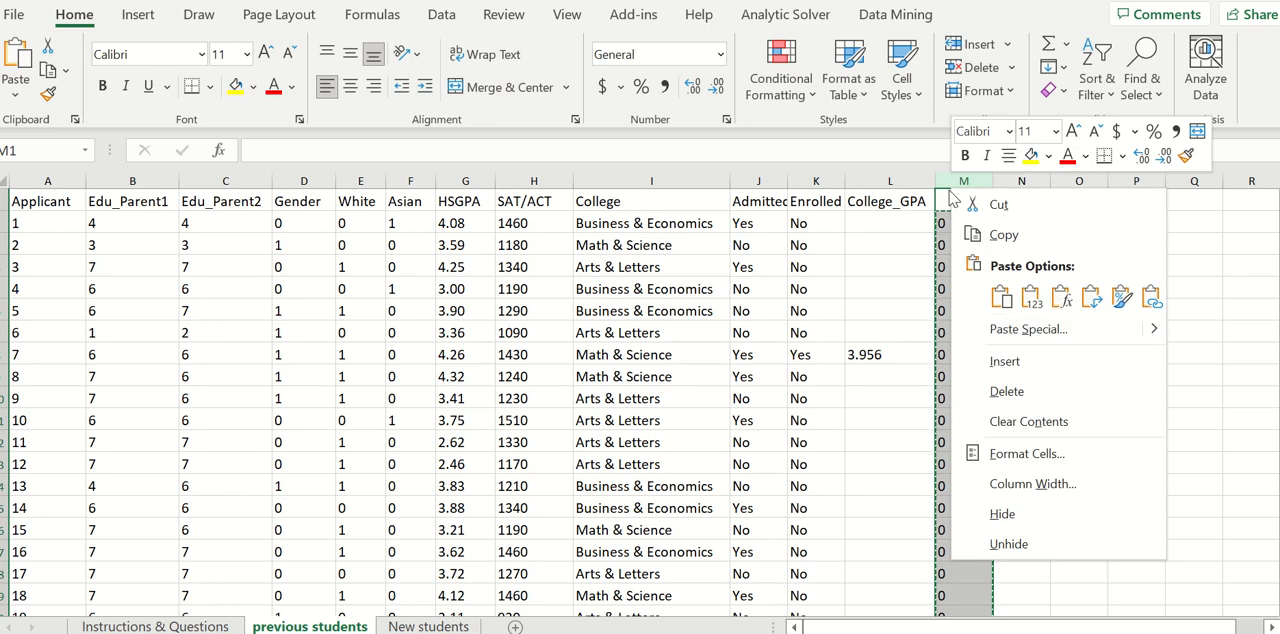
click(1016, 324)
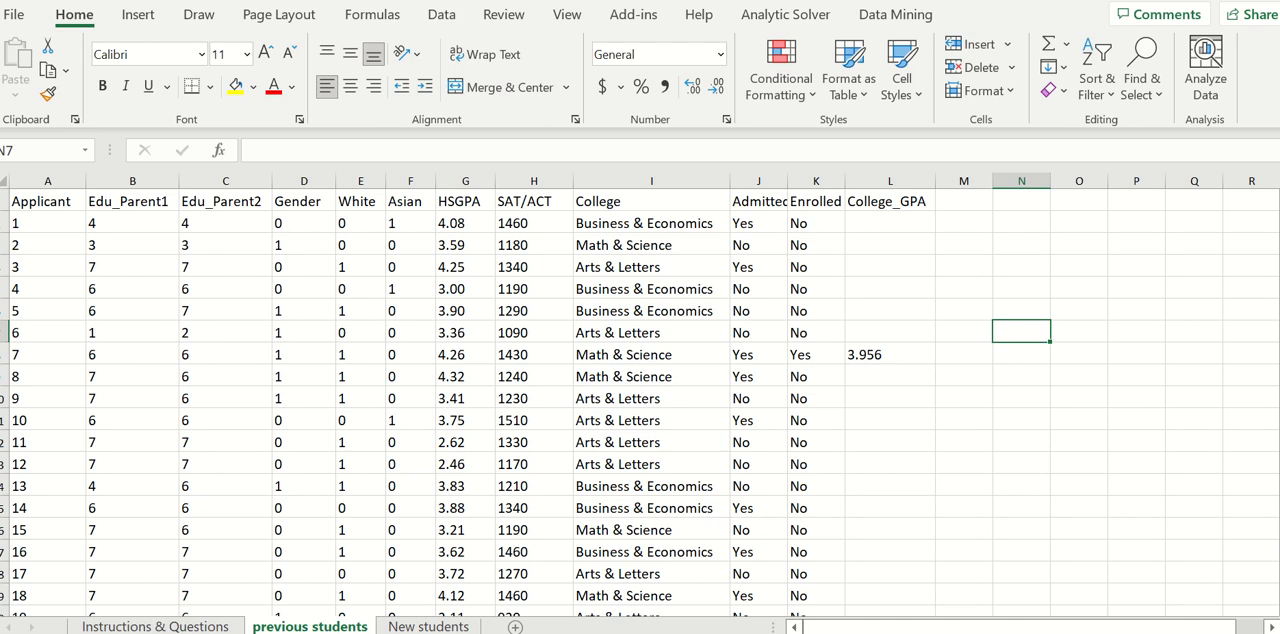
mouse_move(584, 366)
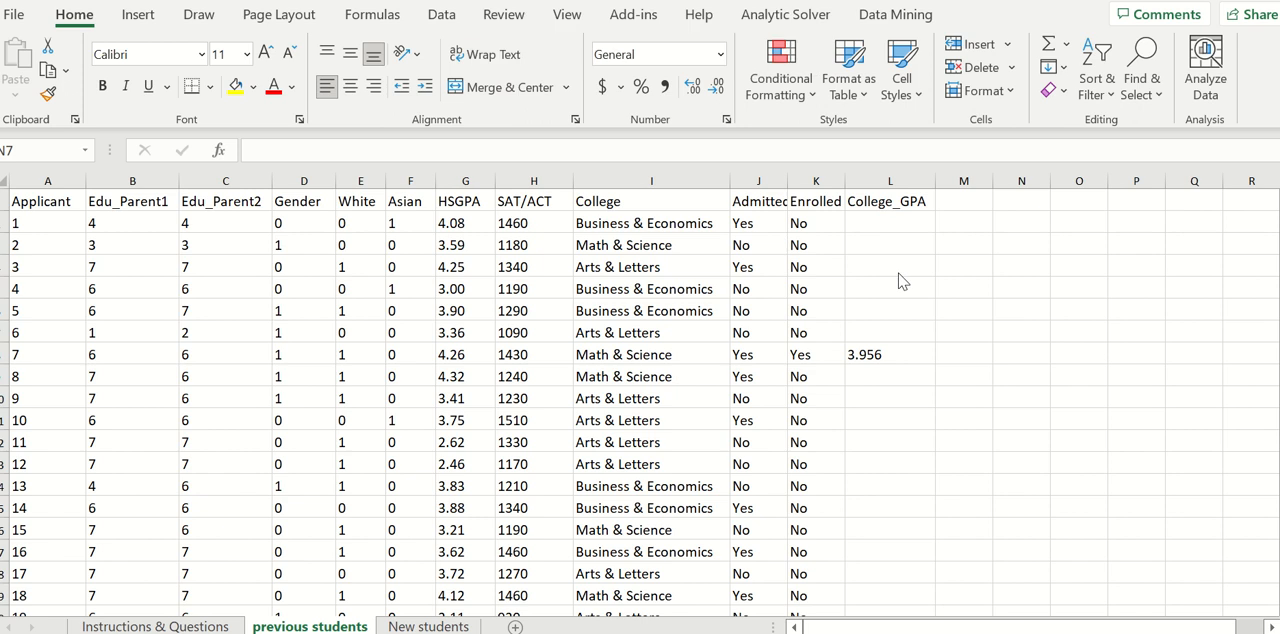
mouse_move(218, 618)
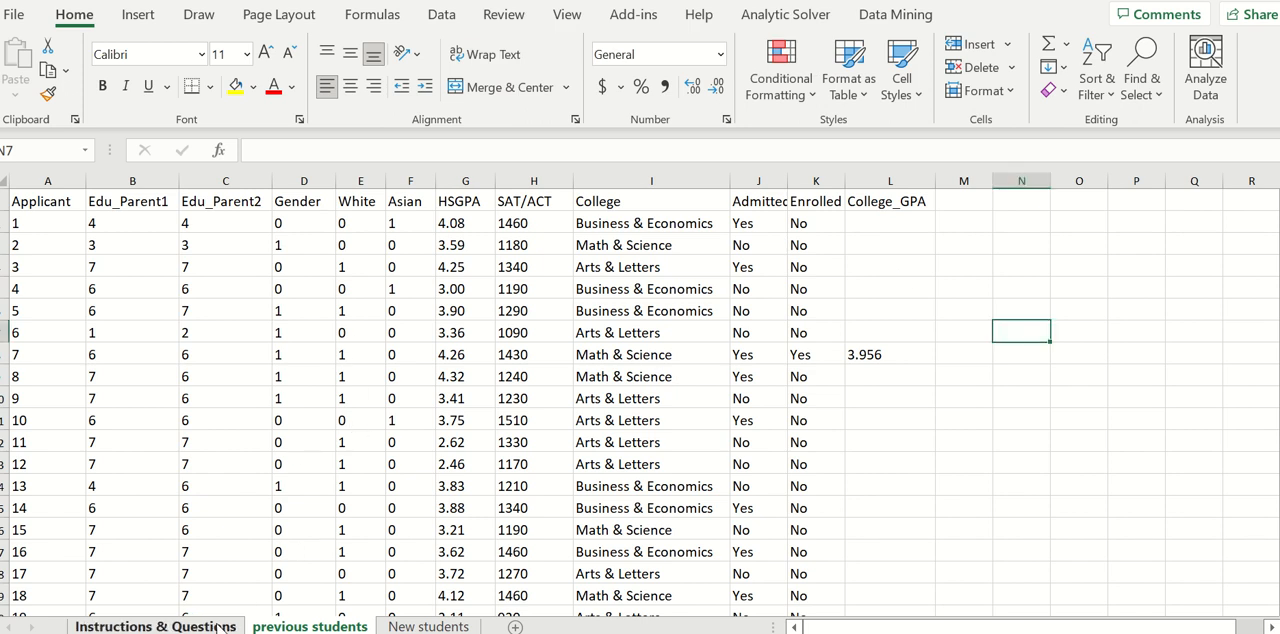
Return to the Instructions & Questions worksheet to review the remaining tasks
click(156, 626)
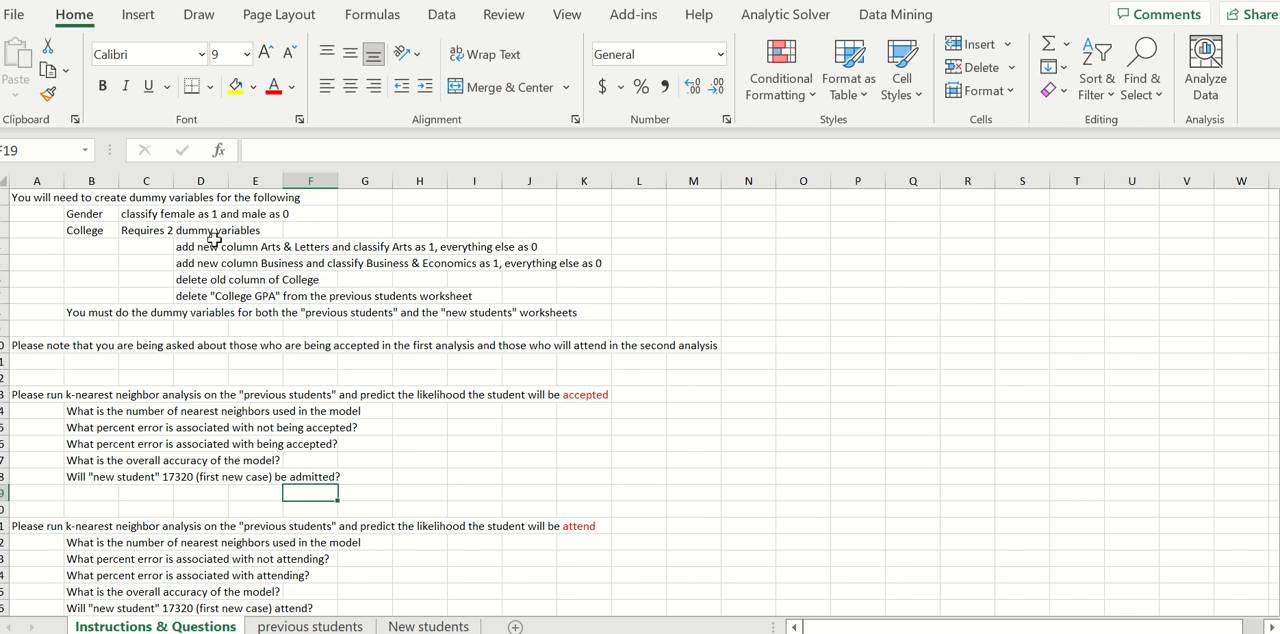
mouse_move(92, 232)
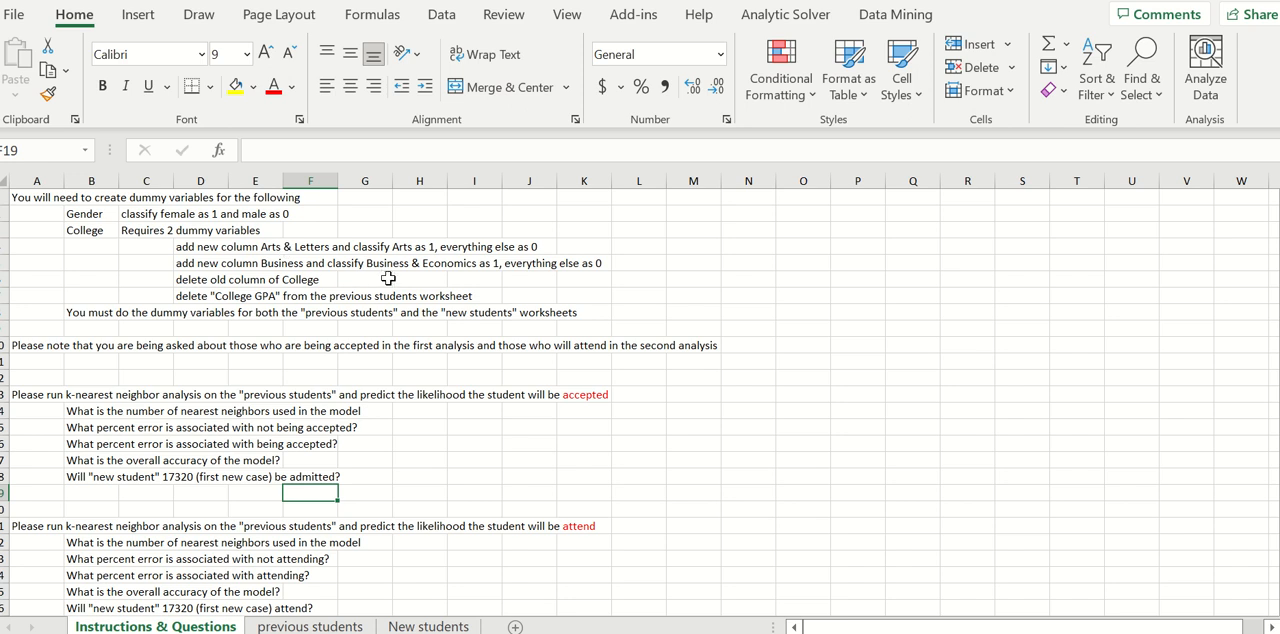
mouse_move(380, 272)
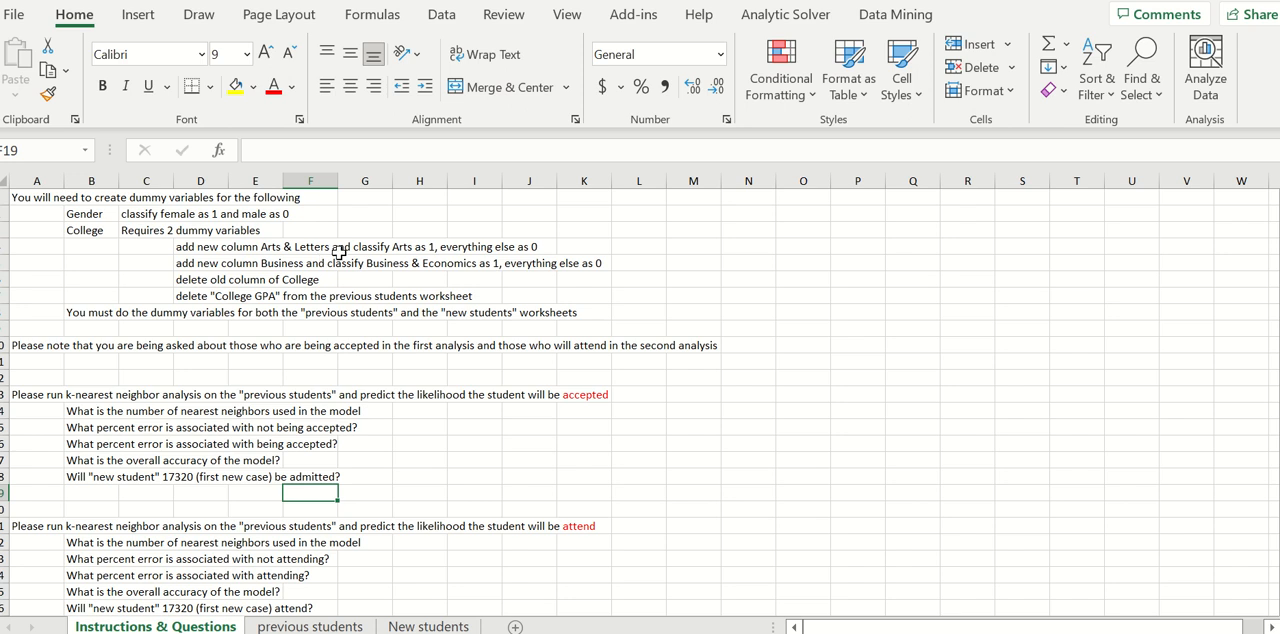
mouse_move(390, 248)
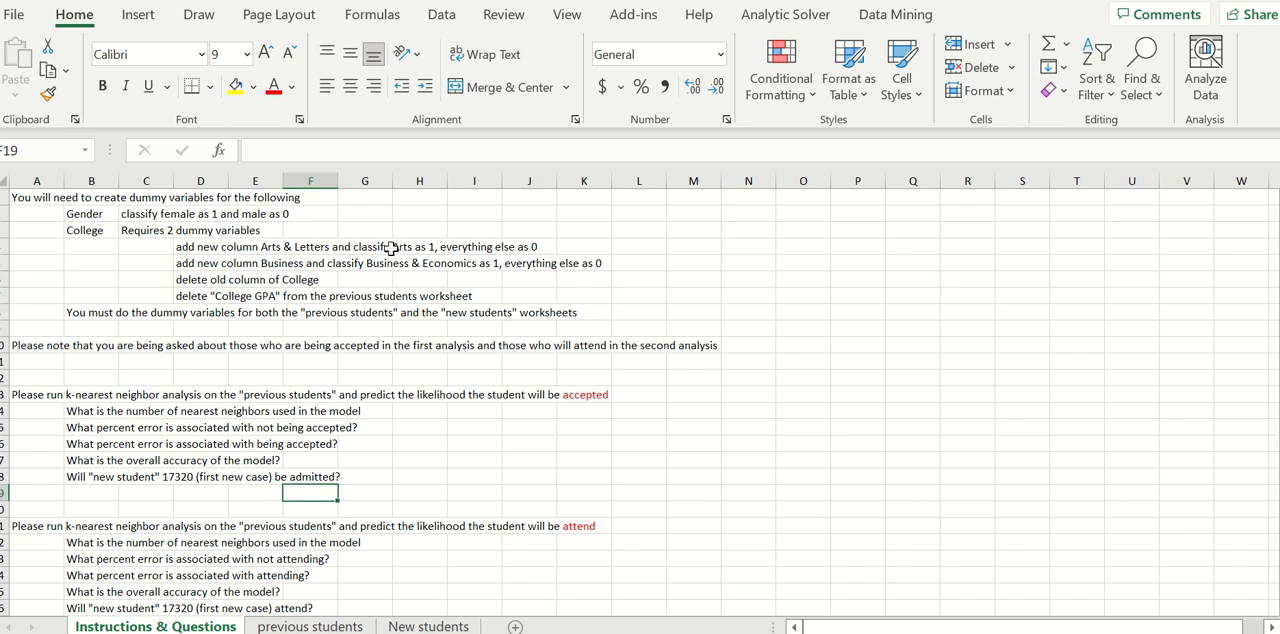
mouse_move(396, 248)
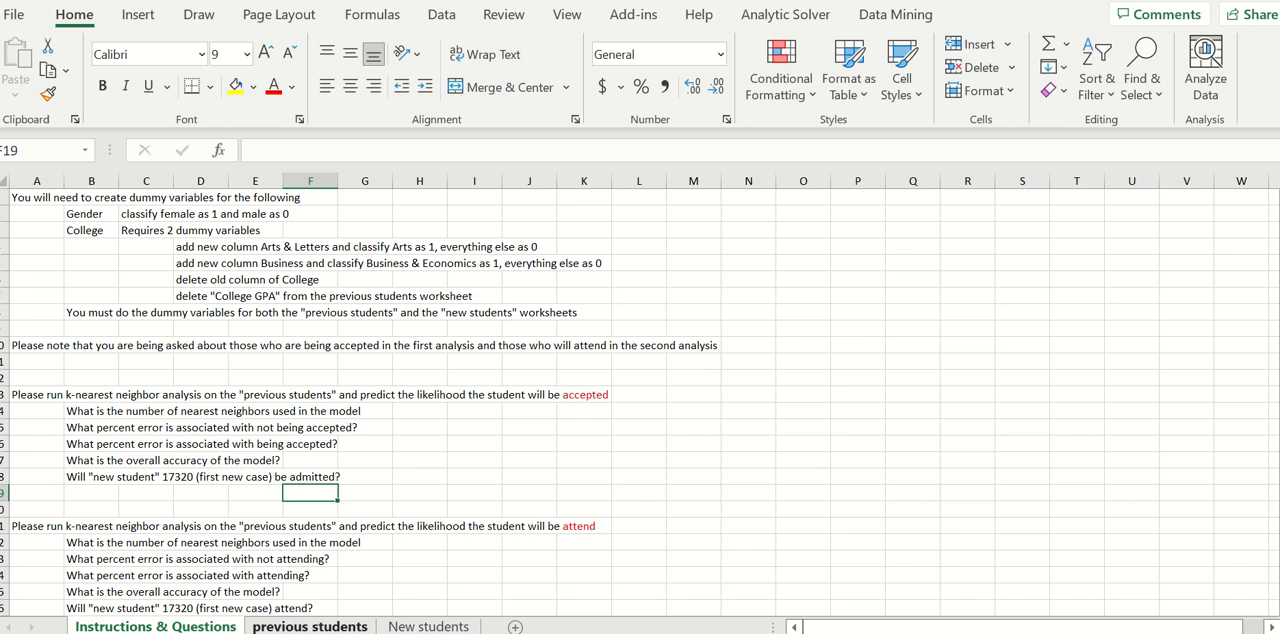
Head column M 'Arts' and enter =IF(I2="Arts & Letters",1,0) for the first student
click(310, 626)
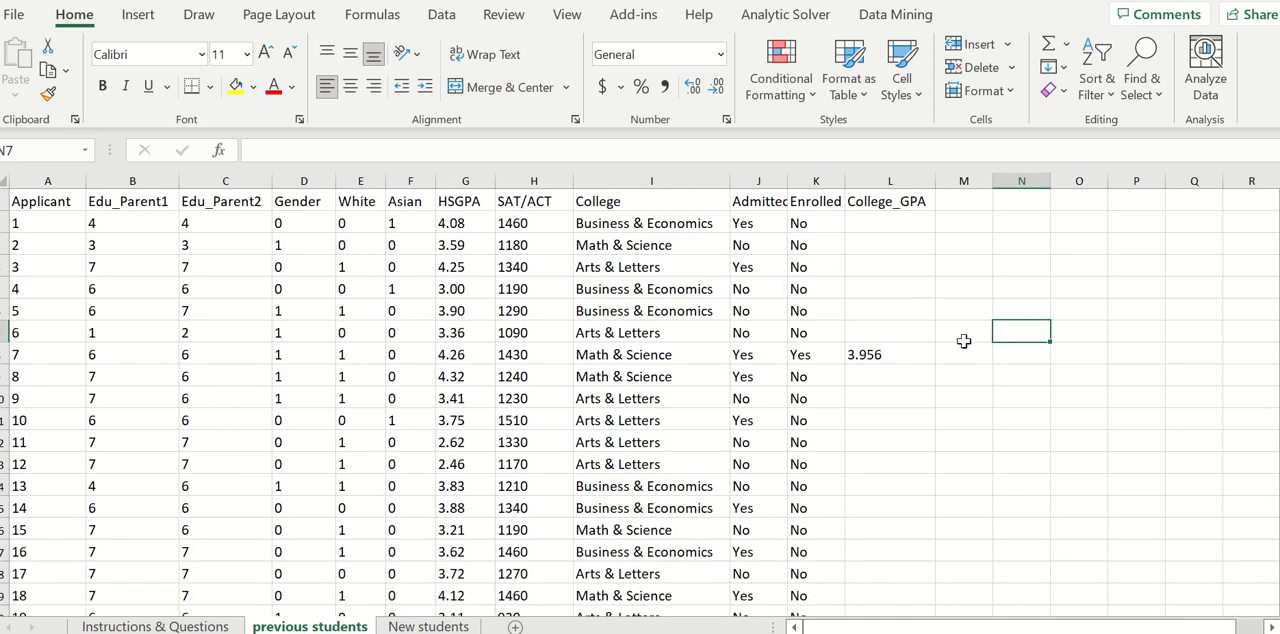
click(964, 200)
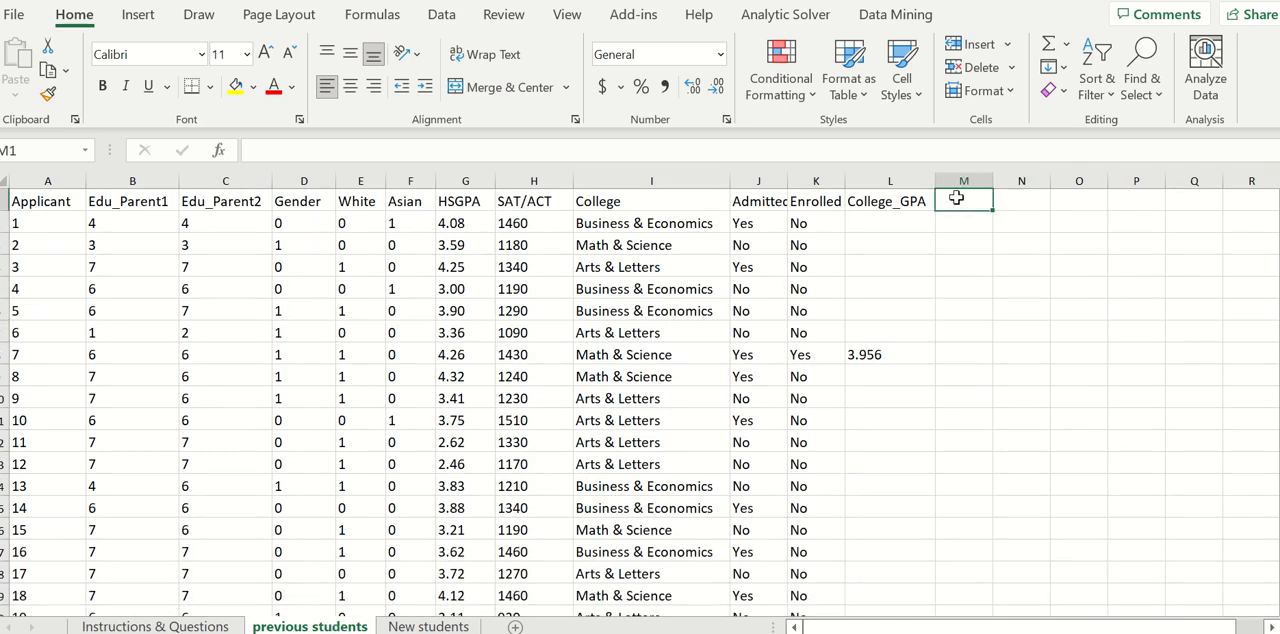
text(Arts)
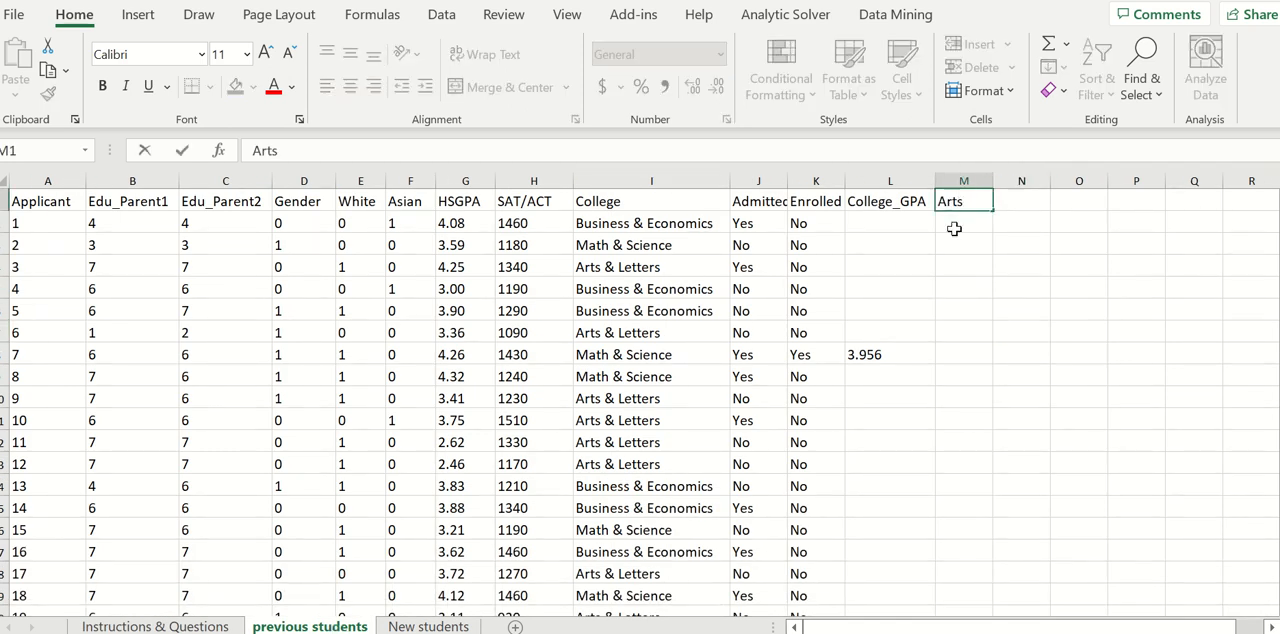
text(=)
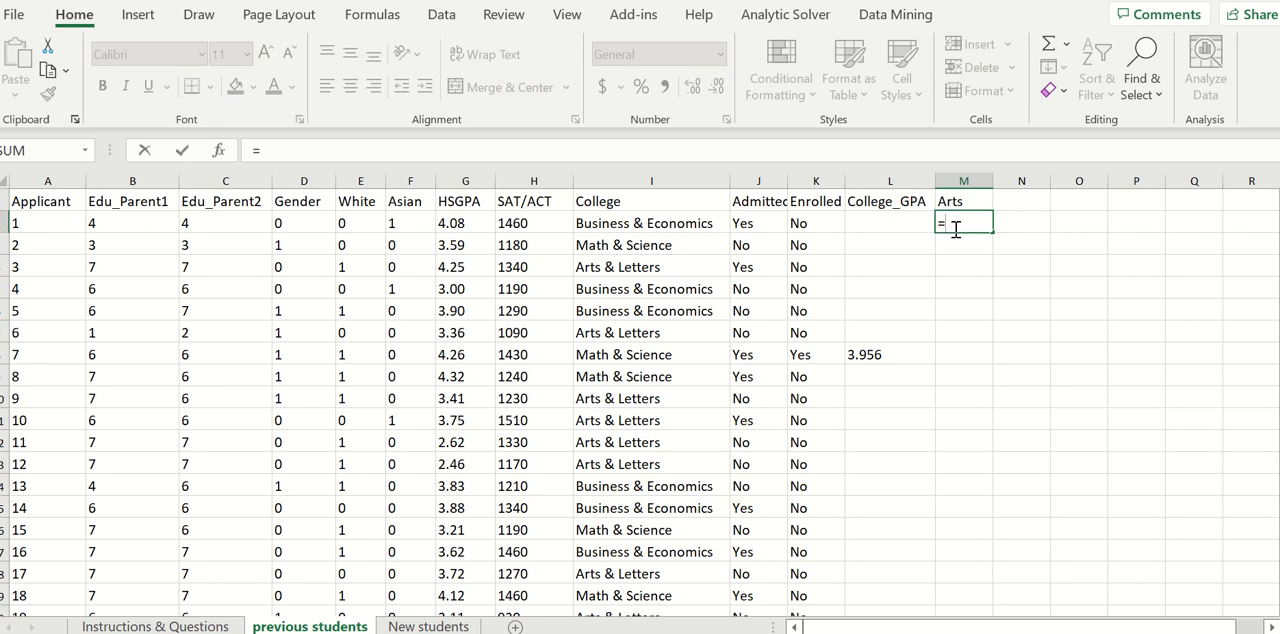
text(if()
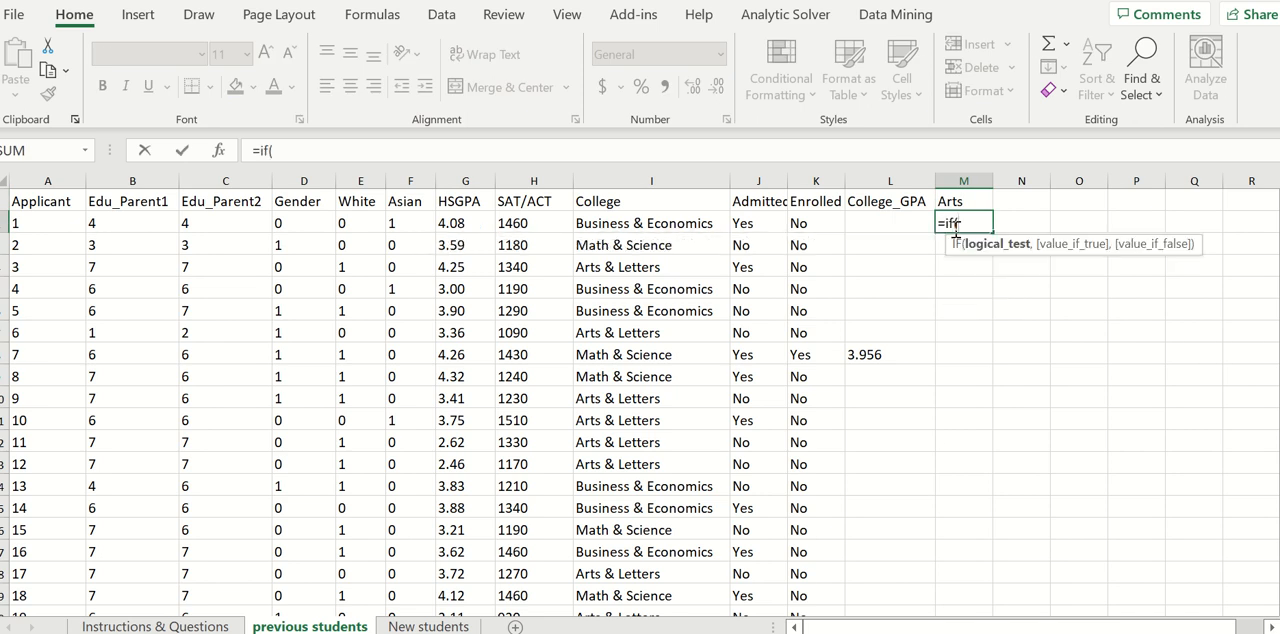
click(652, 222)
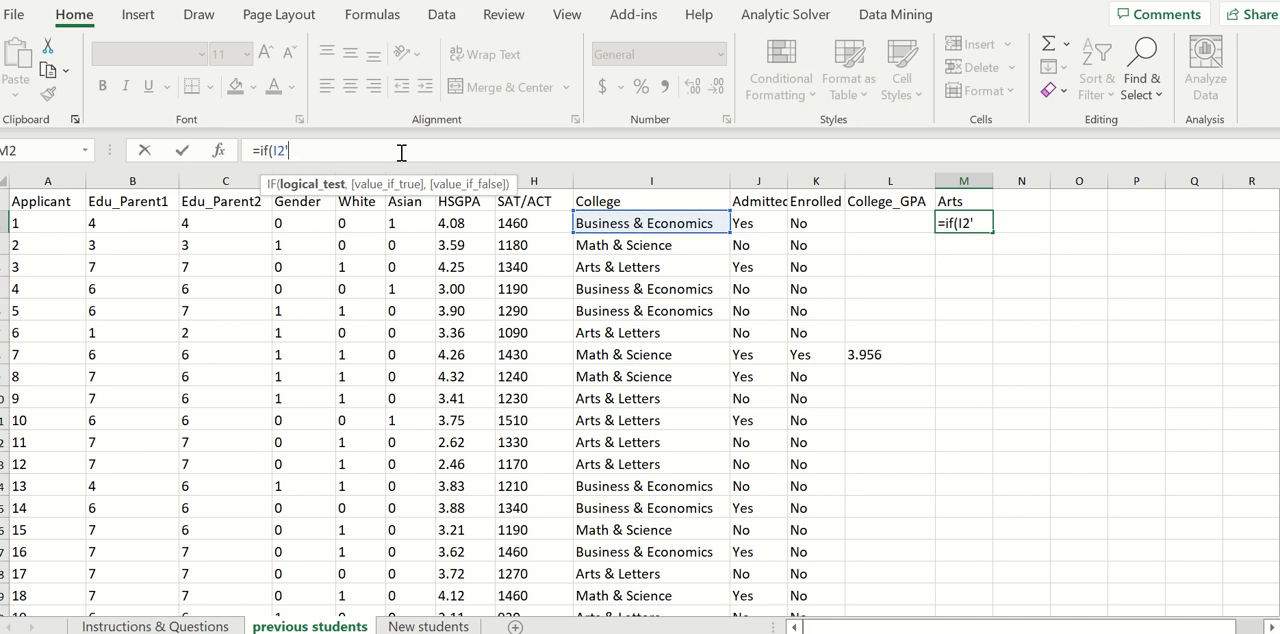
text(")
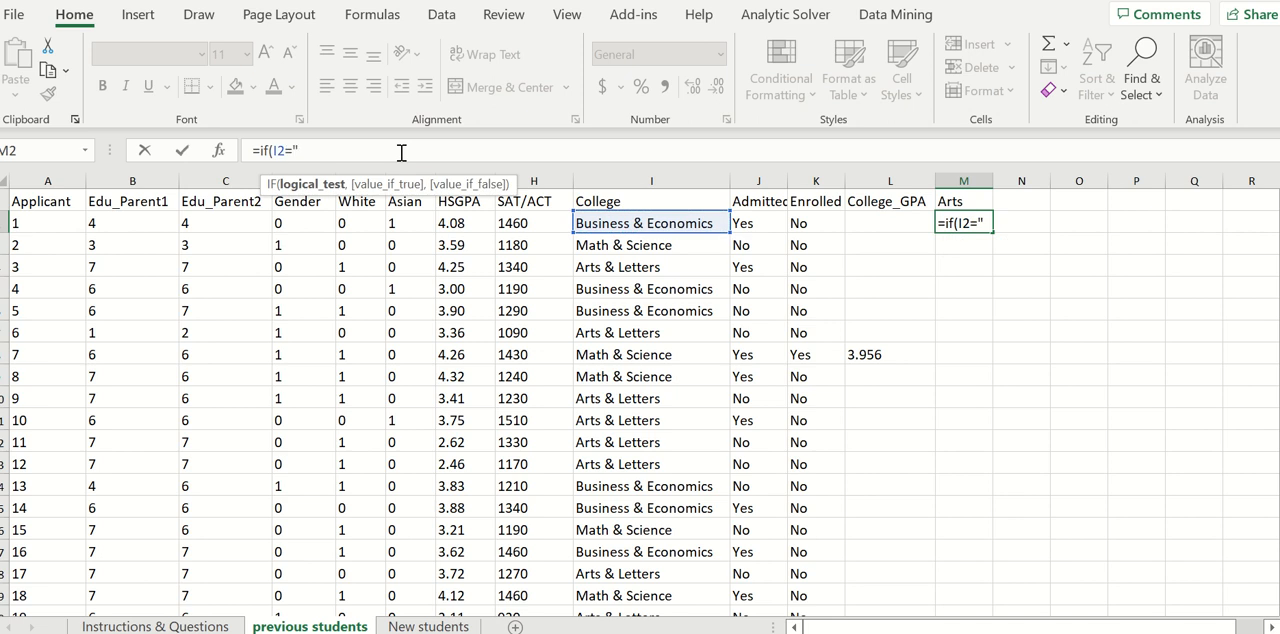
text(Arts &)
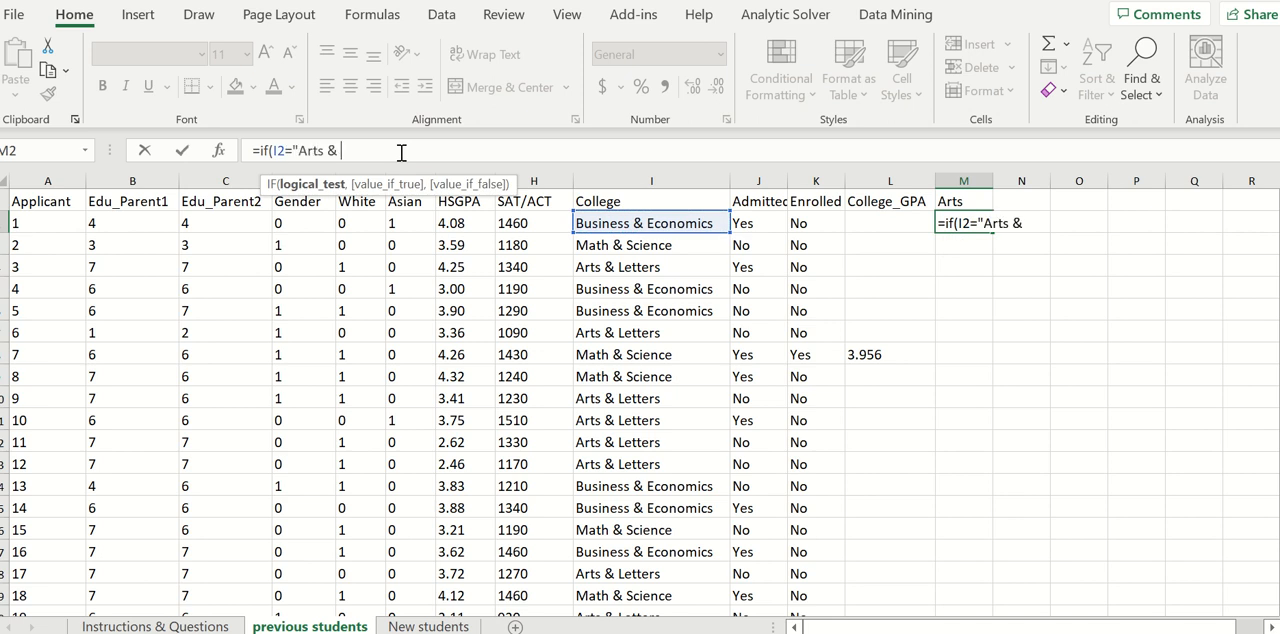
text(Letters)
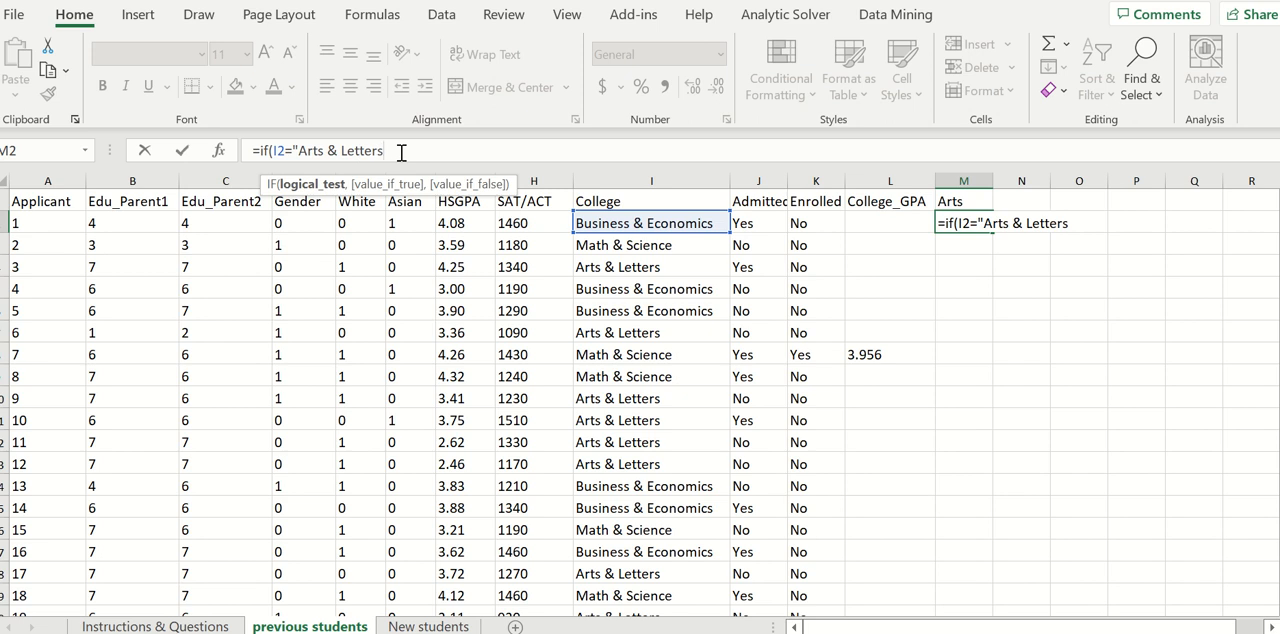
text(,)
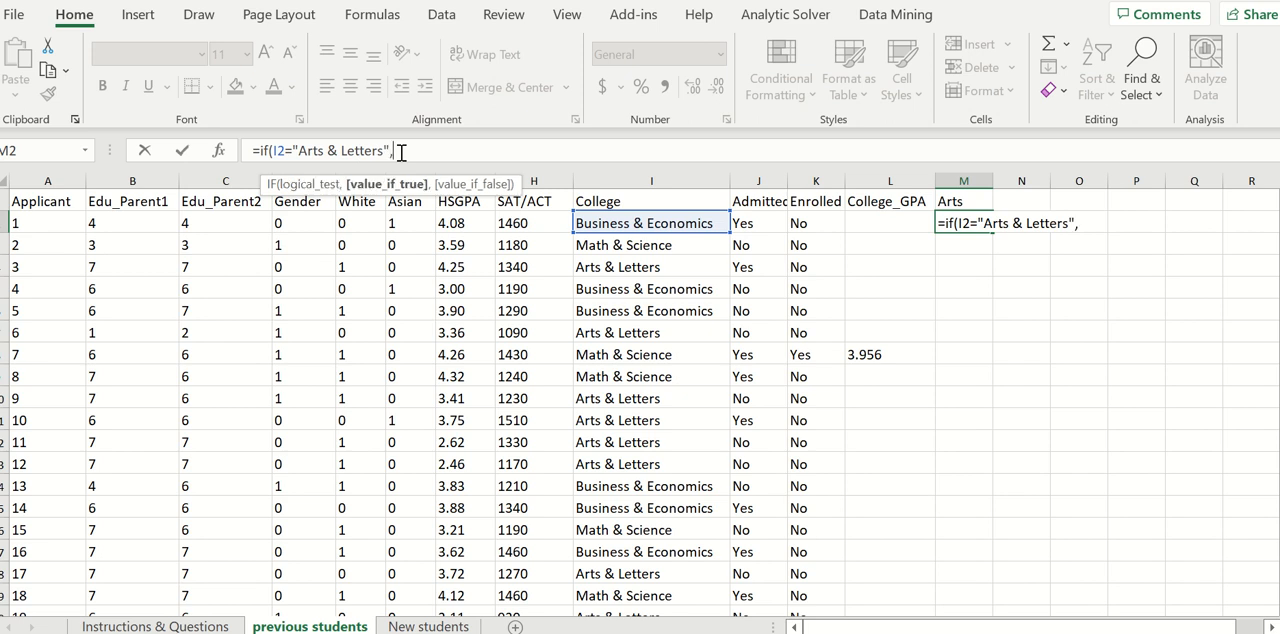
text(1,)
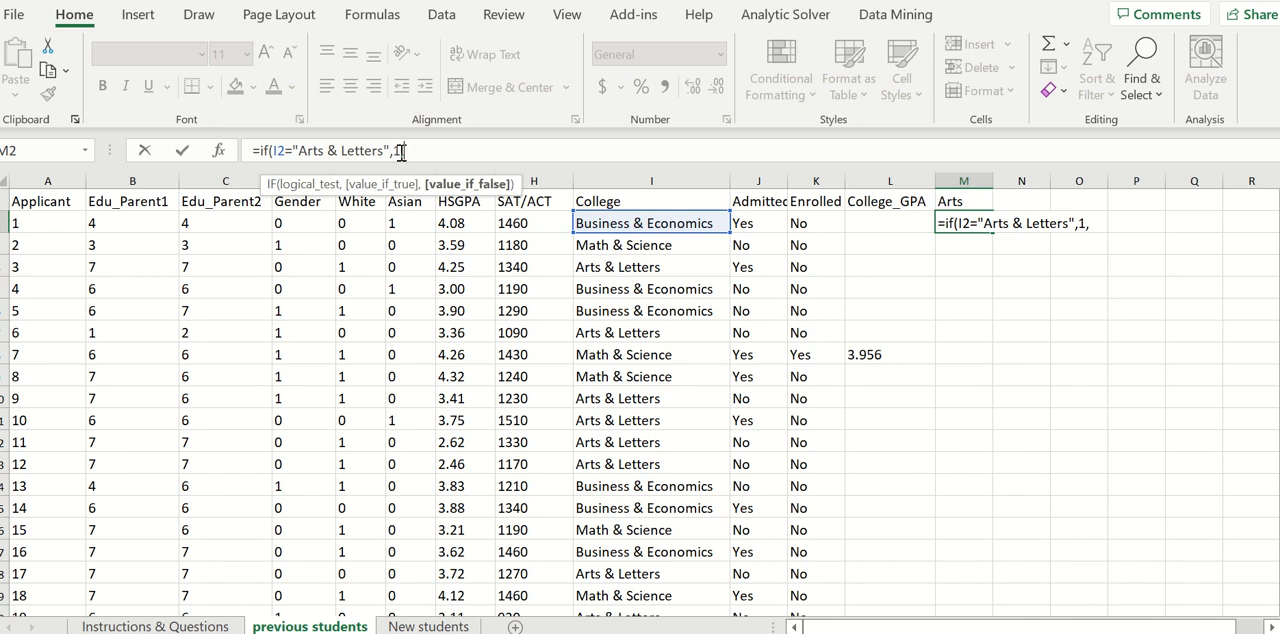
text(0))
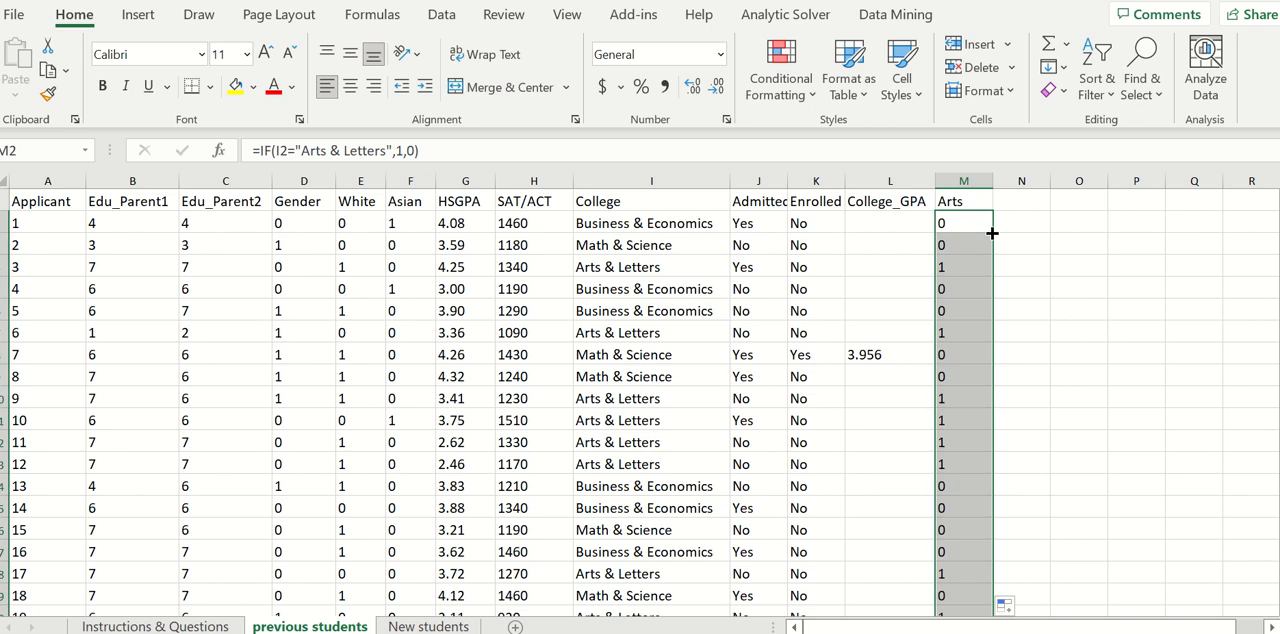
mouse_move(950, 278)
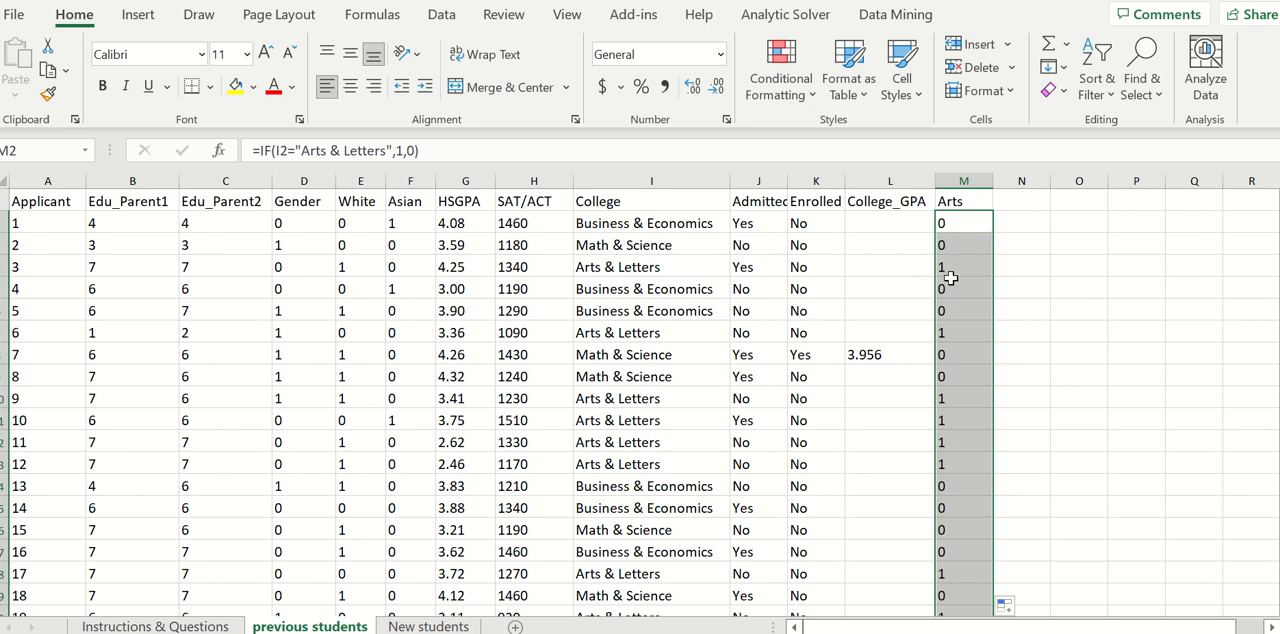
mouse_move(944, 392)
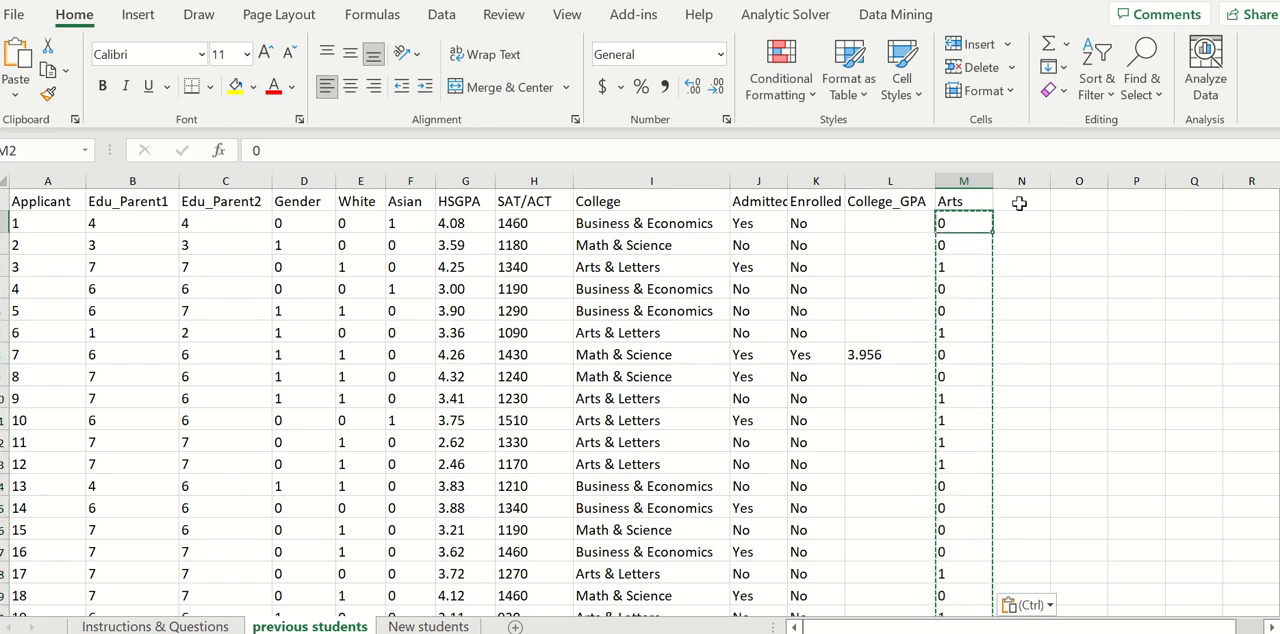
Begin the 'Business' heading for the next dummy column
text(Business)
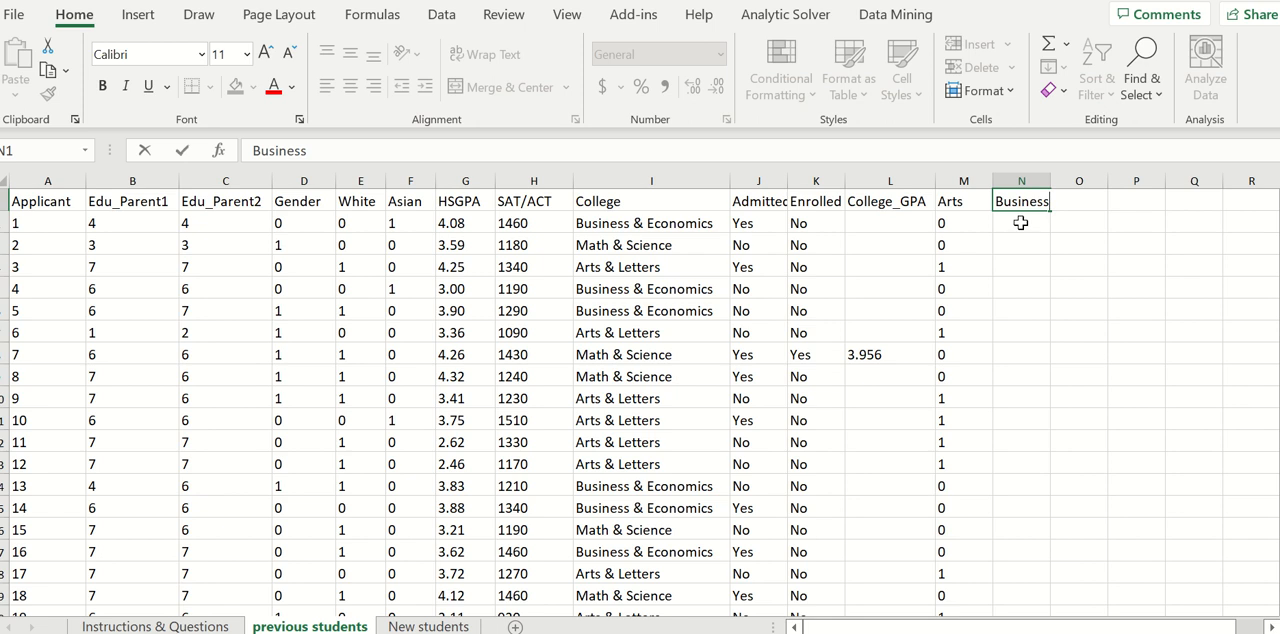
Enter =IF(I2="Business & Economics",1,0), fill it down and paste the results as values
text(=if()
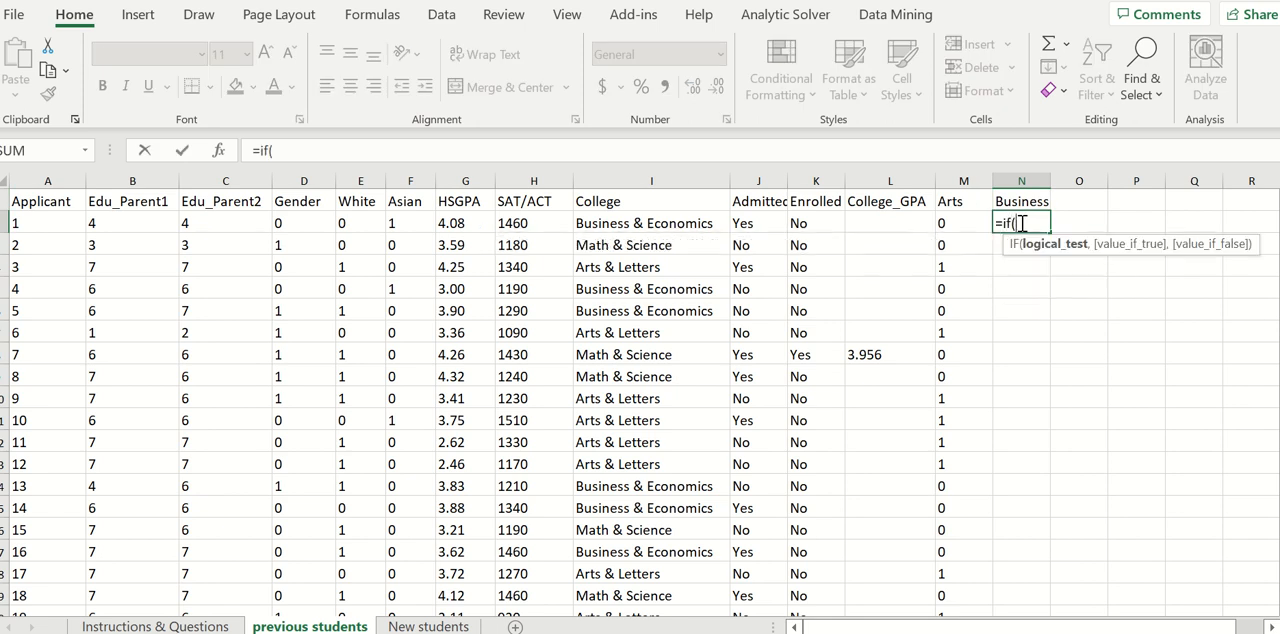
click(652, 222)
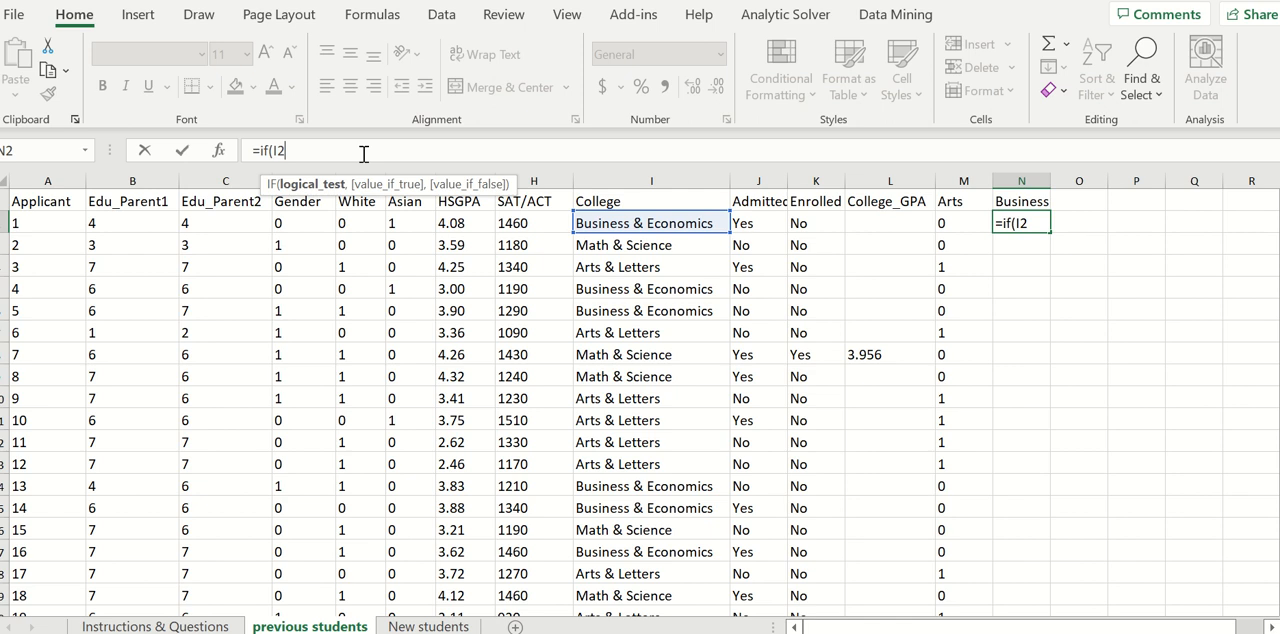
text(="Business)
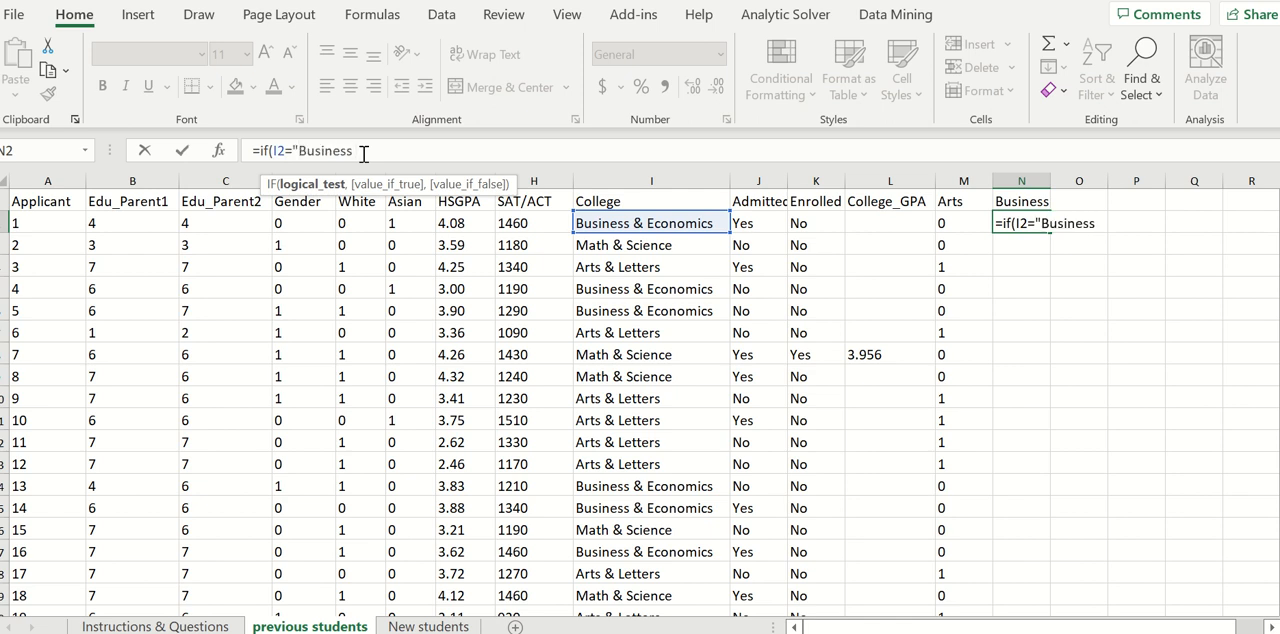
text(& Econo)
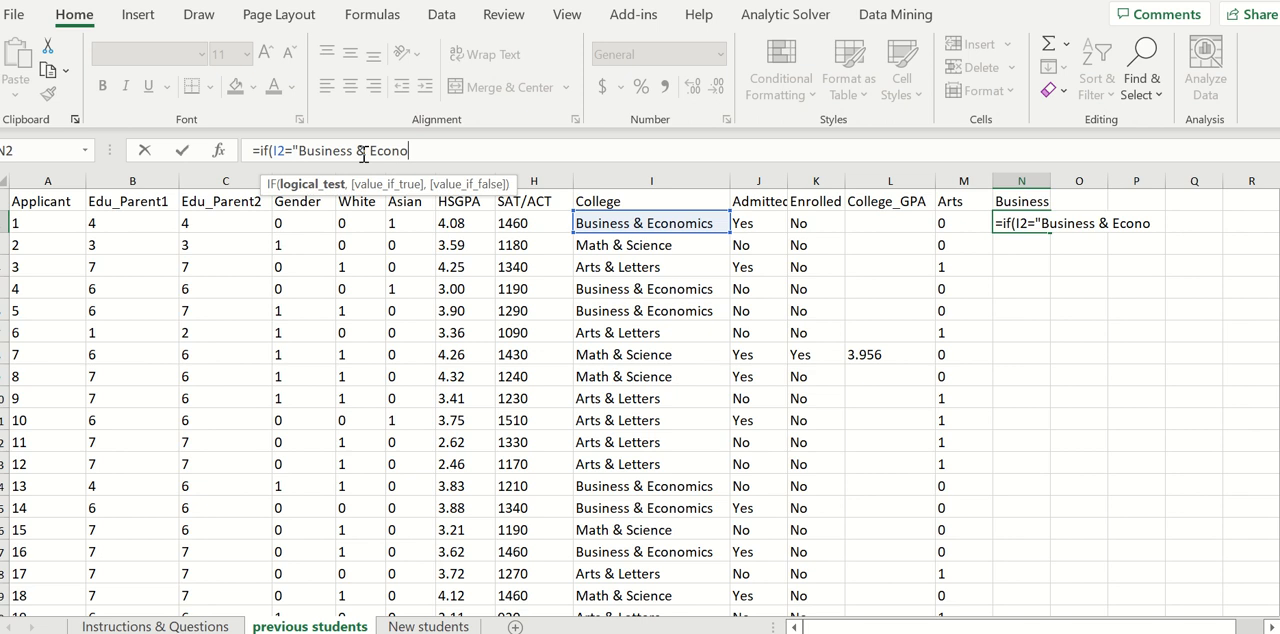
text(mics")
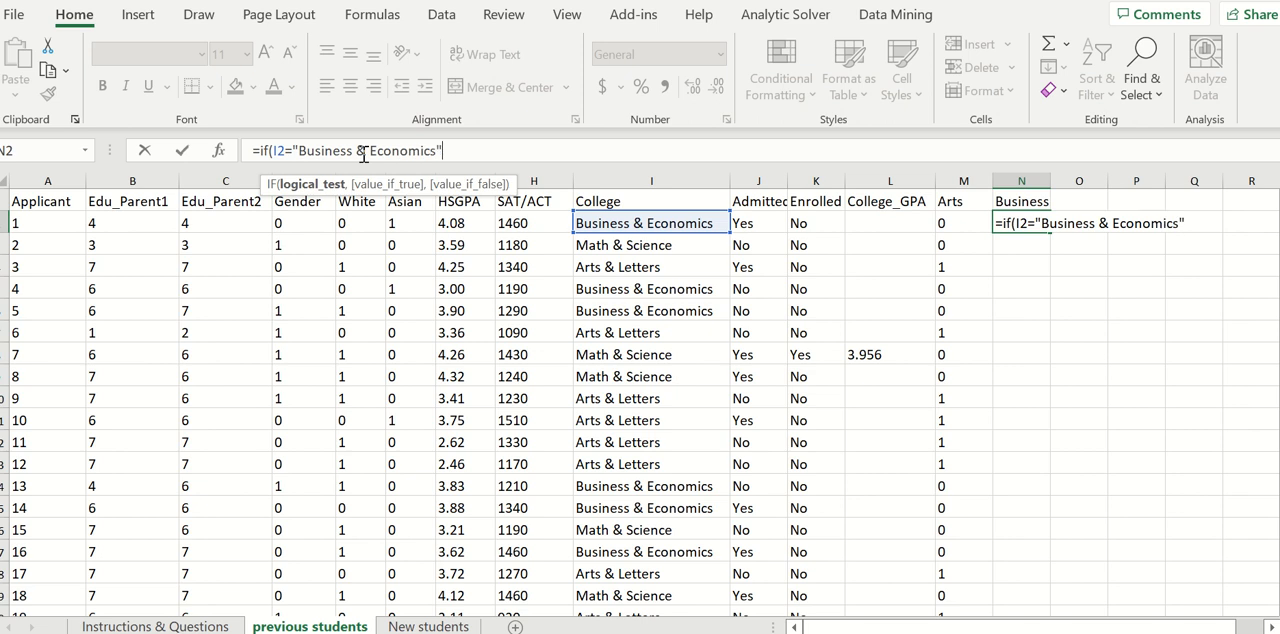
text(,1,0))
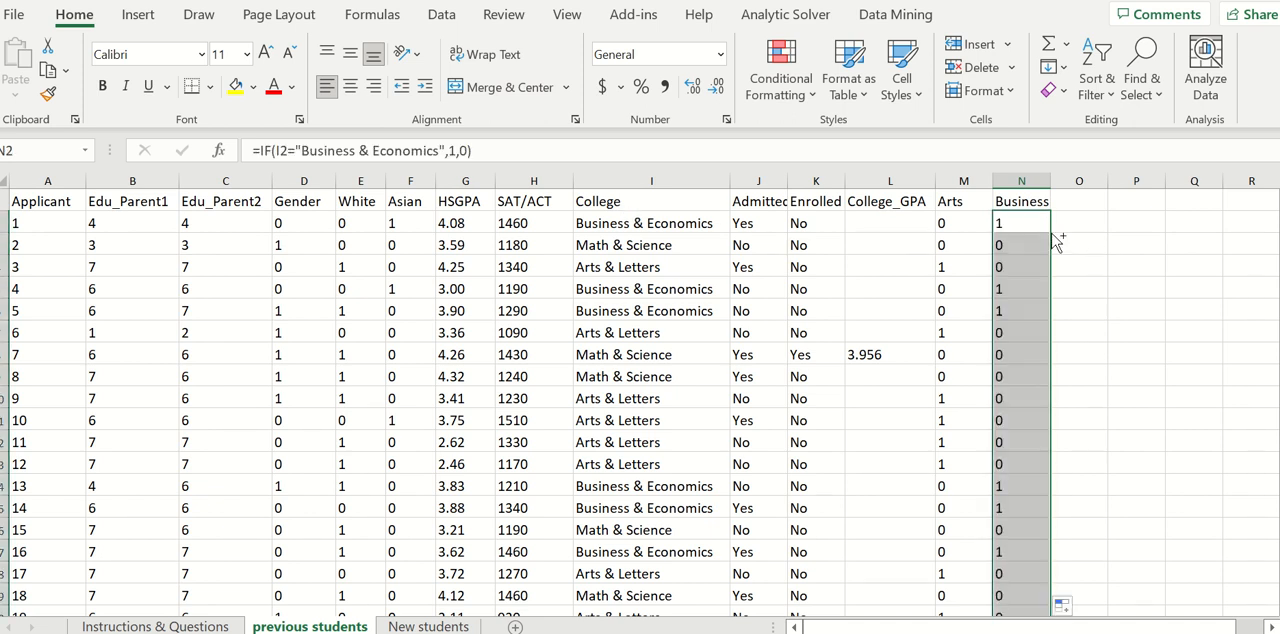
click(16, 60)
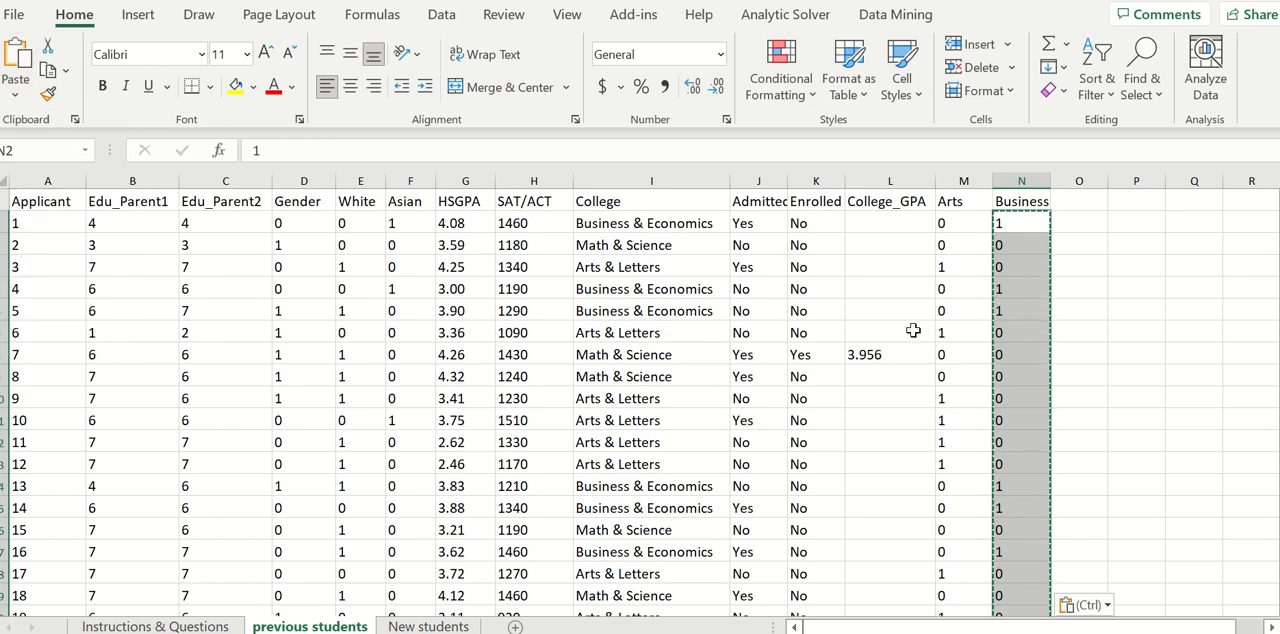
click(888, 332)
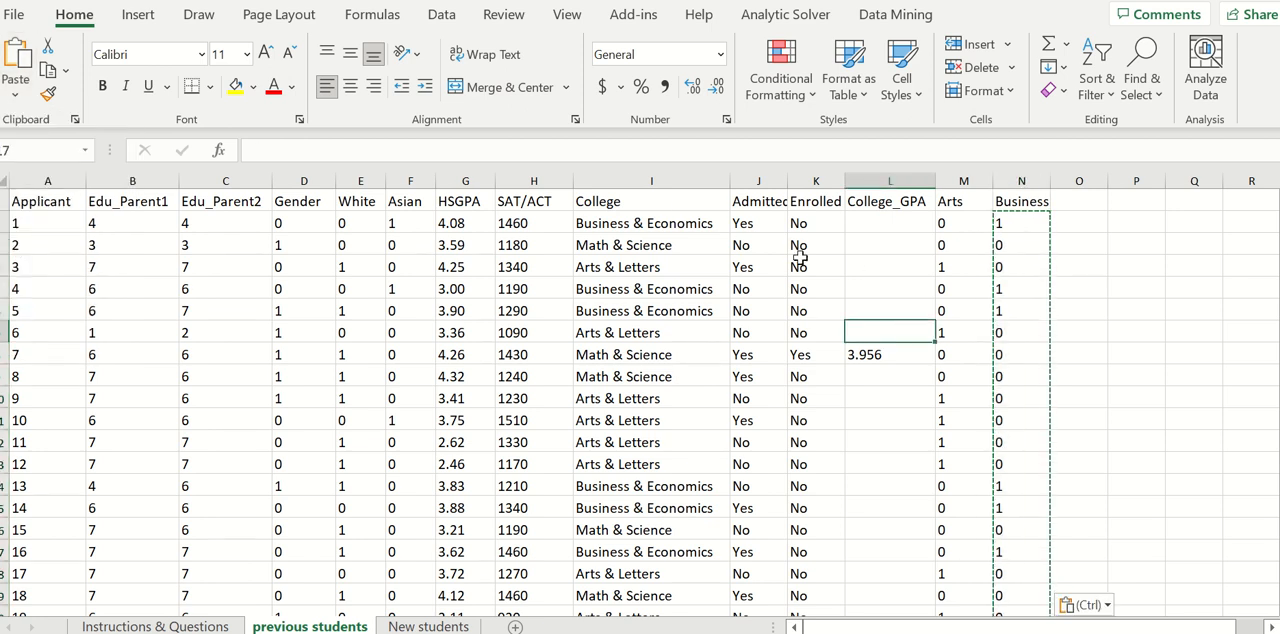
Delete the College and College_GPA columns, leaving the Arts and Business dummies
click(652, 180)
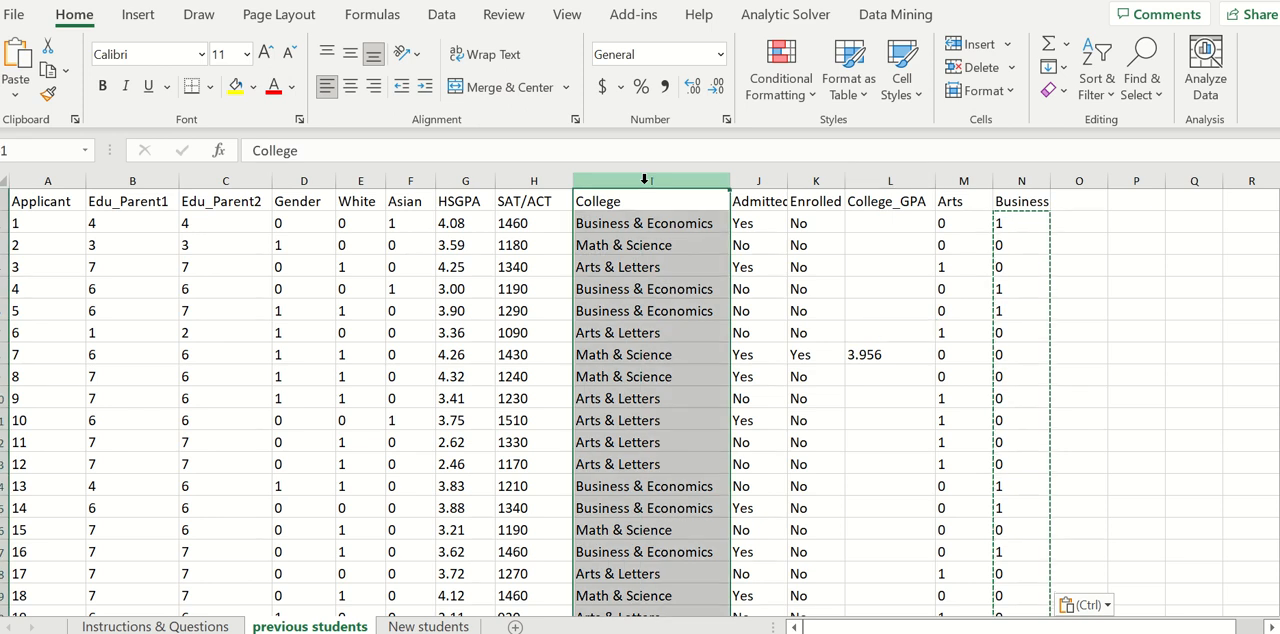
right_click(648, 184)
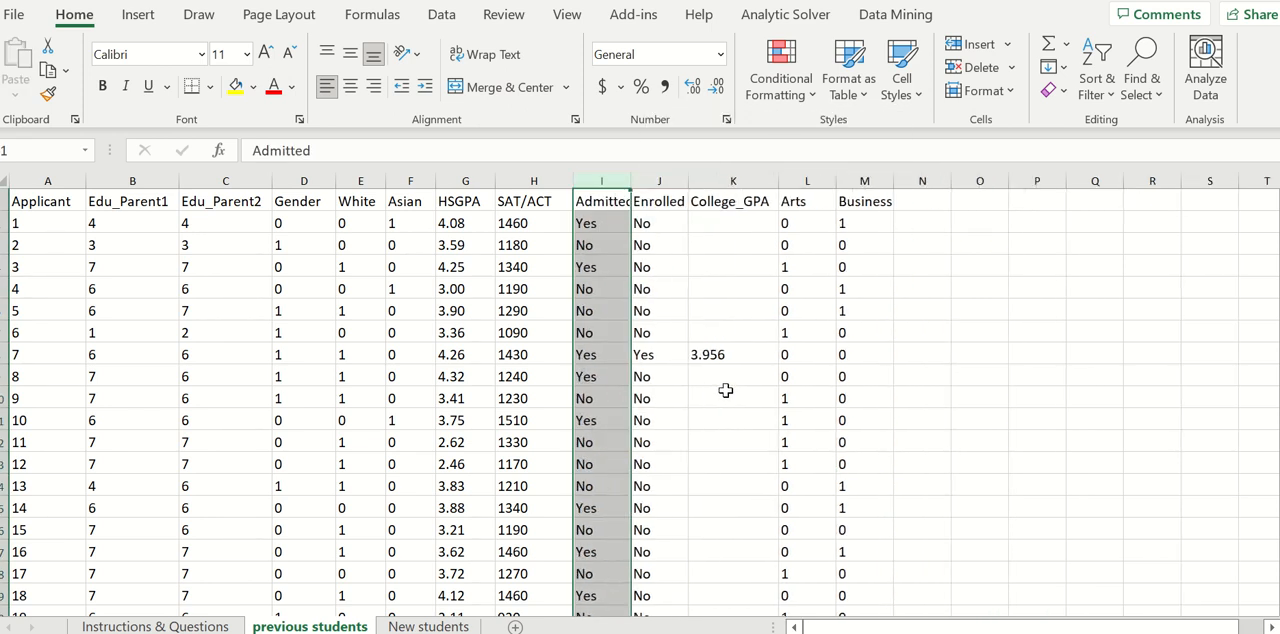
click(732, 180)
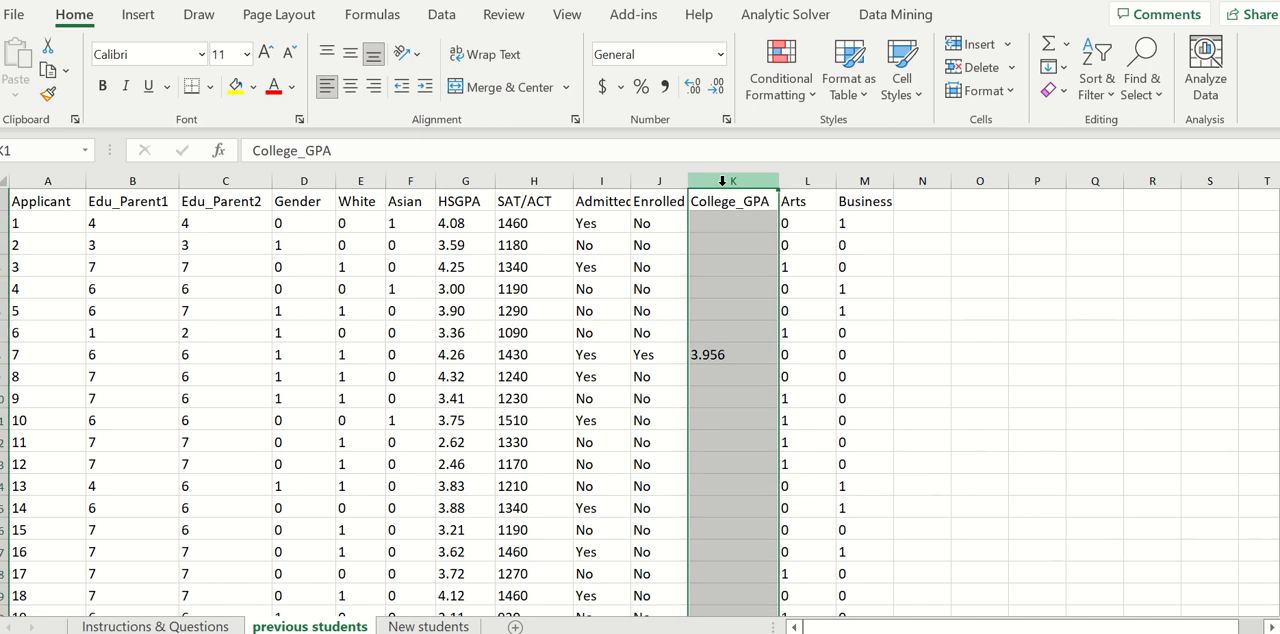
right_click(732, 180)
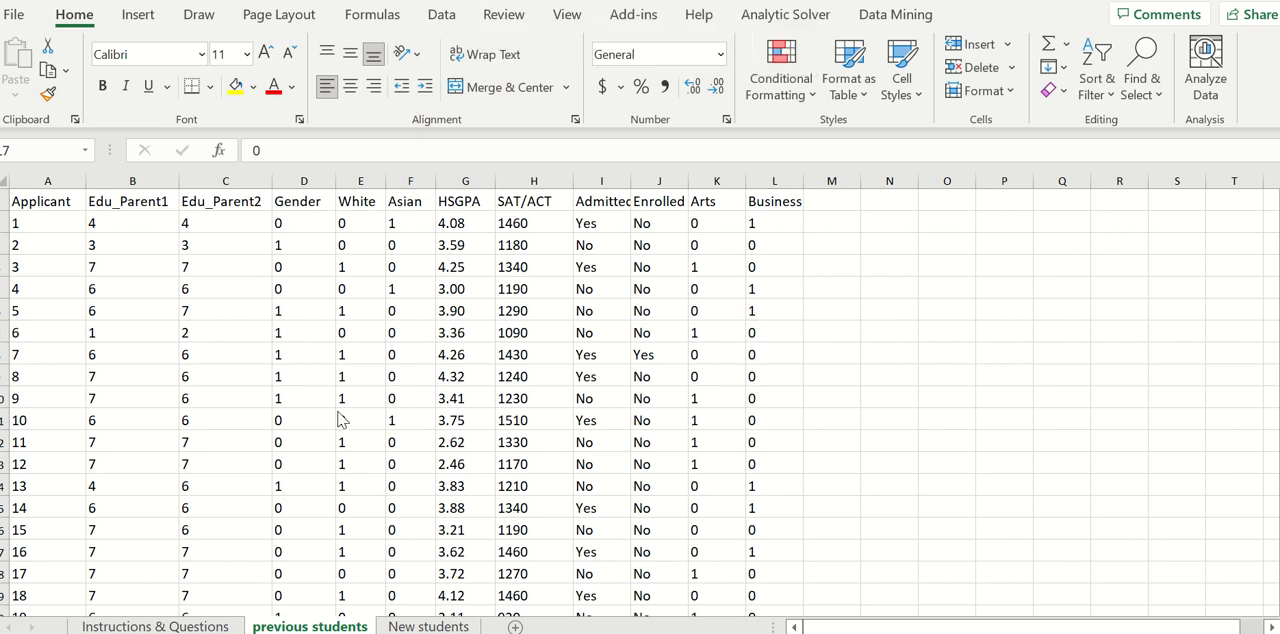
click(774, 332)
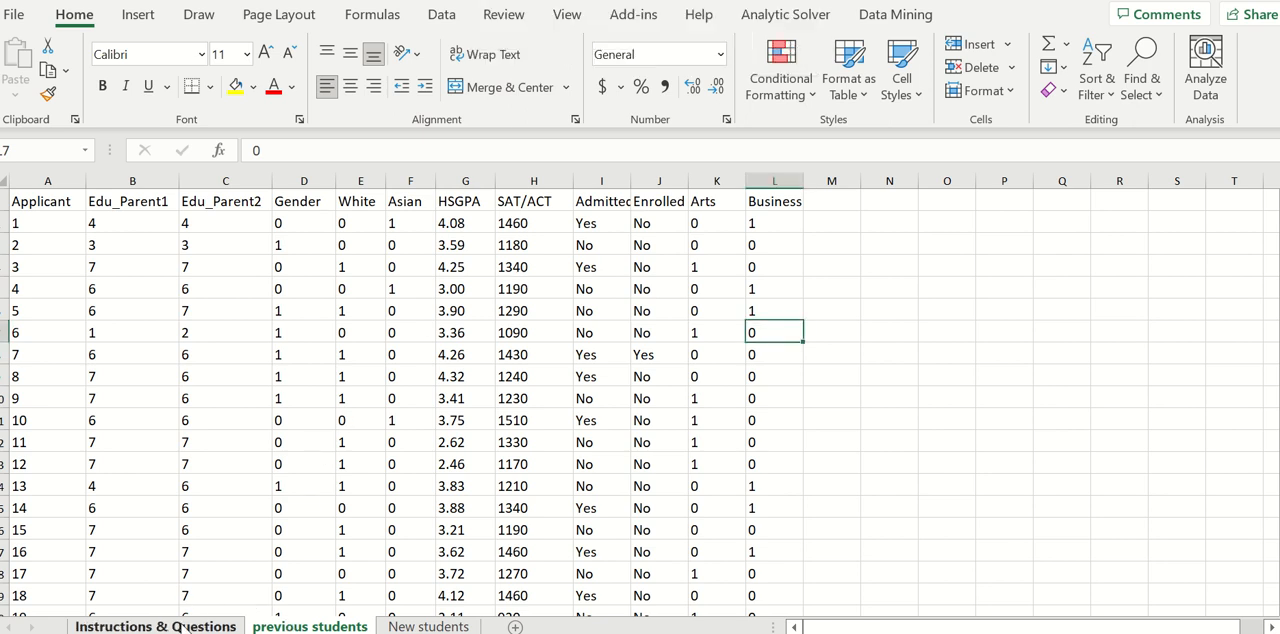
click(156, 626)
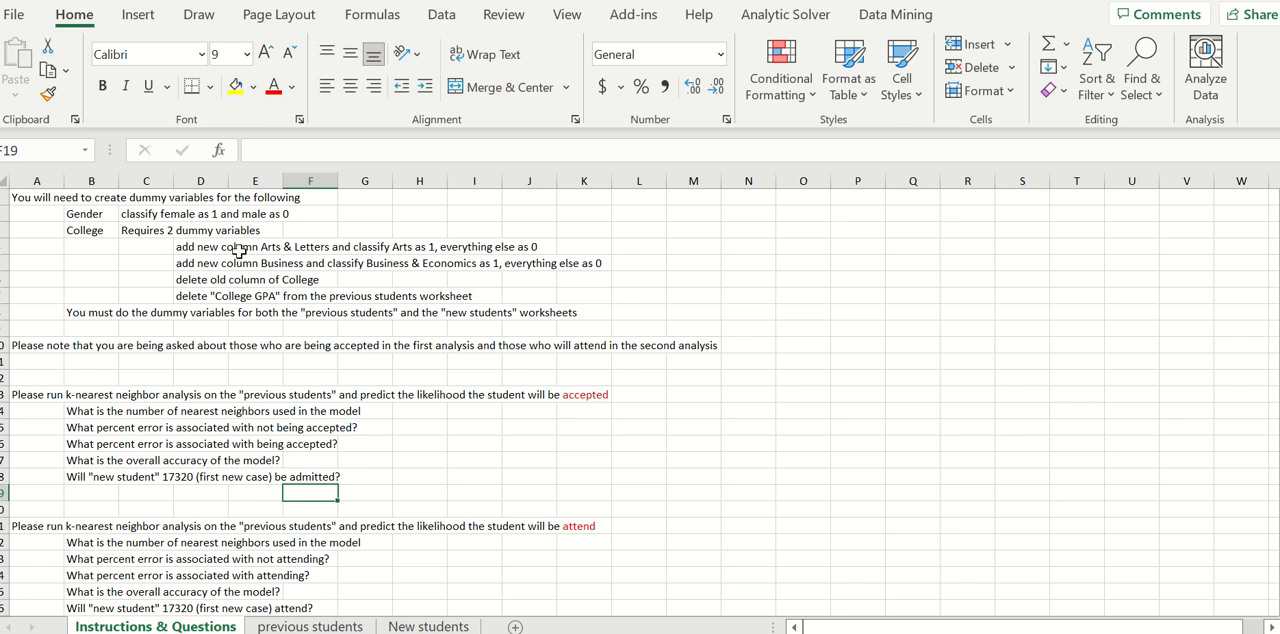
mouse_move(170, 238)
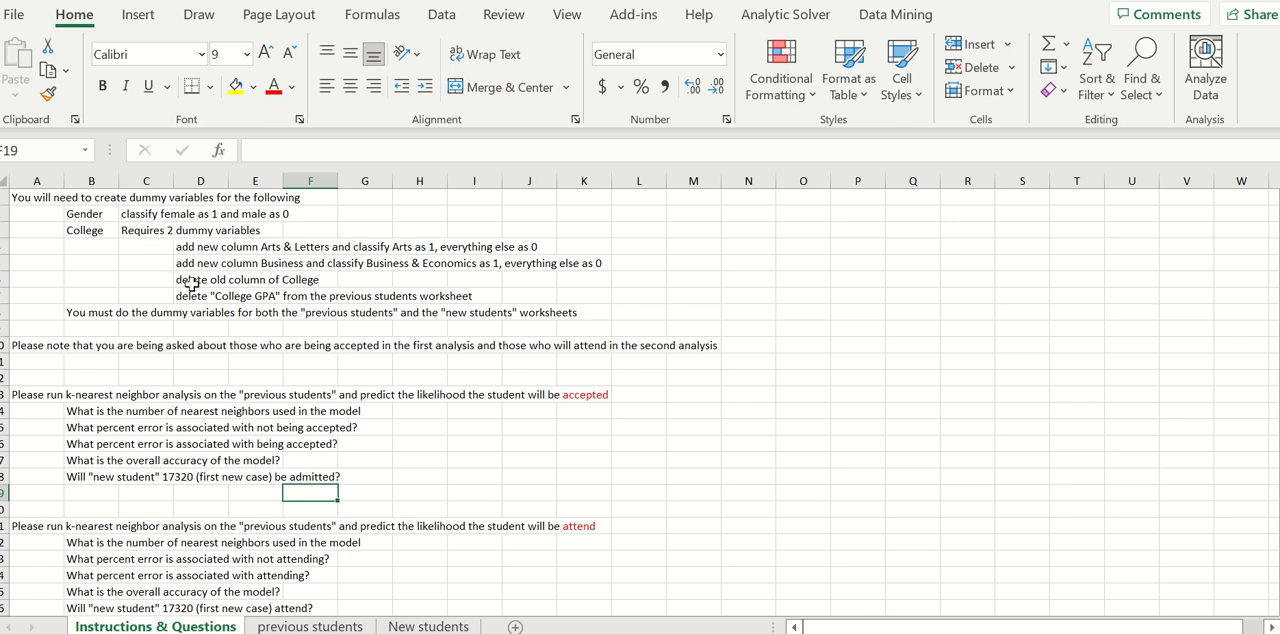
mouse_move(188, 296)
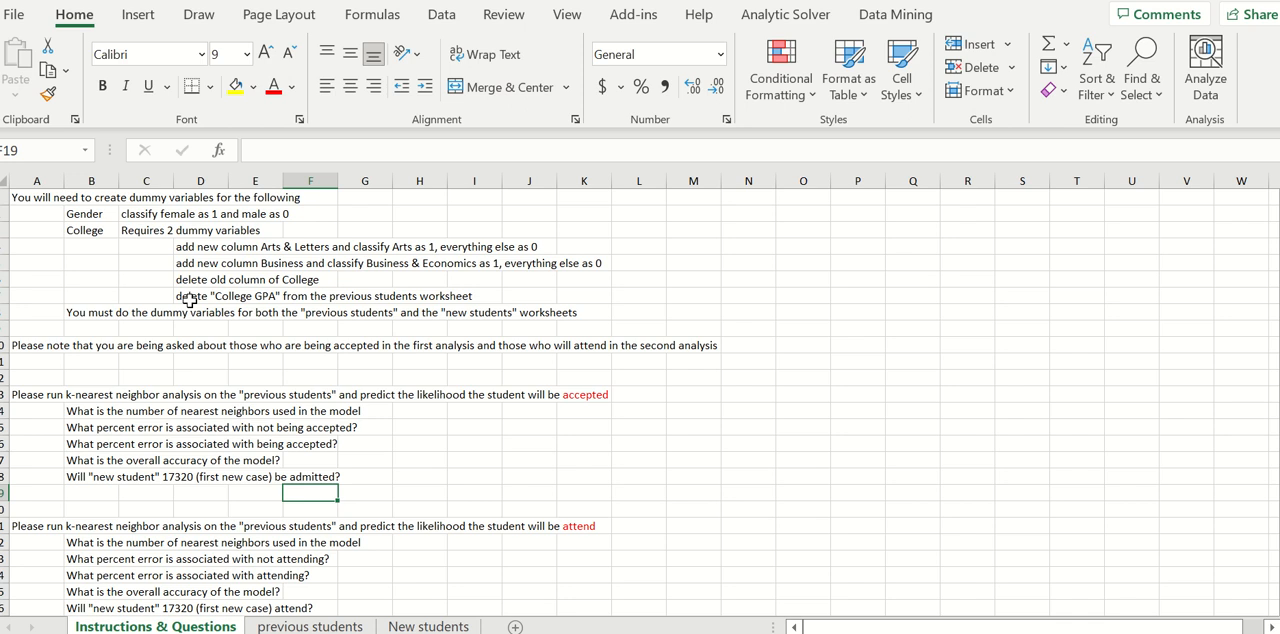
mouse_move(340, 316)
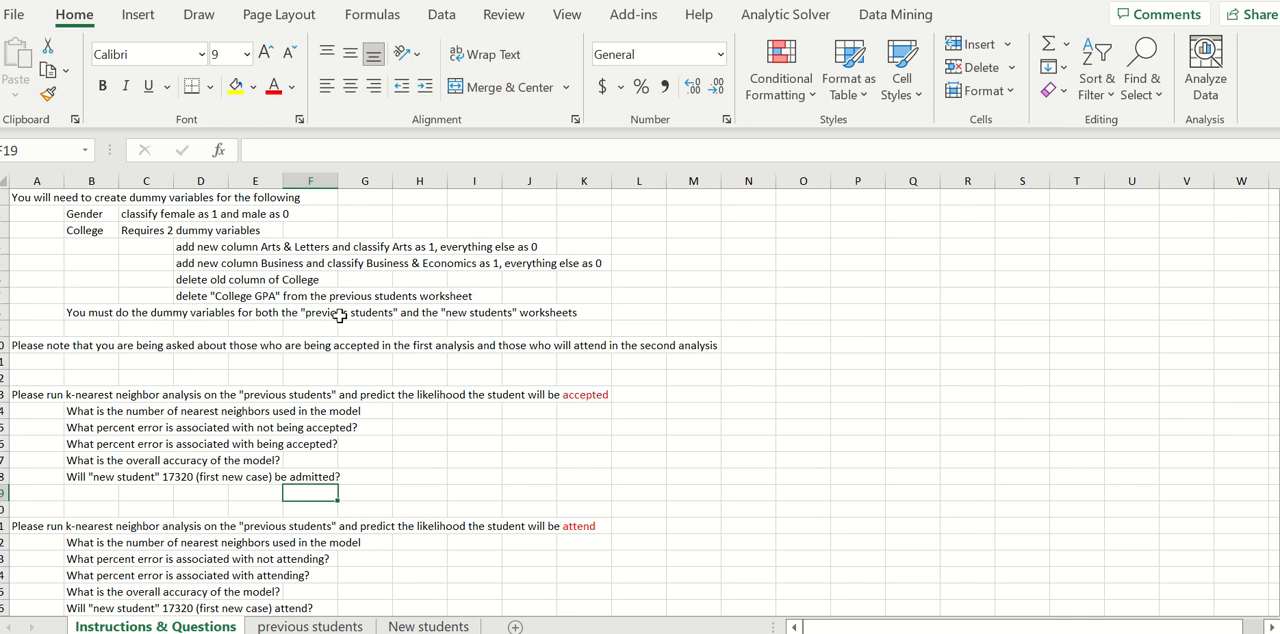
mouse_move(476, 320)
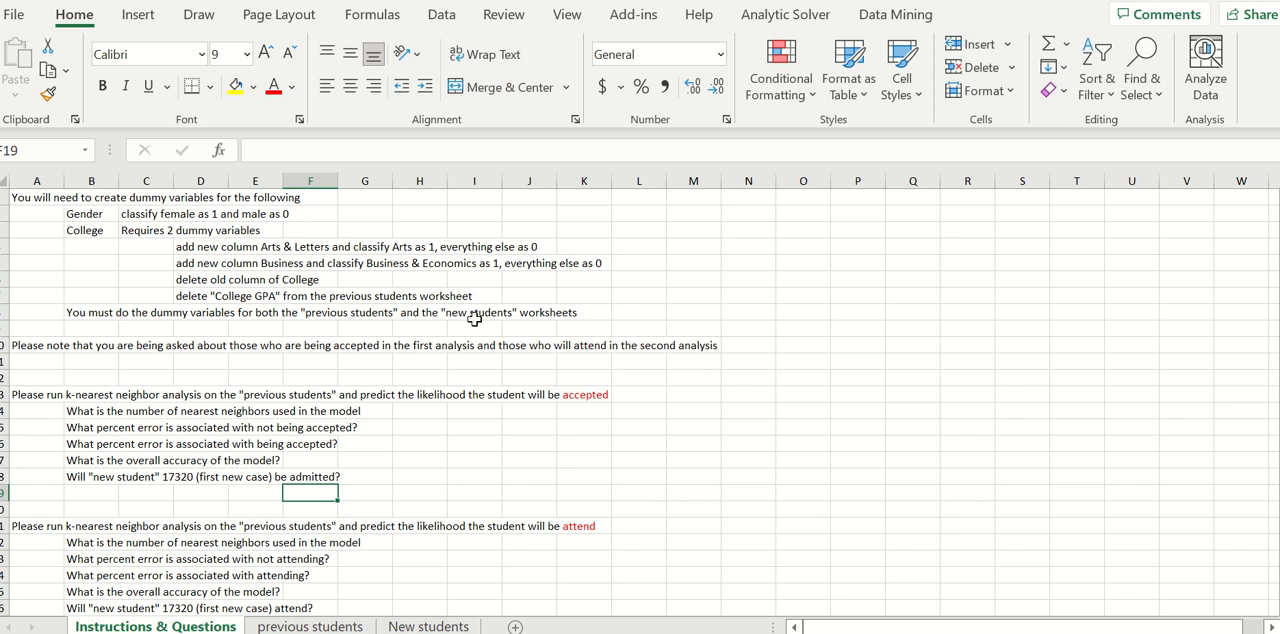
mouse_move(408, 328)
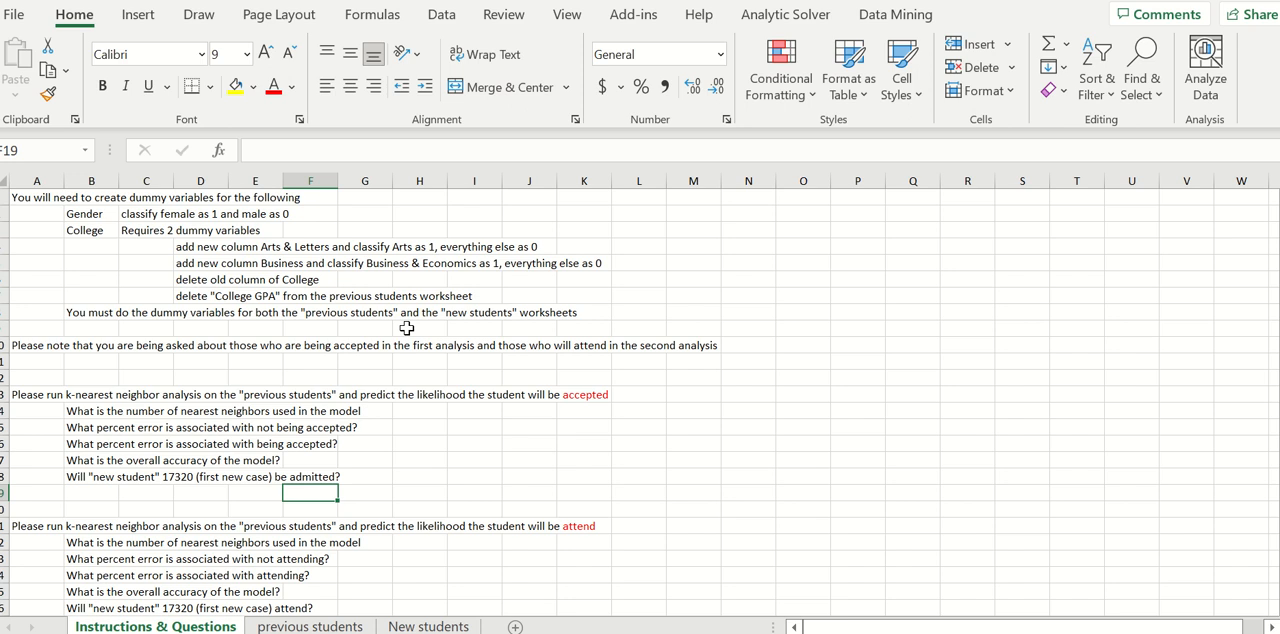
mouse_move(394, 336)
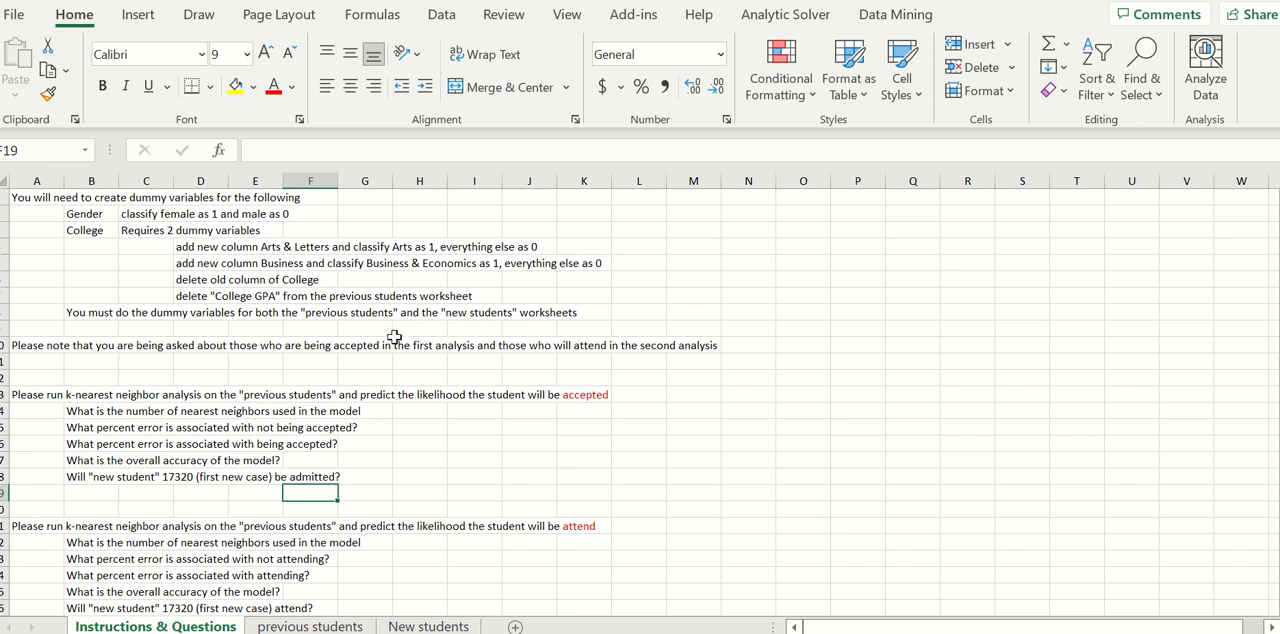
mouse_move(104, 408)
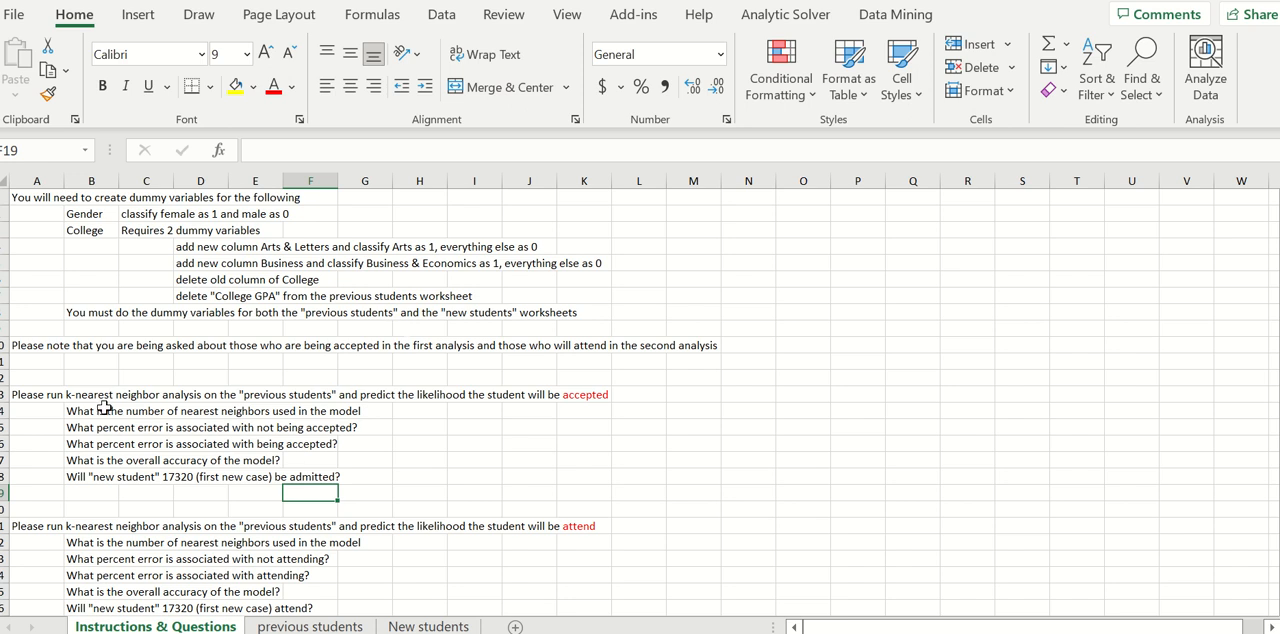
mouse_move(104, 410)
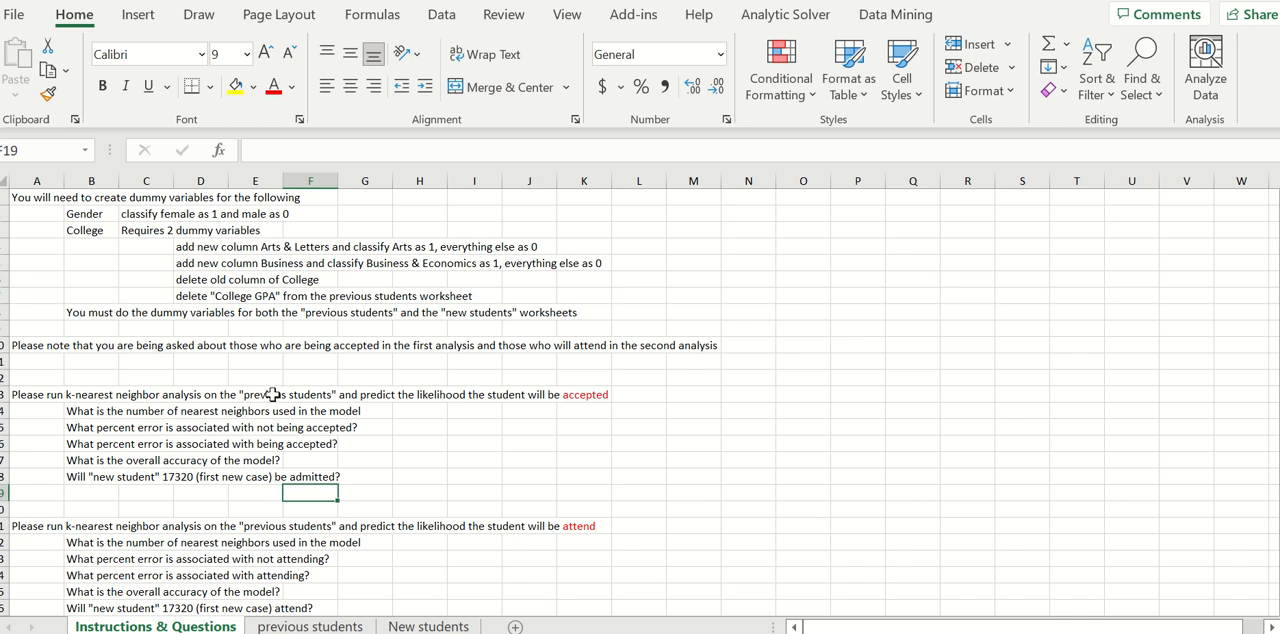
mouse_move(562, 396)
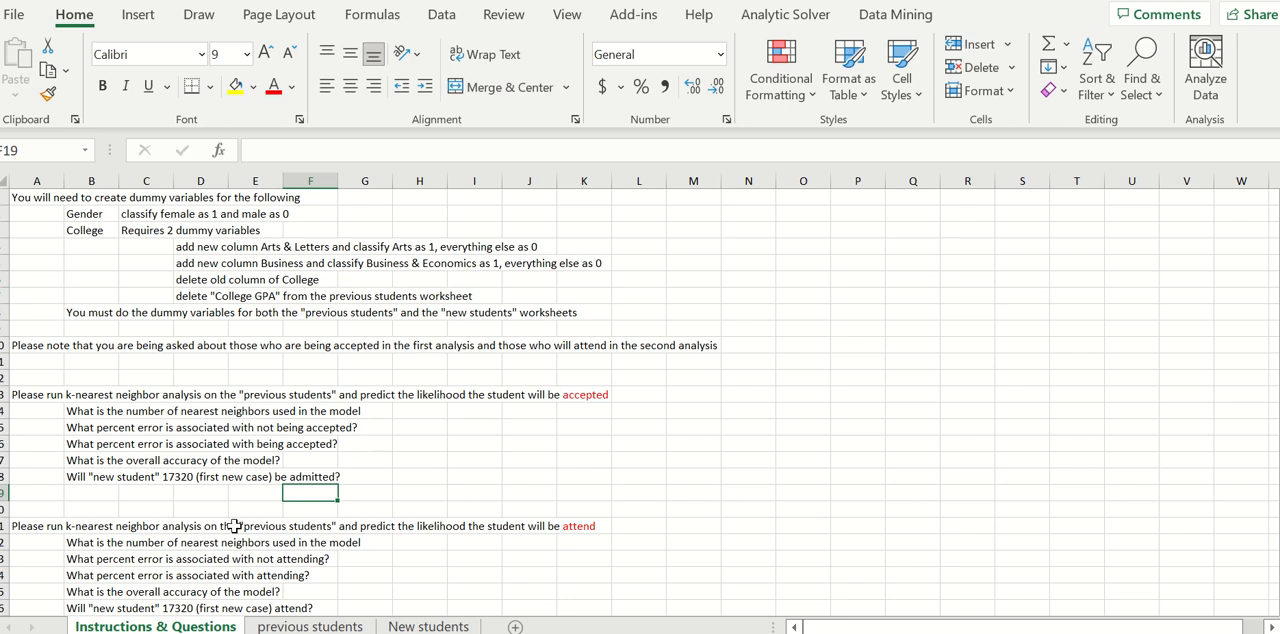
Go to the previous students data and bring up the Data Mining tools
click(308, 626)
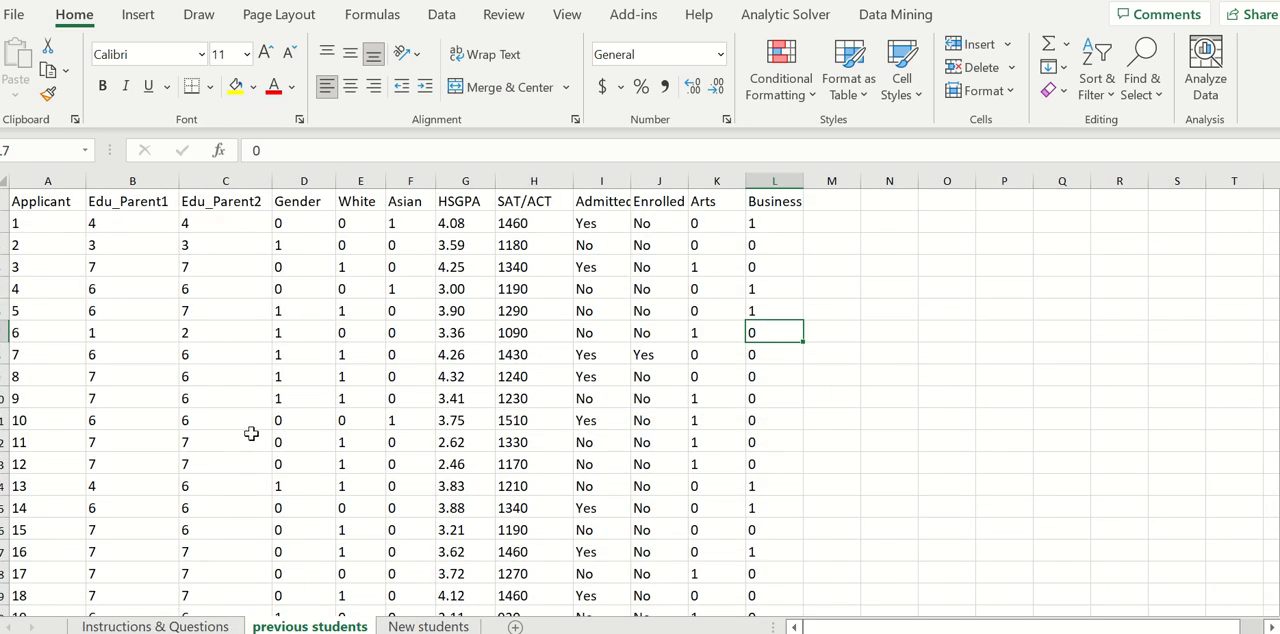
mouse_move(316, 318)
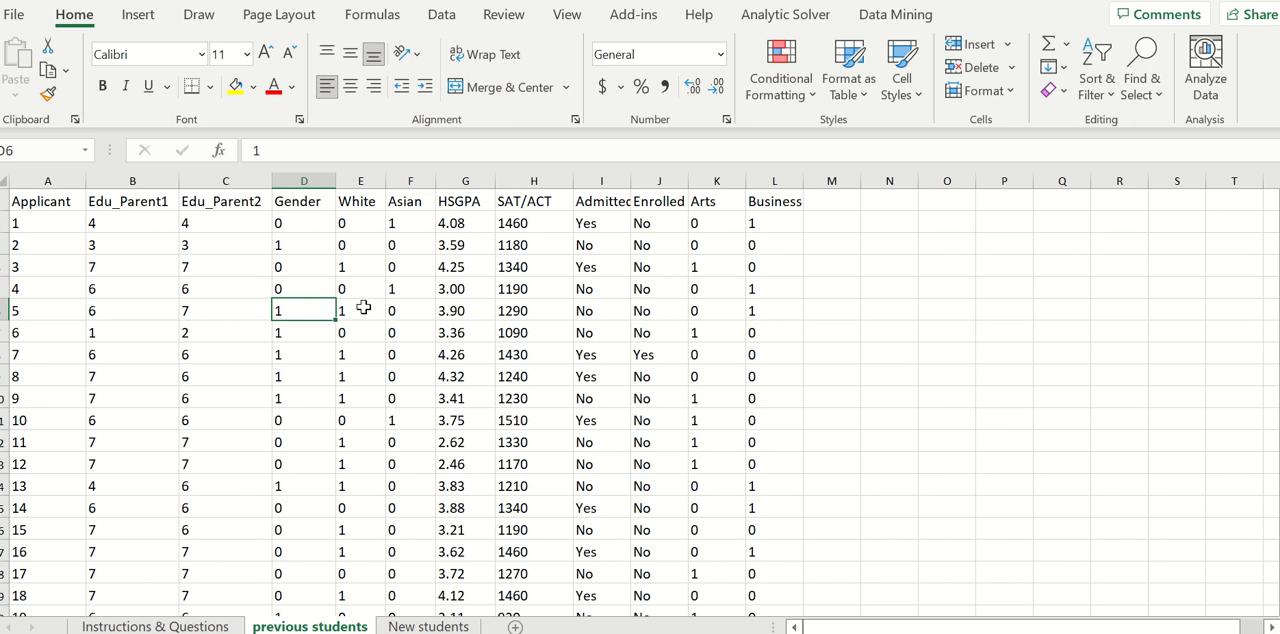
mouse_move(512, 332)
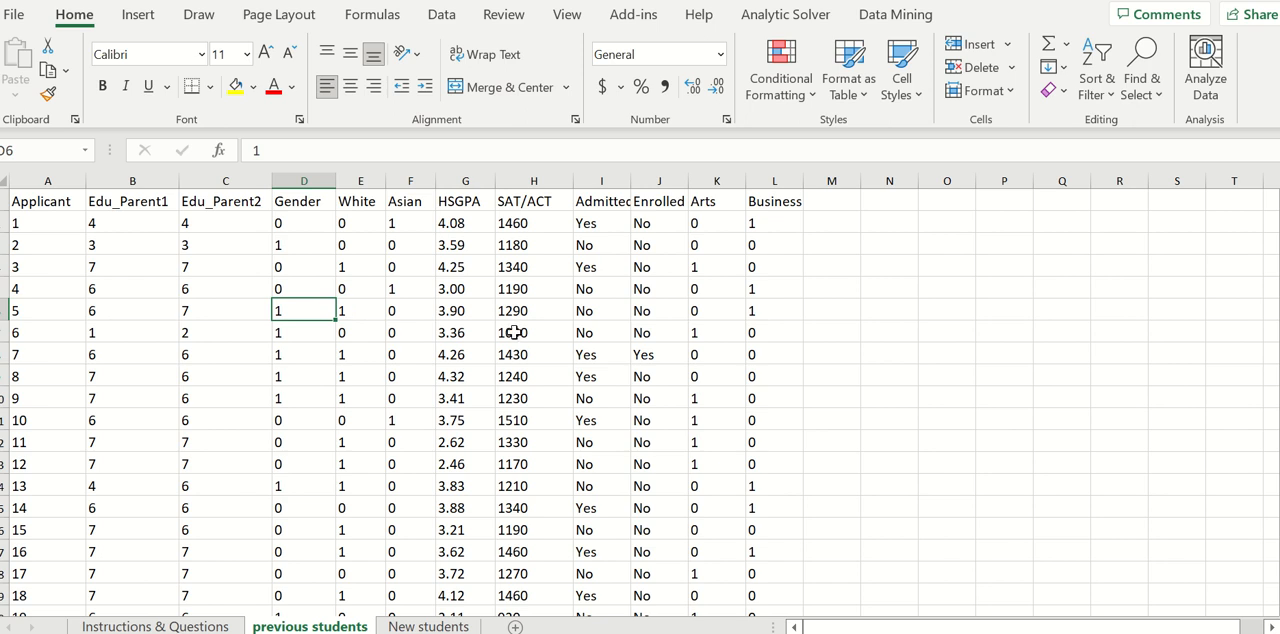
mouse_move(542, 244)
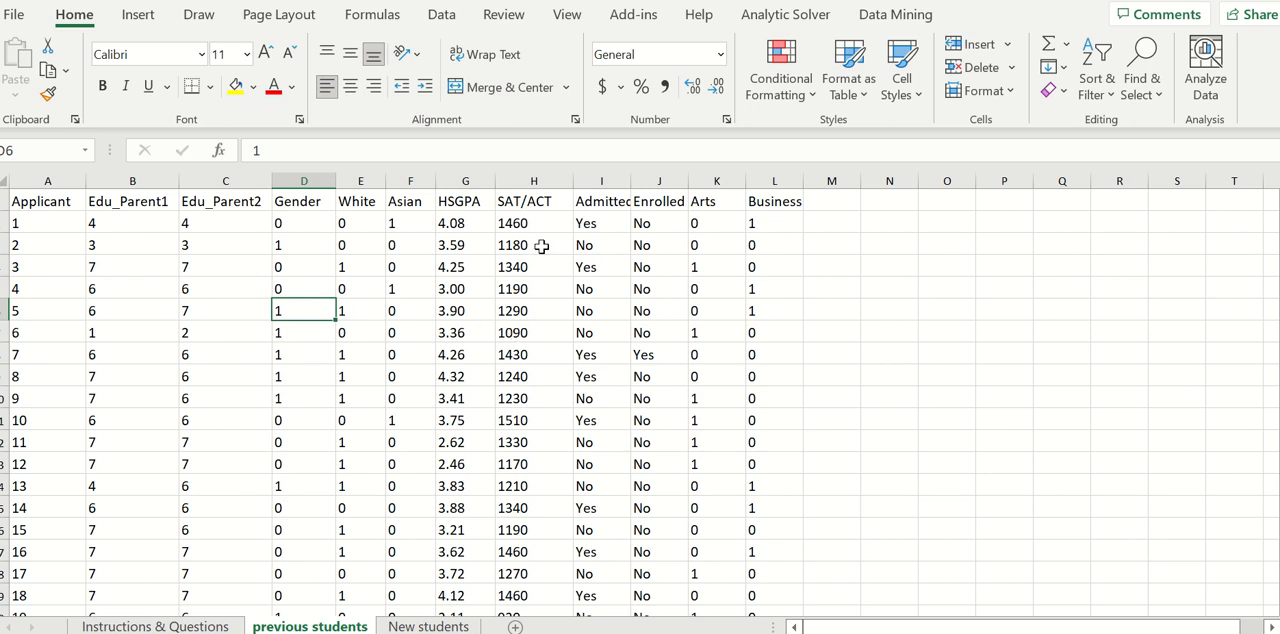
mouse_move(658, 216)
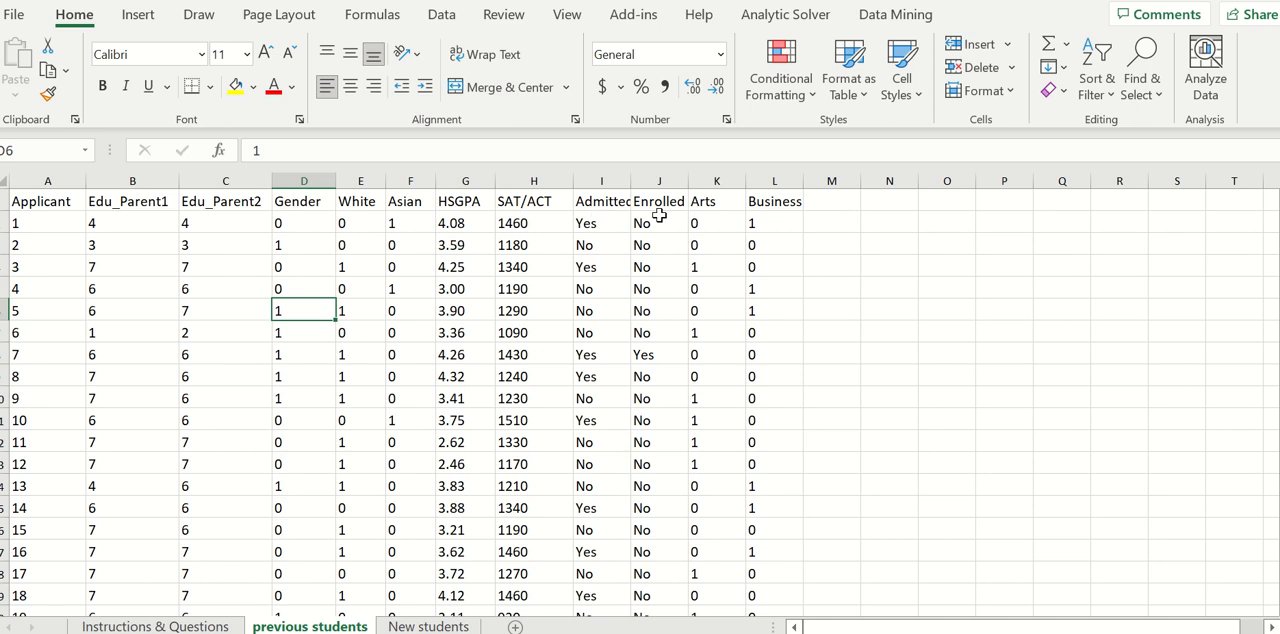
click(892, 14)
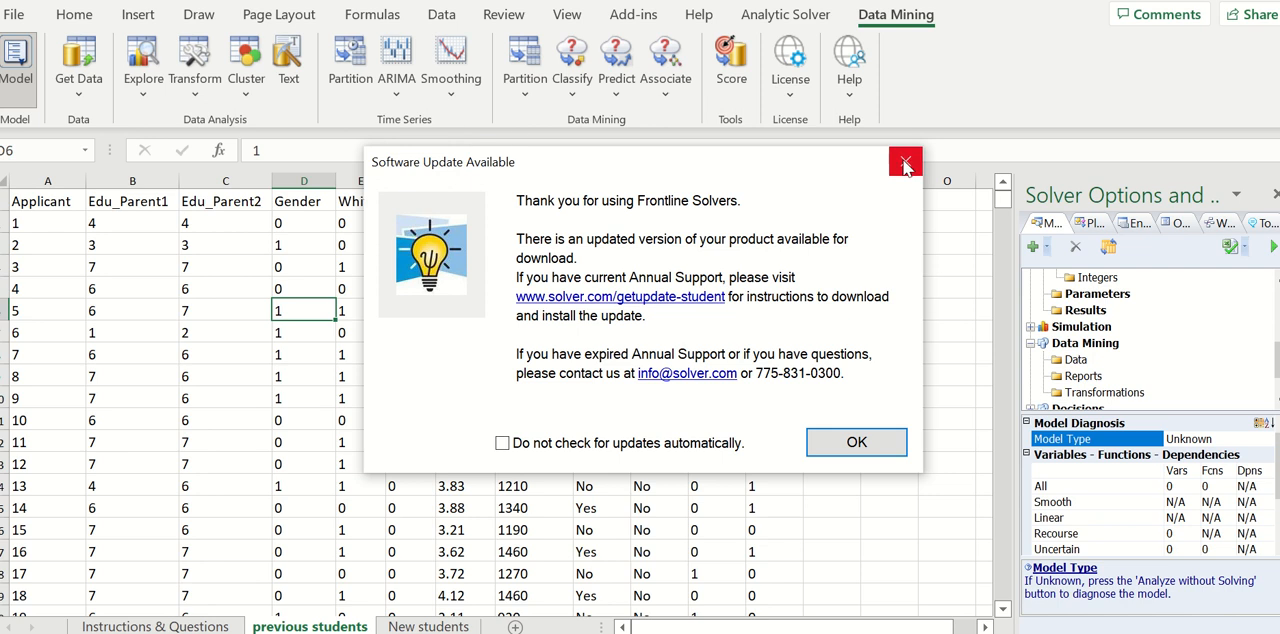
Run a Standard Partition on all 12 variables with headers, 50% training, 30% validation, 20% test
click(904, 162)
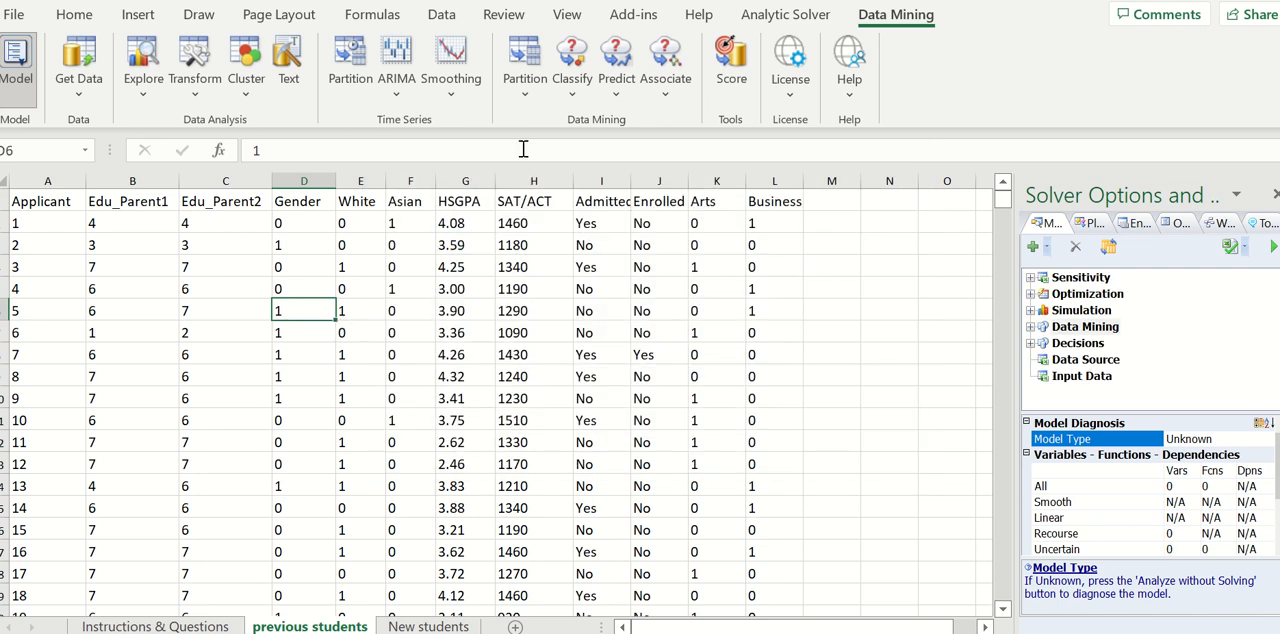
click(524, 60)
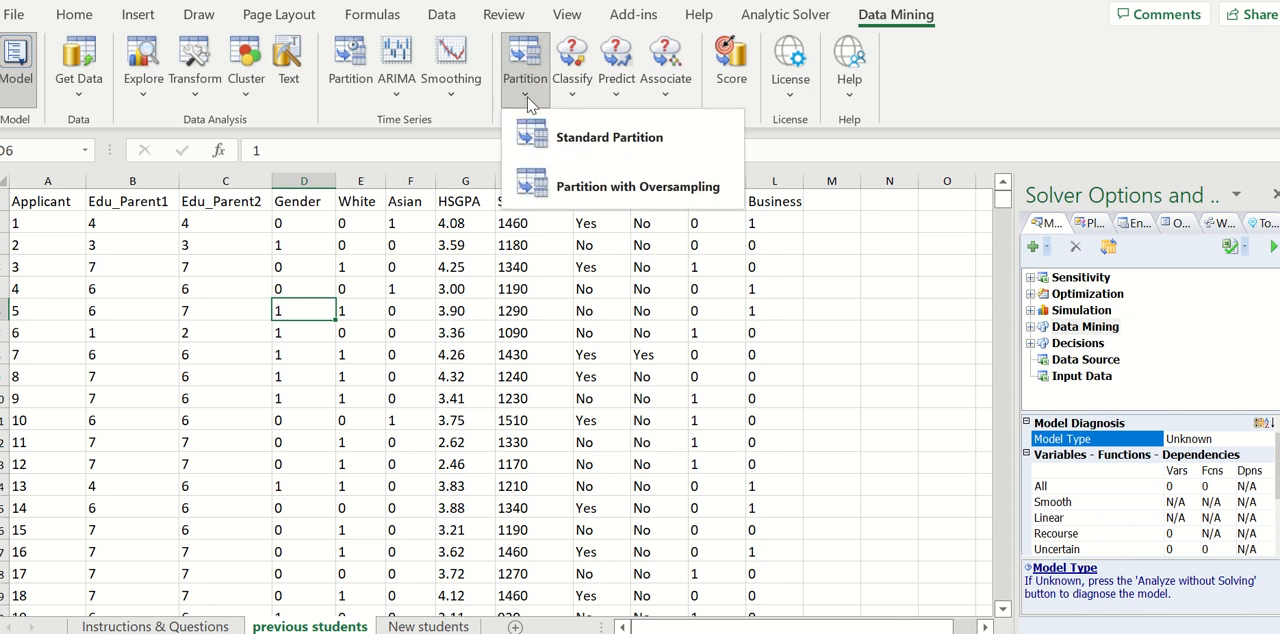
click(608, 136)
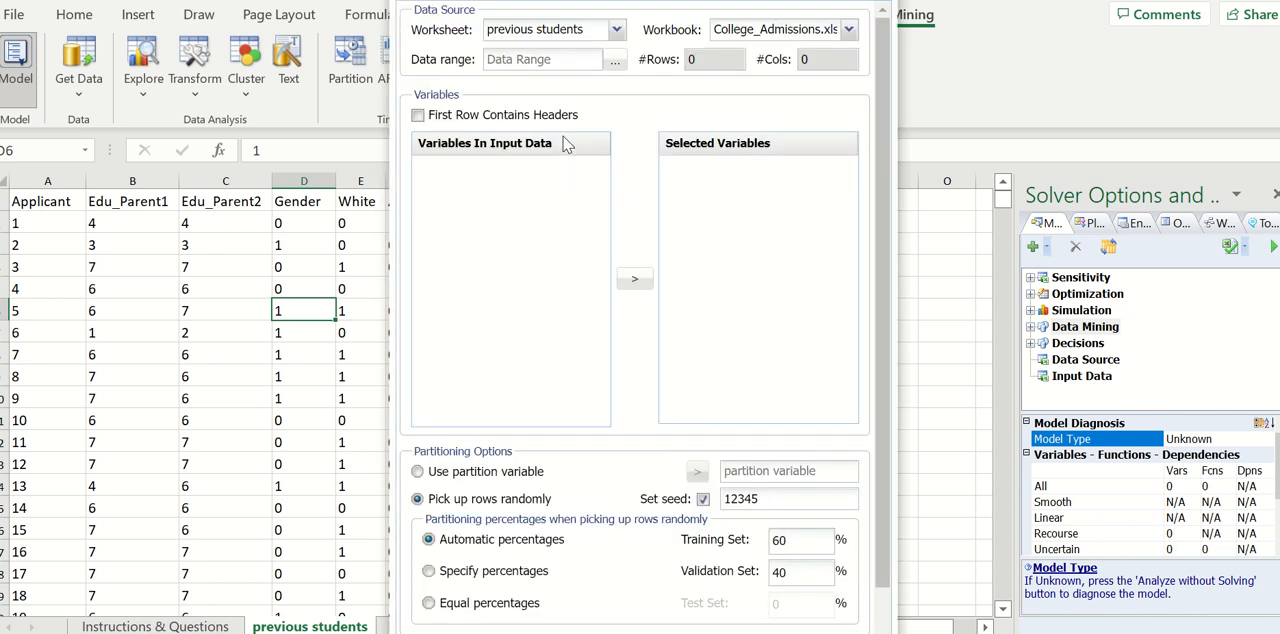
click(418, 114)
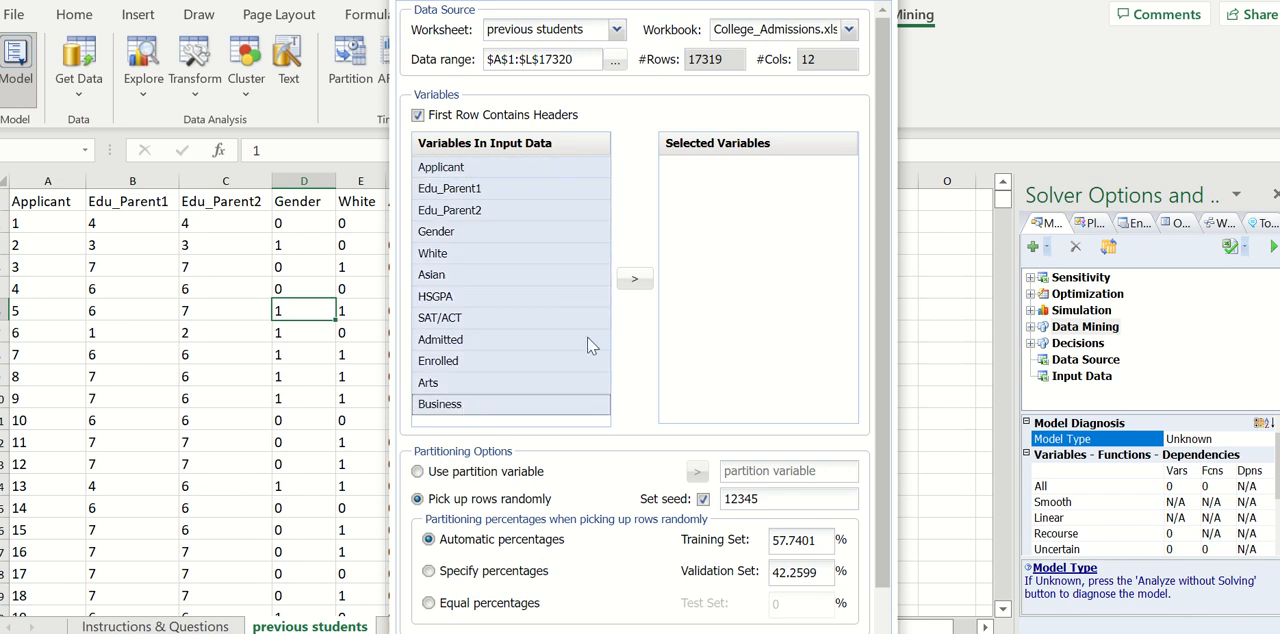
click(634, 278)
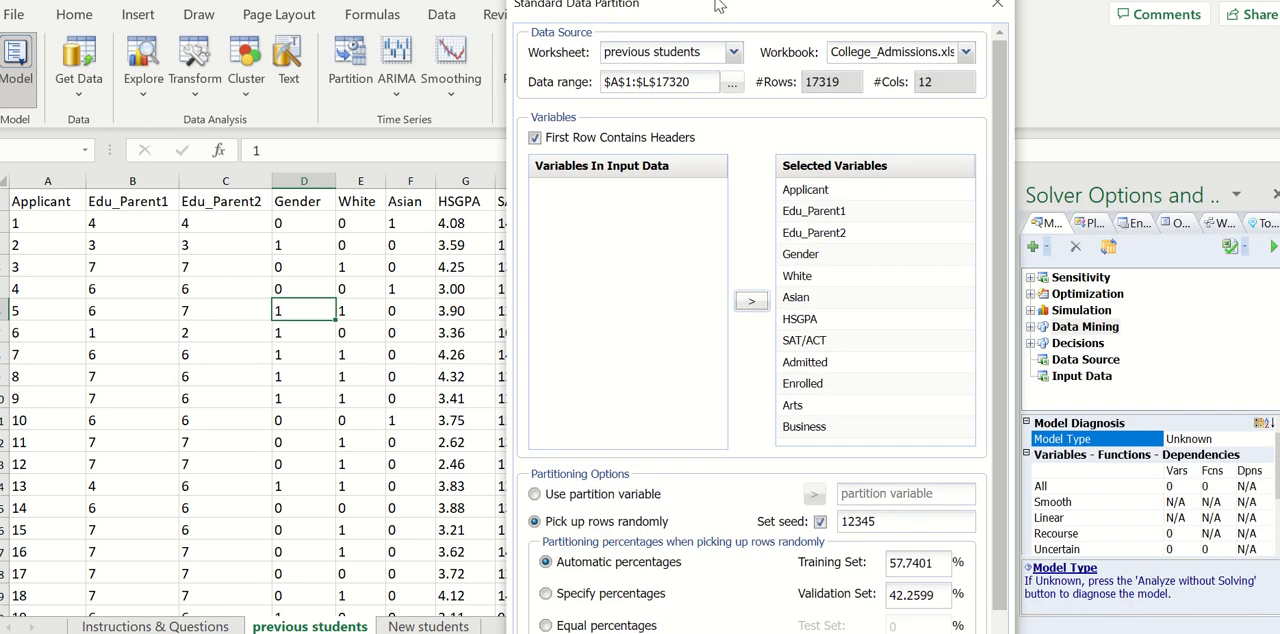
mouse_move(576, 552)
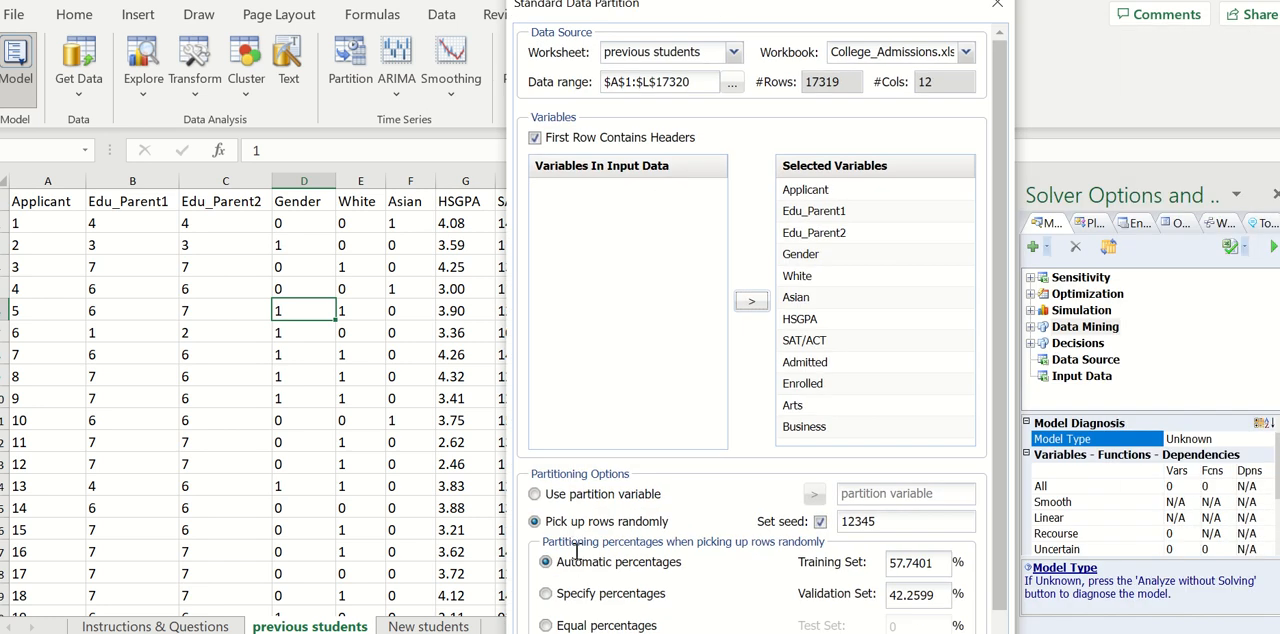
mouse_move(578, 584)
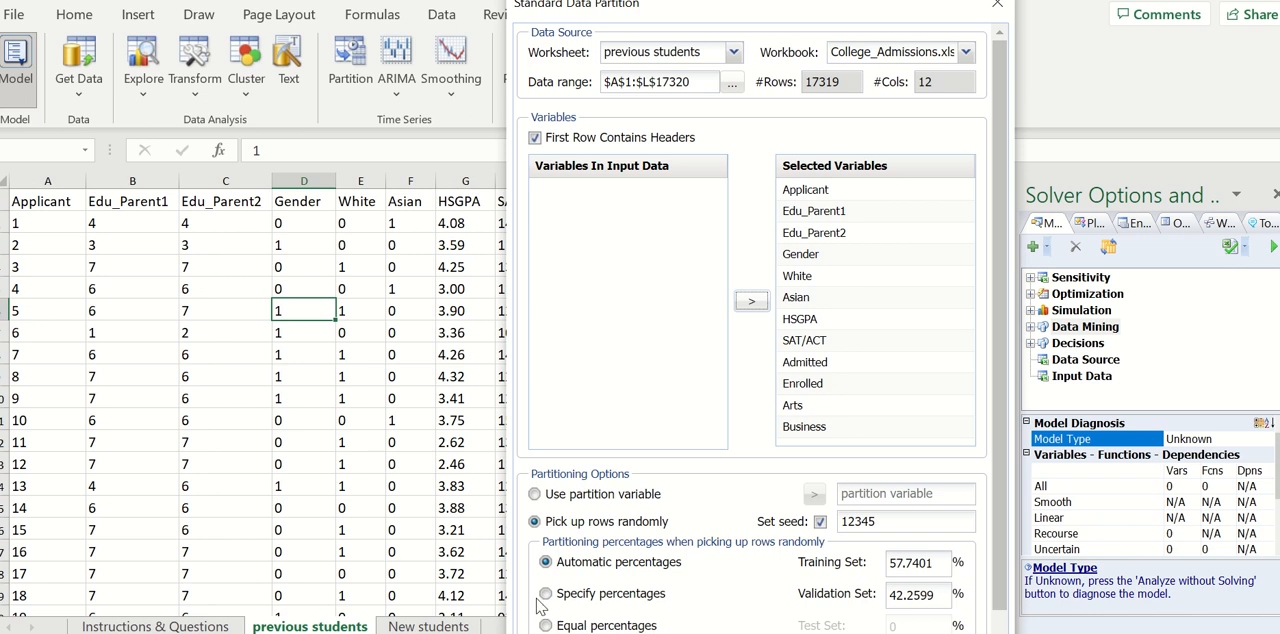
click(546, 592)
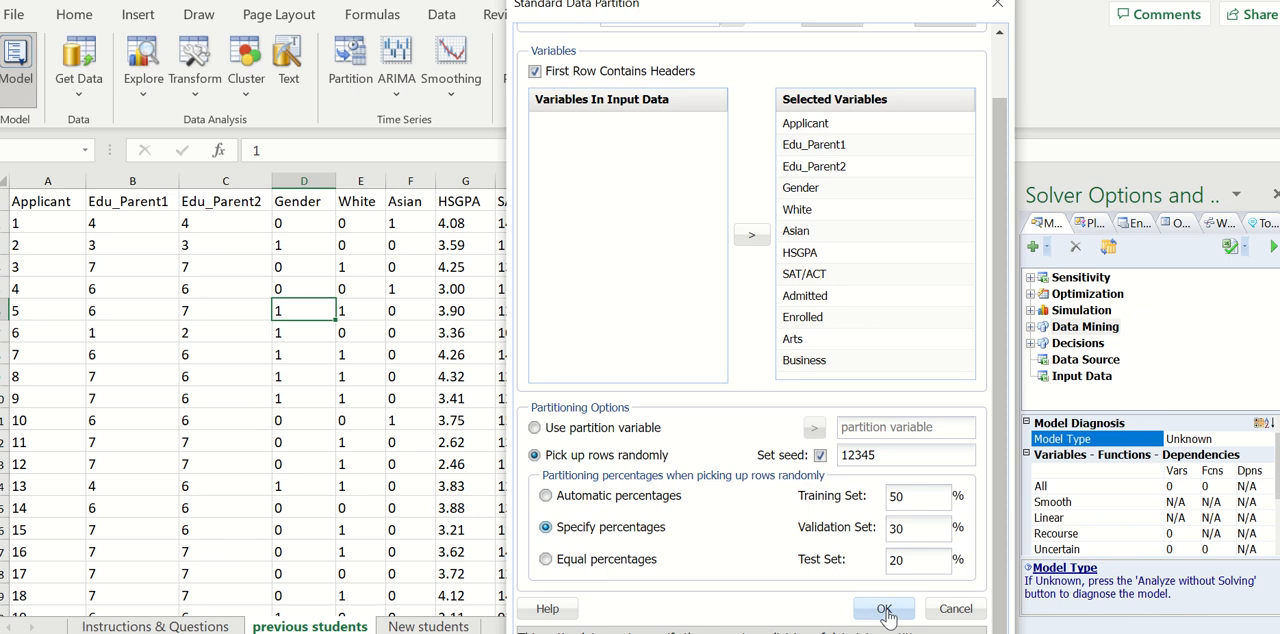
click(884, 608)
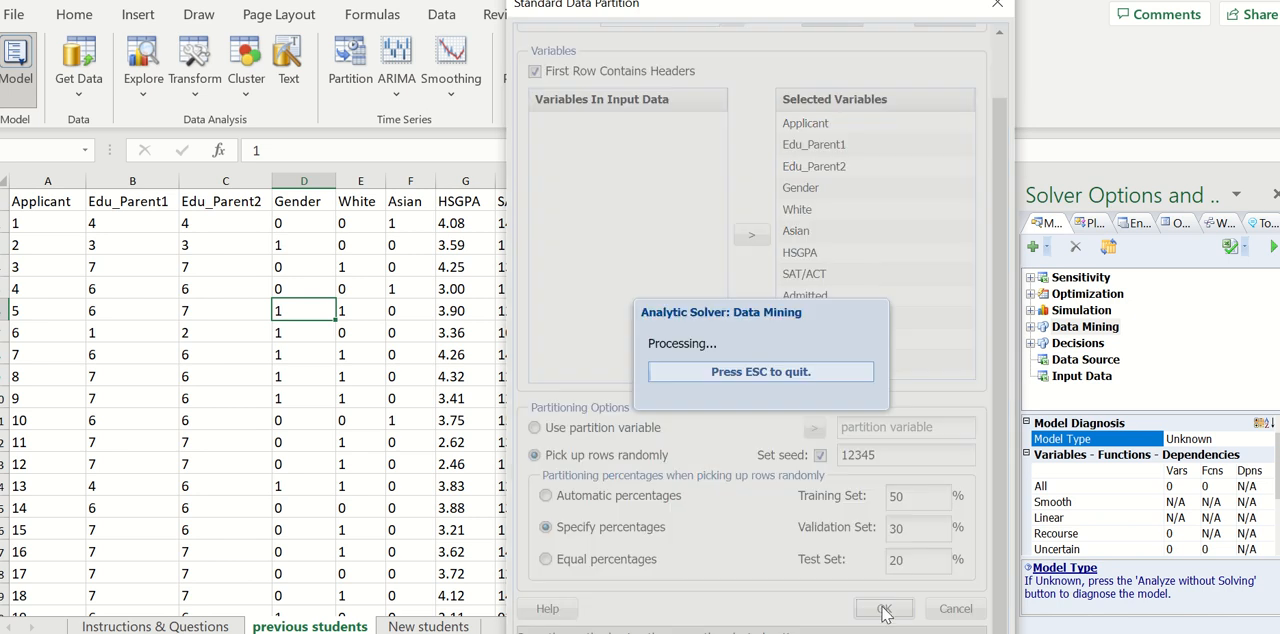
Let the partition finish and review the STDPartition report of 17,319 records
click(884, 608)
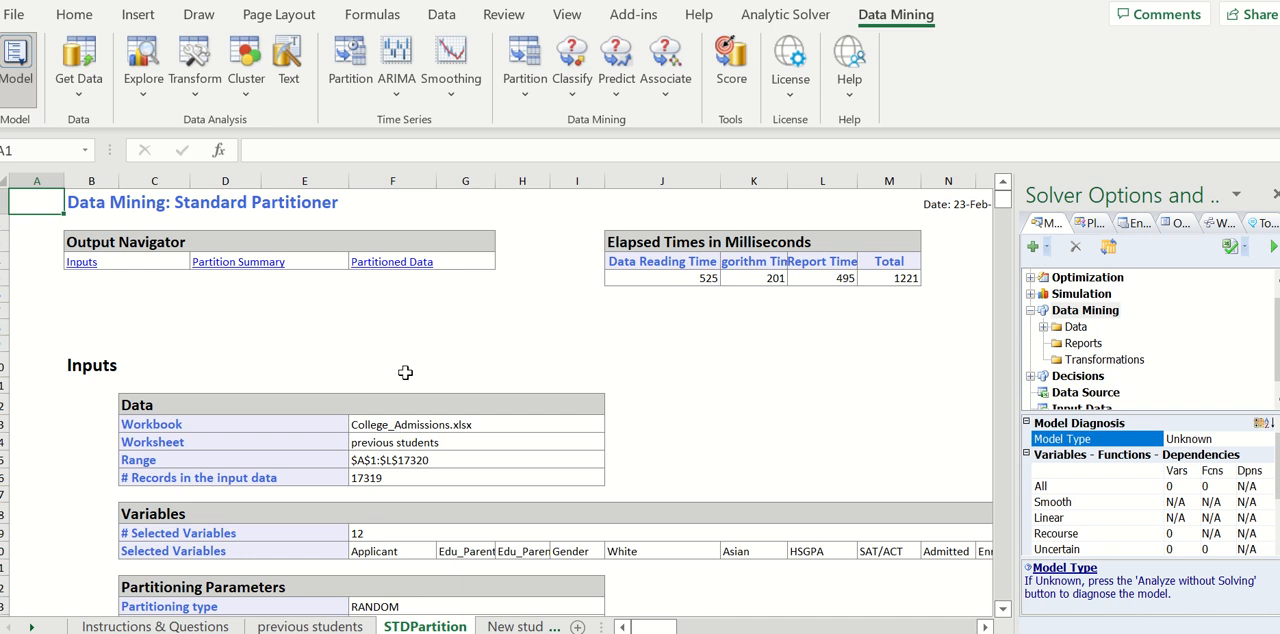
mouse_move(348, 332)
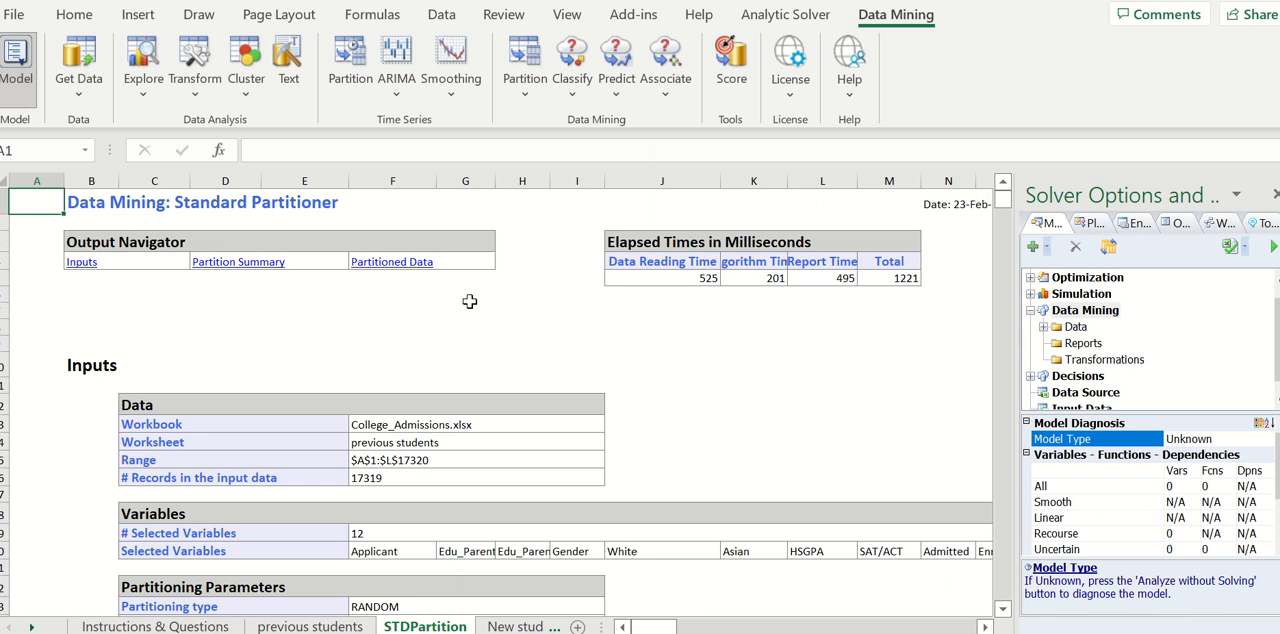
mouse_move(542, 310)
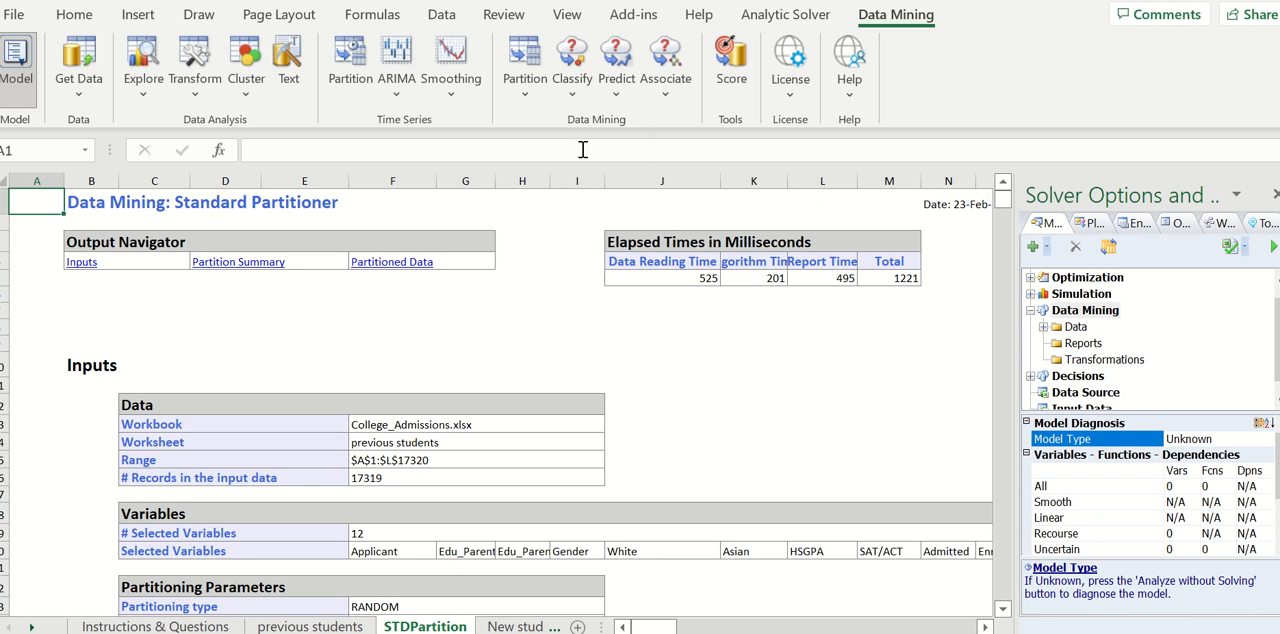
mouse_move(596, 130)
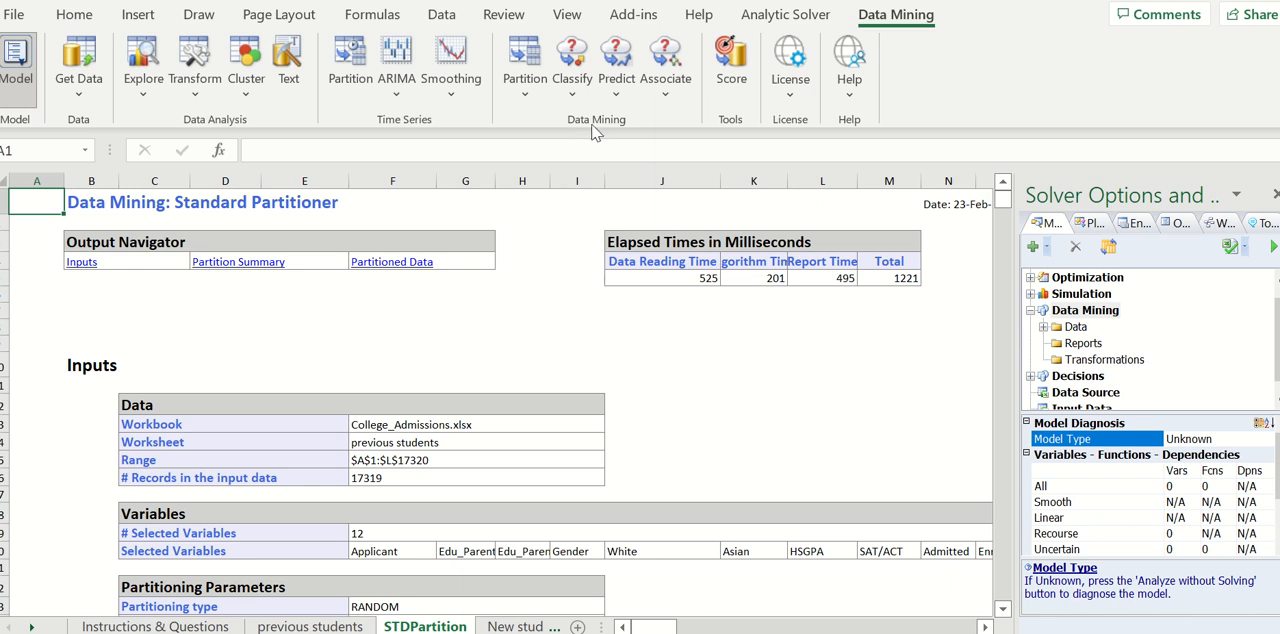
Start a k-Nearest Neighbors classification with STDPartition kept as the source worksheet
click(572, 60)
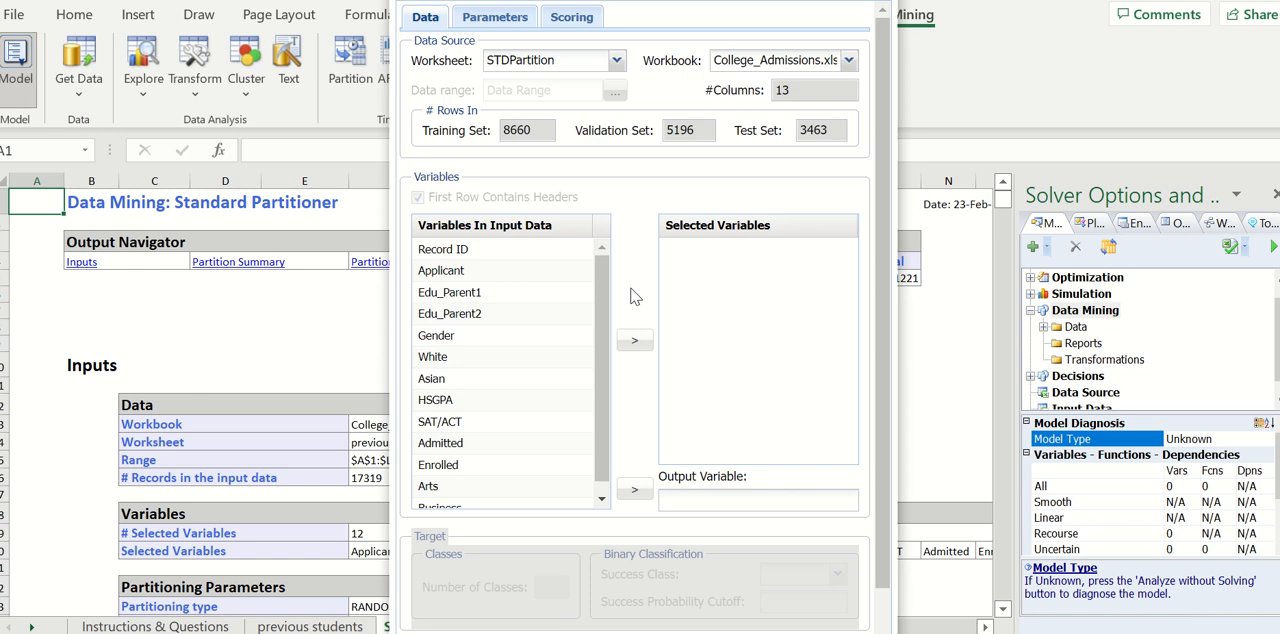
mouse_move(596, 120)
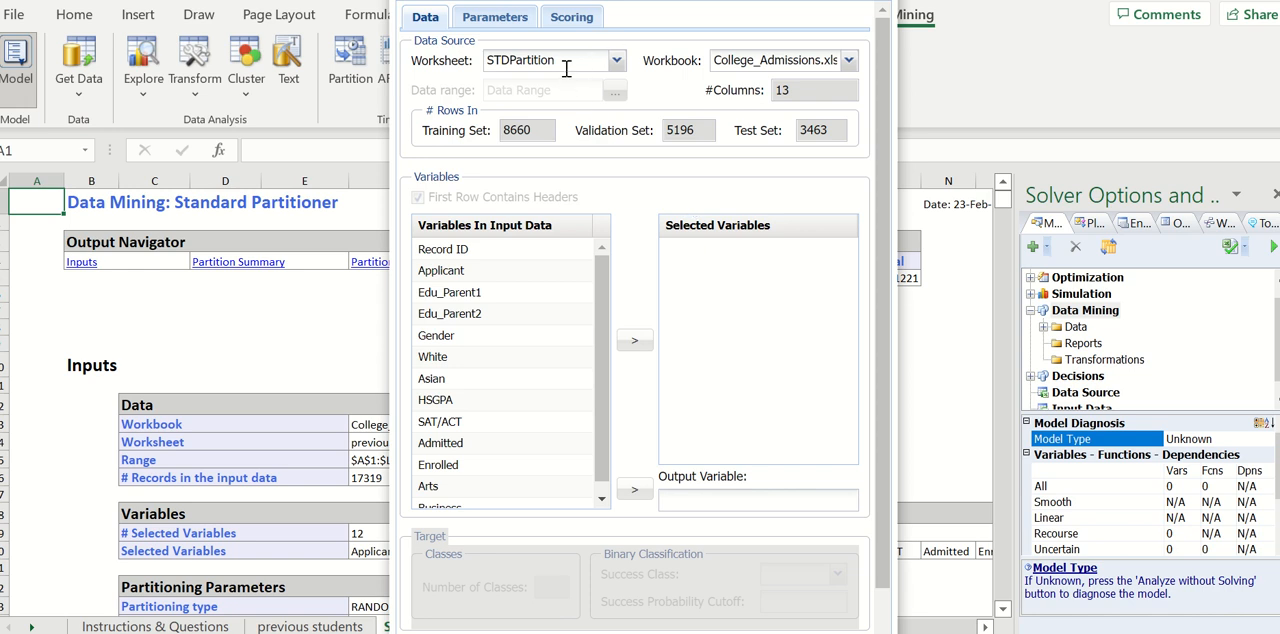
click(614, 60)
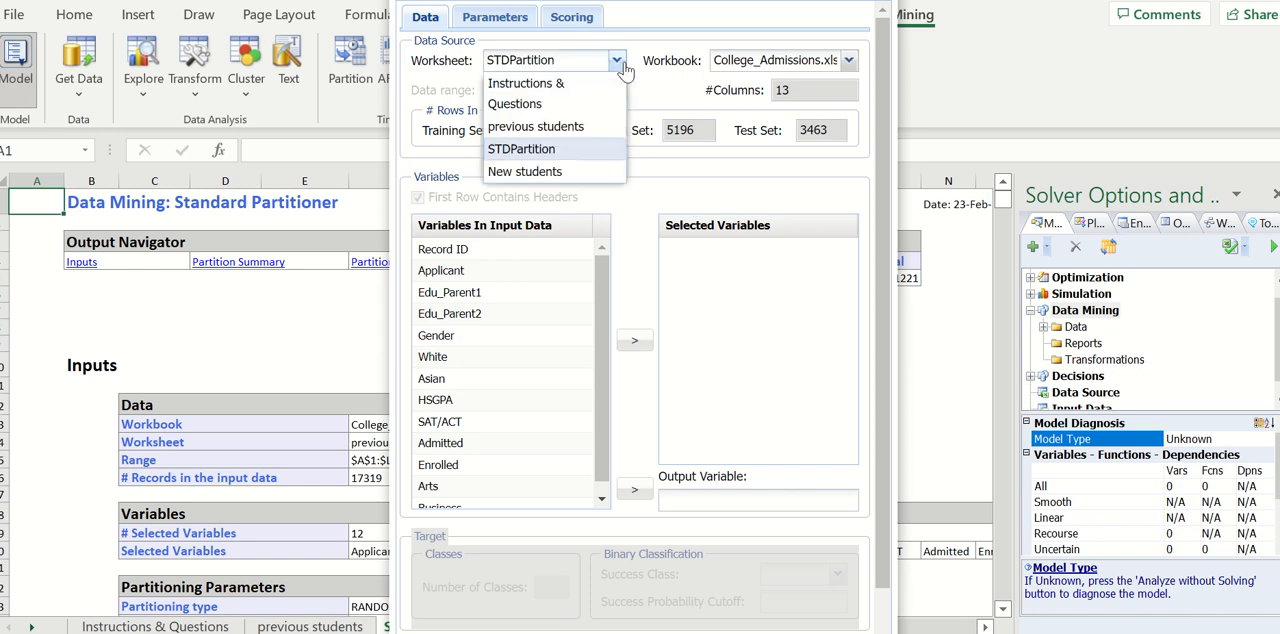
mouse_move(576, 172)
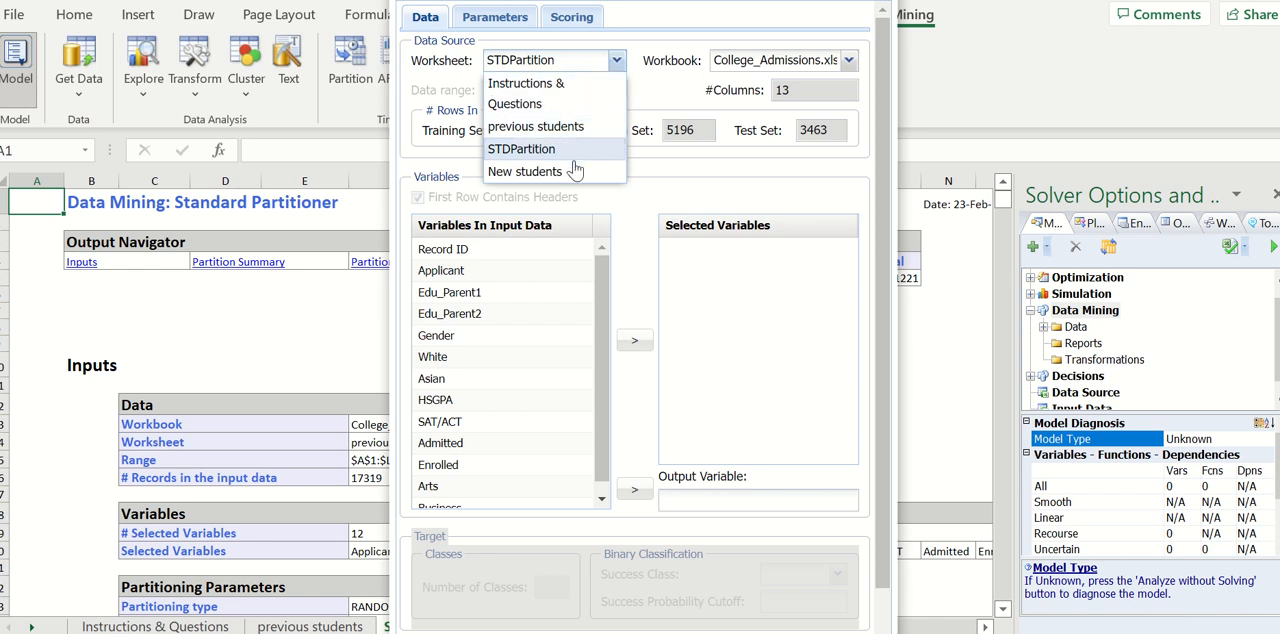
click(520, 148)
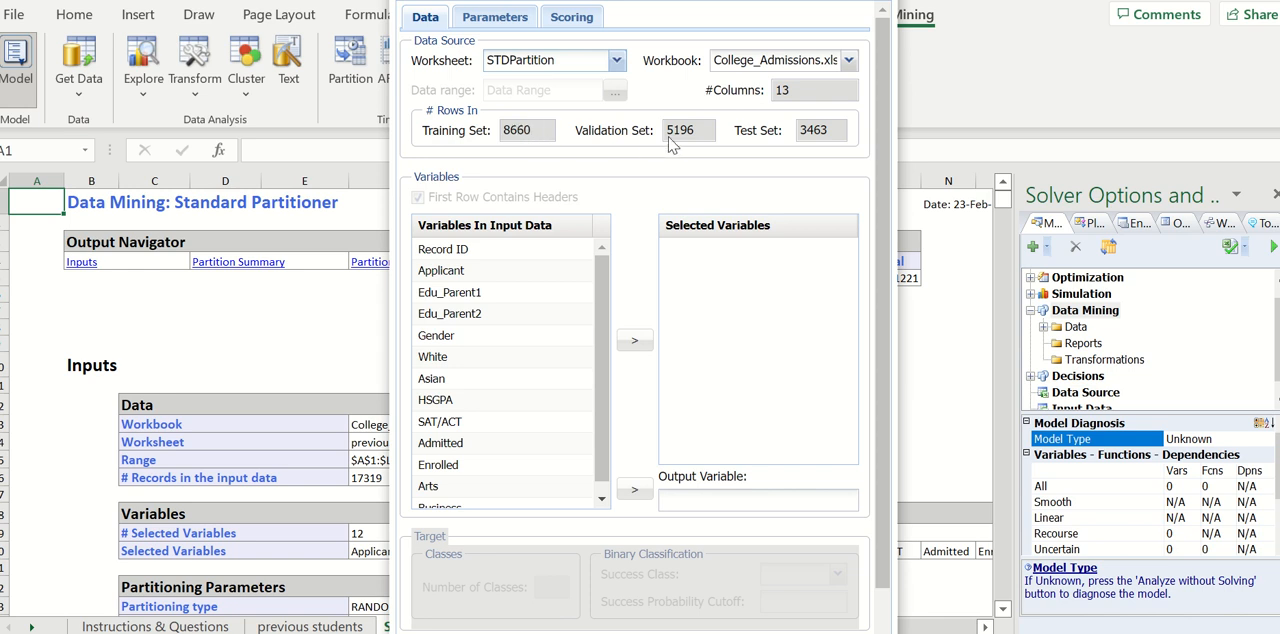
mouse_move(688, 148)
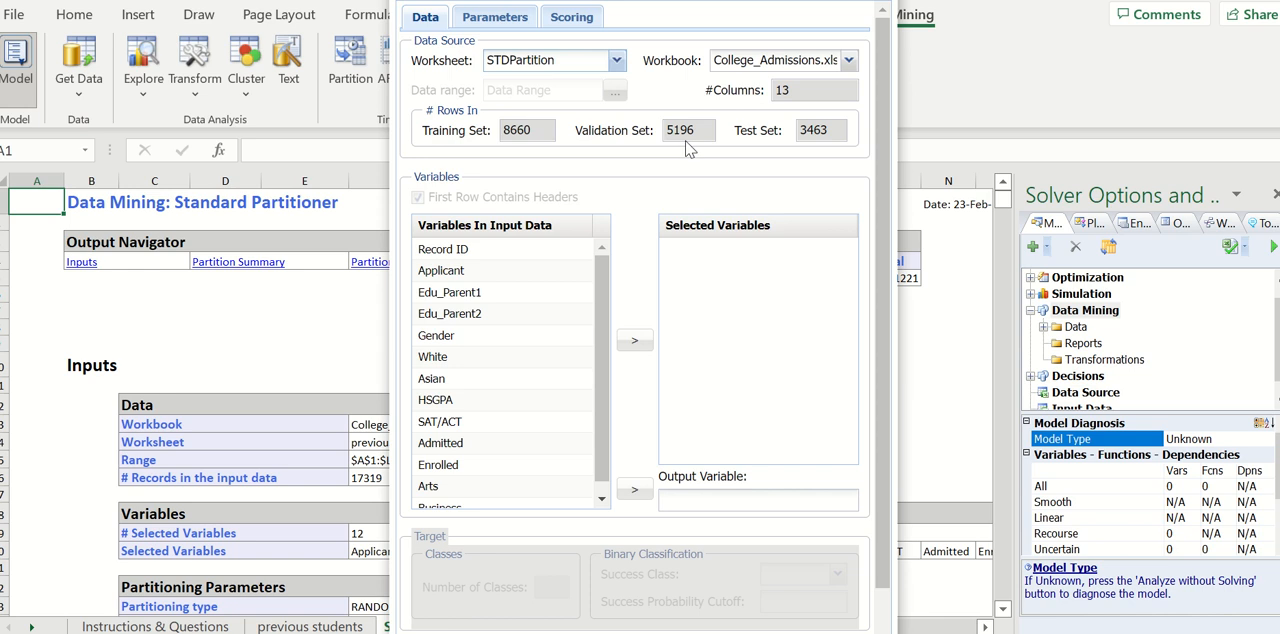
mouse_move(828, 174)
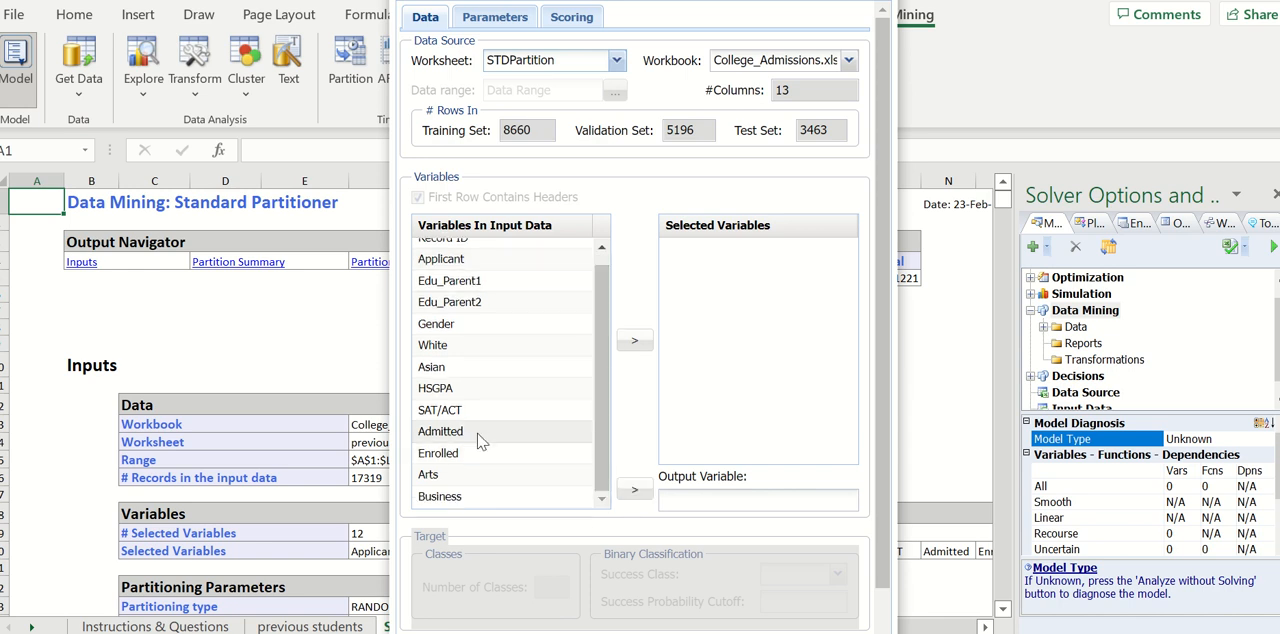
Make Admitted the output variable and add Applicant through Business as the ten predictors, dismissing the warning
click(440, 432)
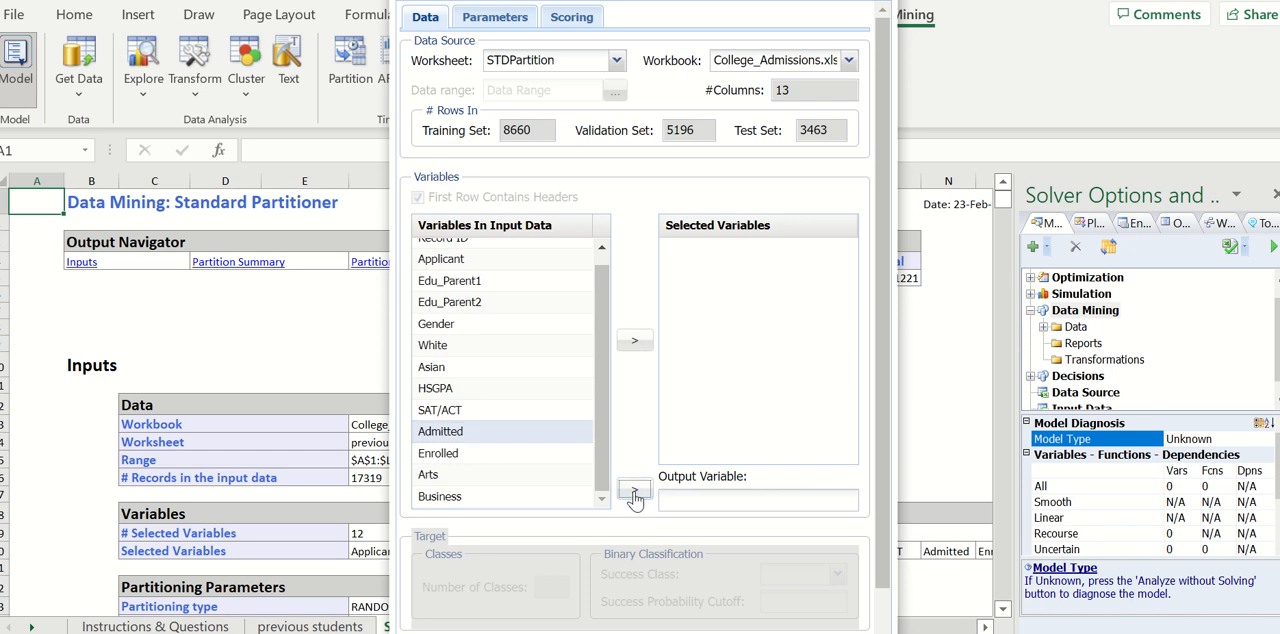
click(634, 490)
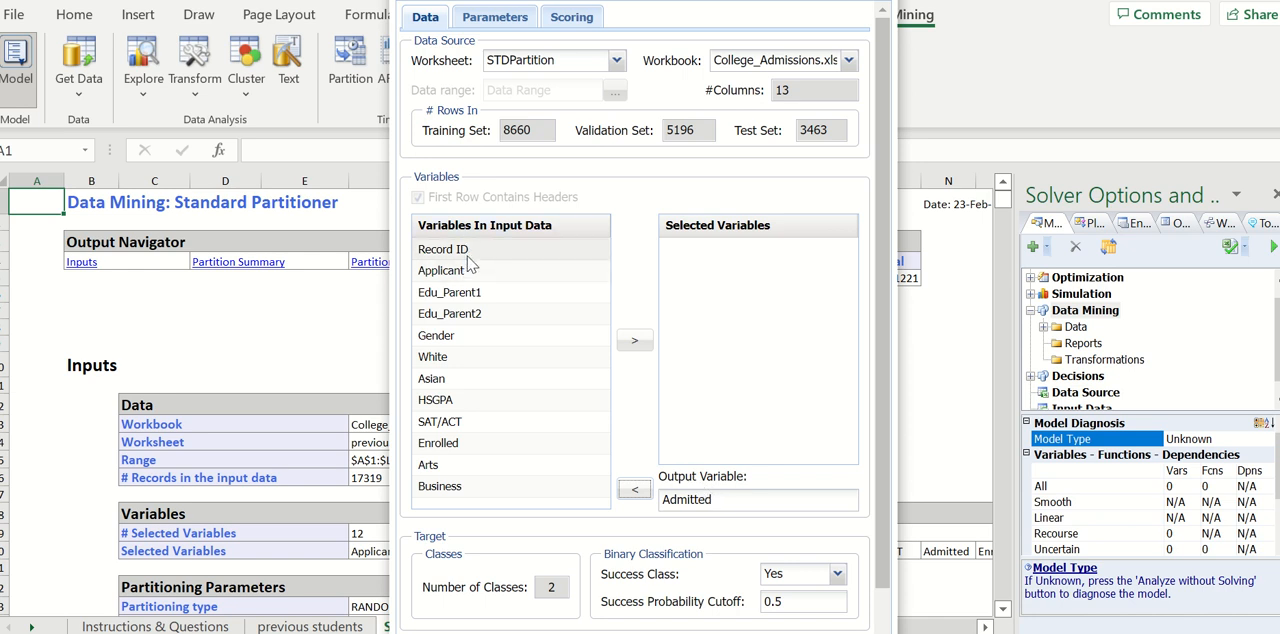
click(444, 248)
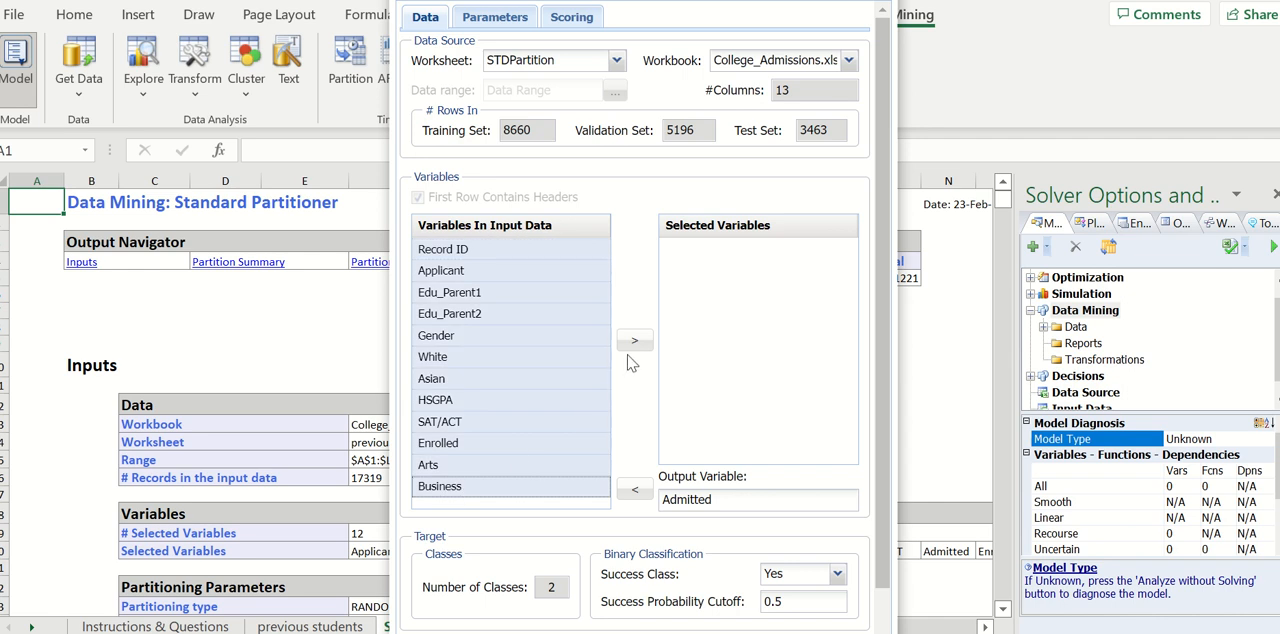
click(636, 340)
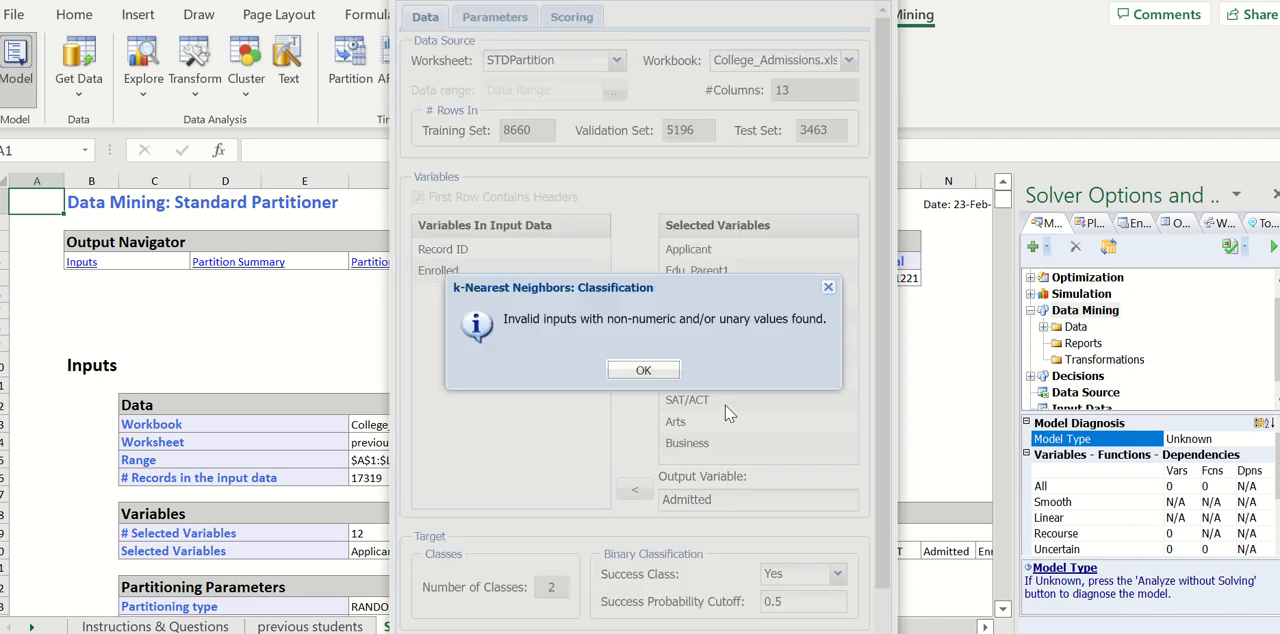
click(644, 370)
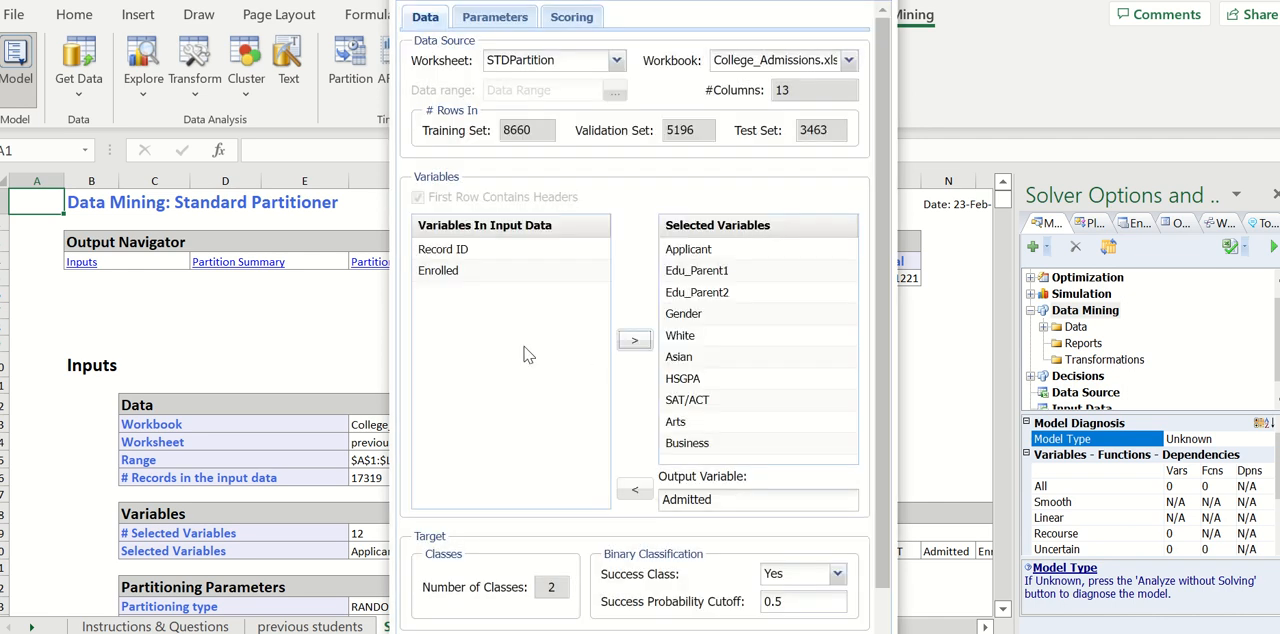
click(444, 248)
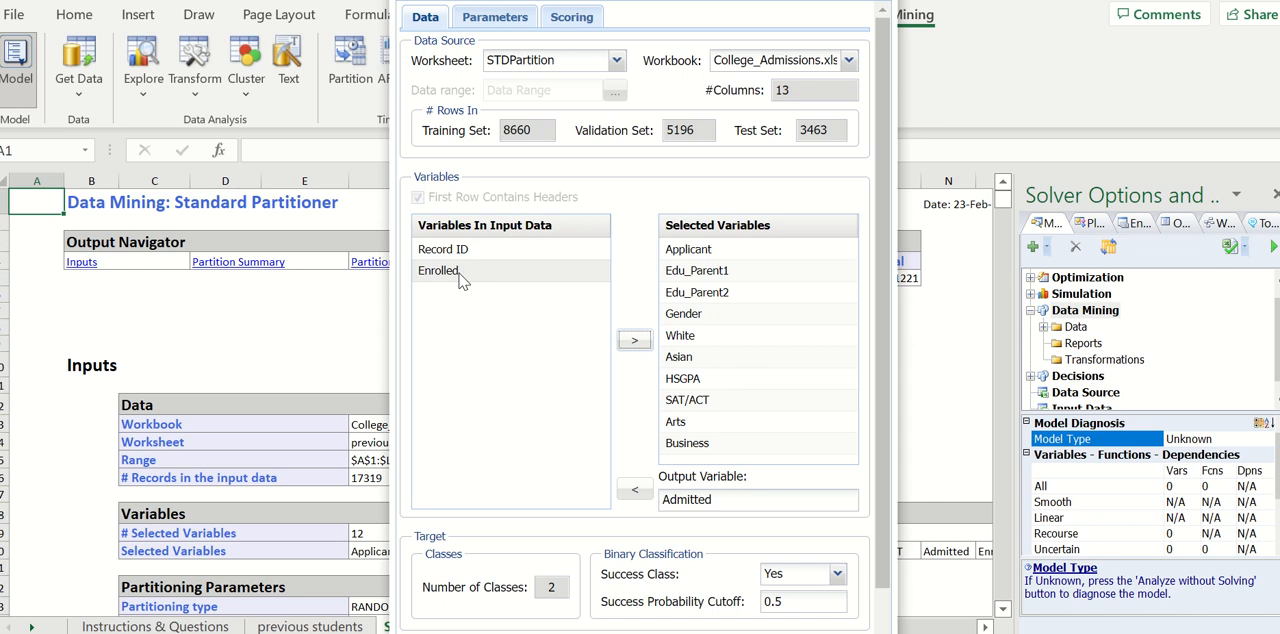
mouse_move(508, 280)
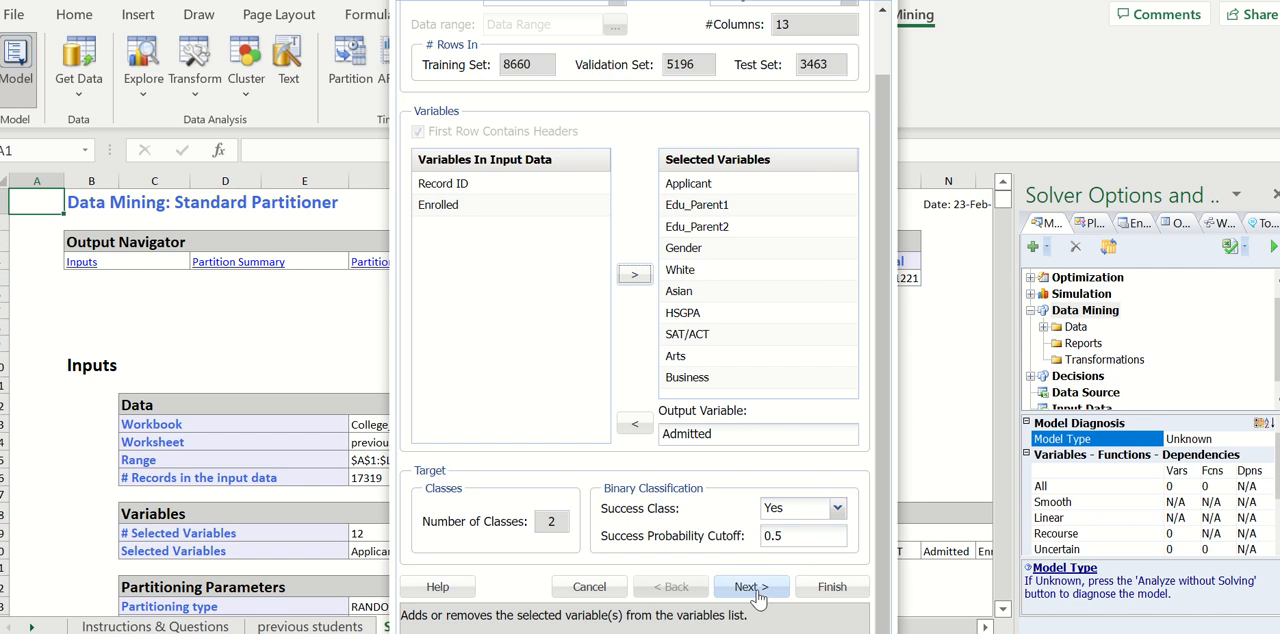
Search K from 1 to 10 neighbours with the data rescaled by standardization
click(752, 586)
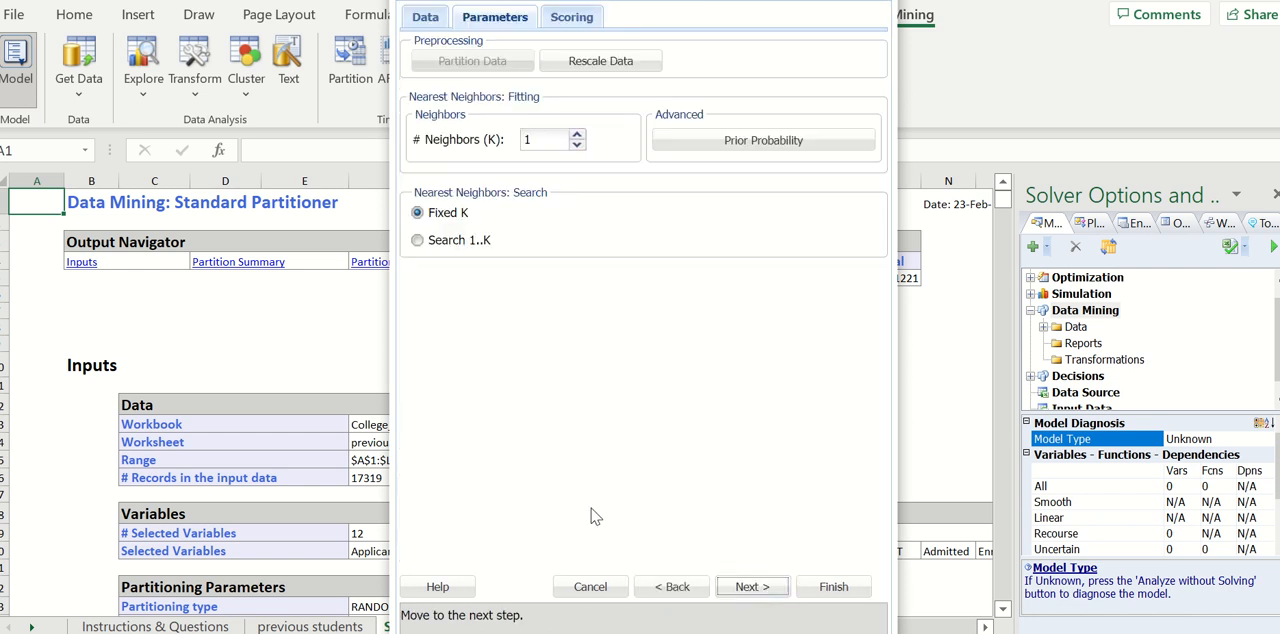
mouse_move(448, 284)
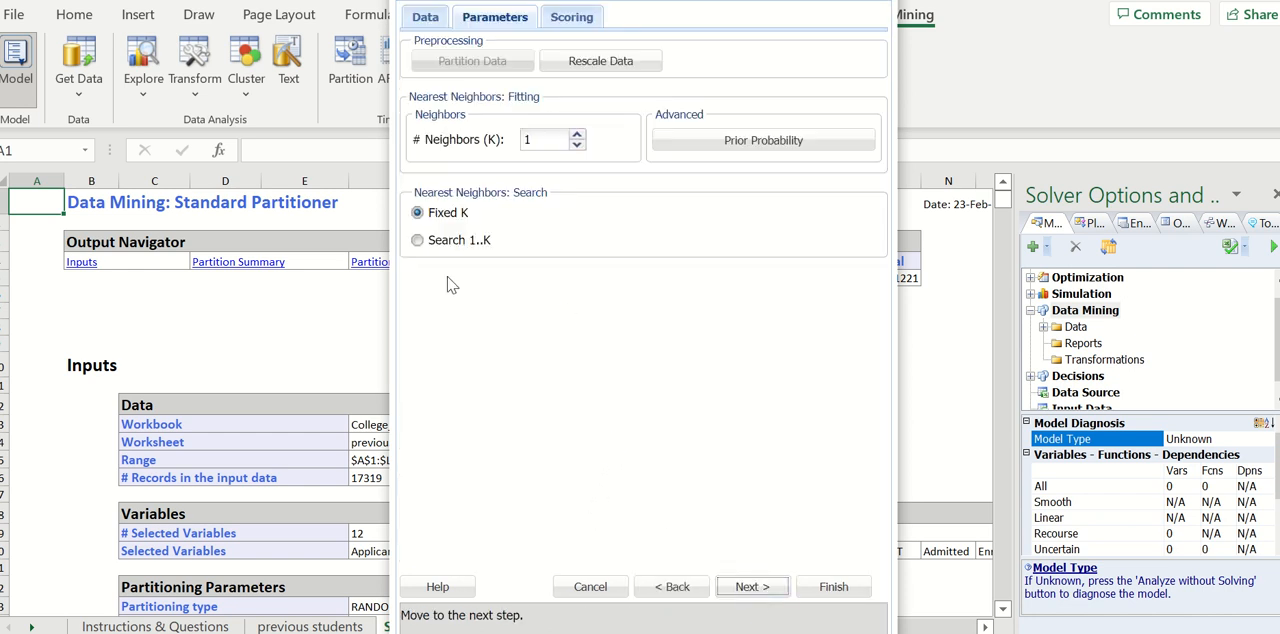
click(416, 240)
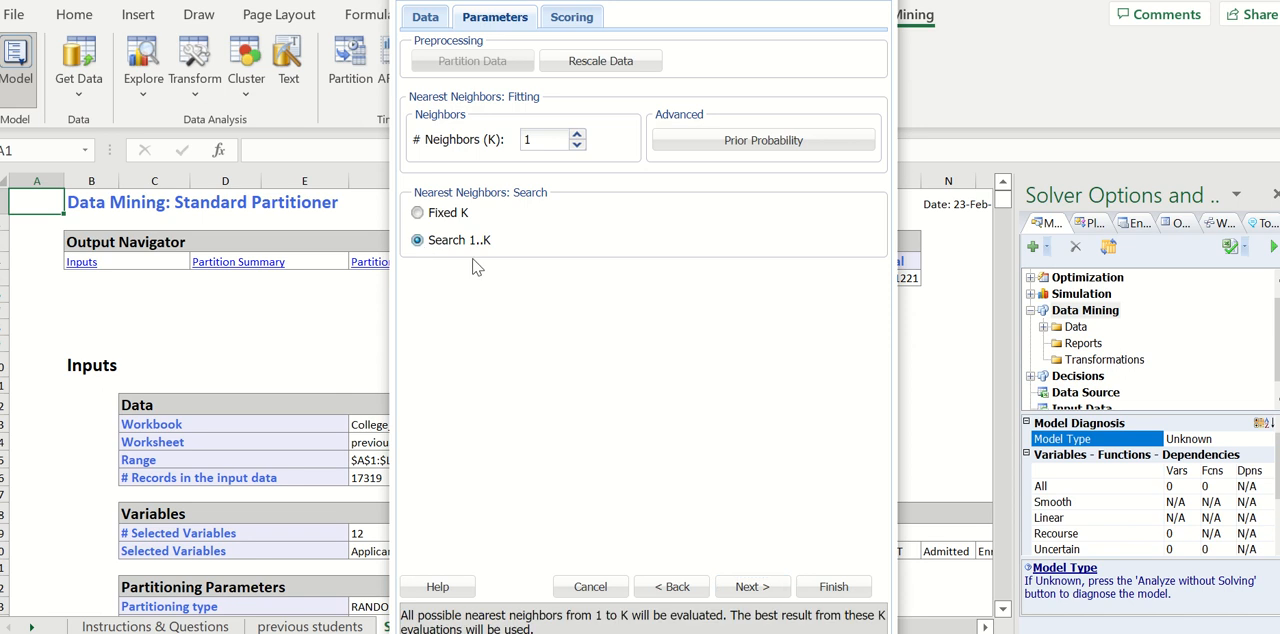
click(576, 132)
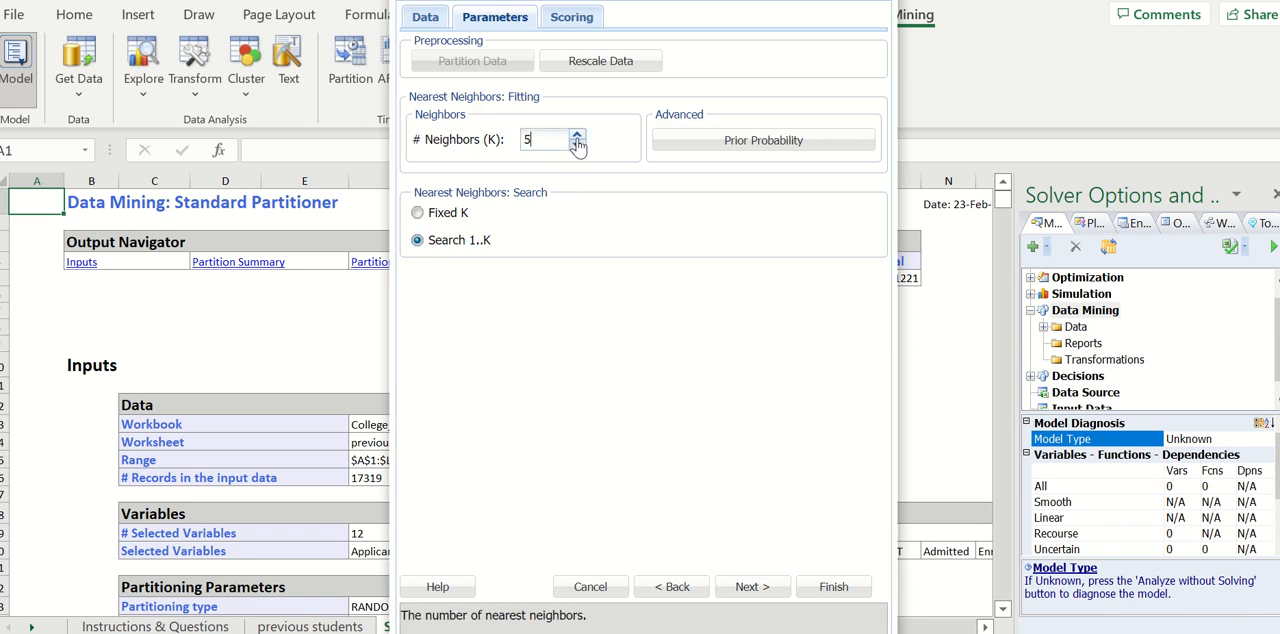
click(576, 134)
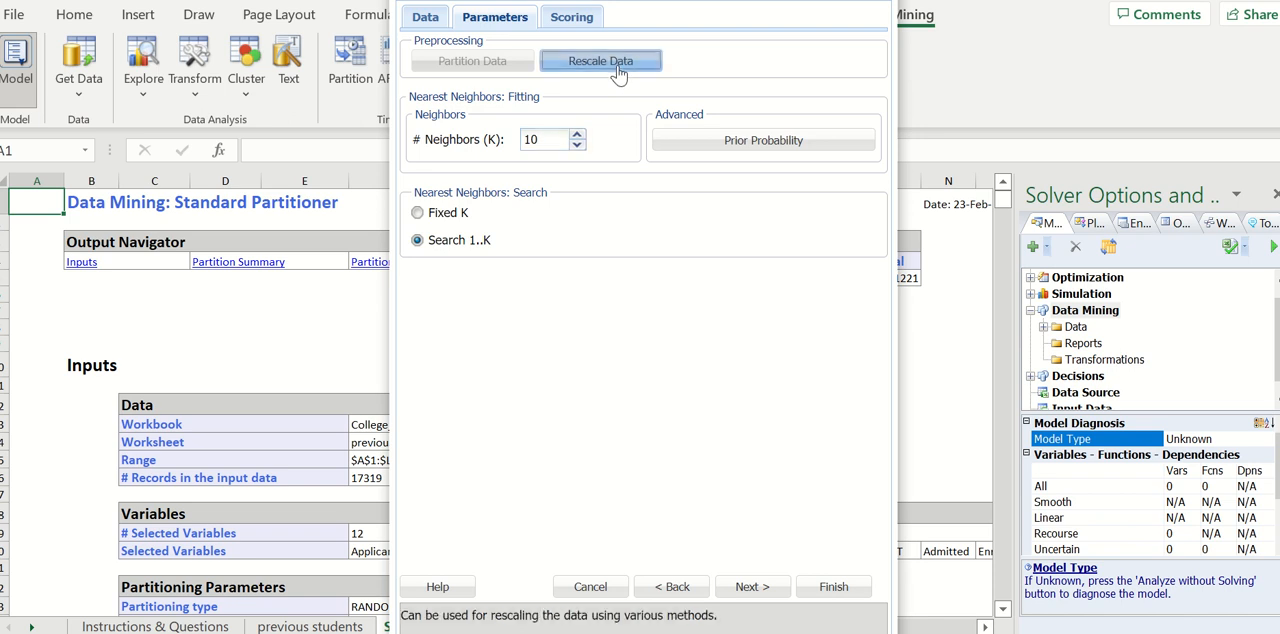
click(600, 60)
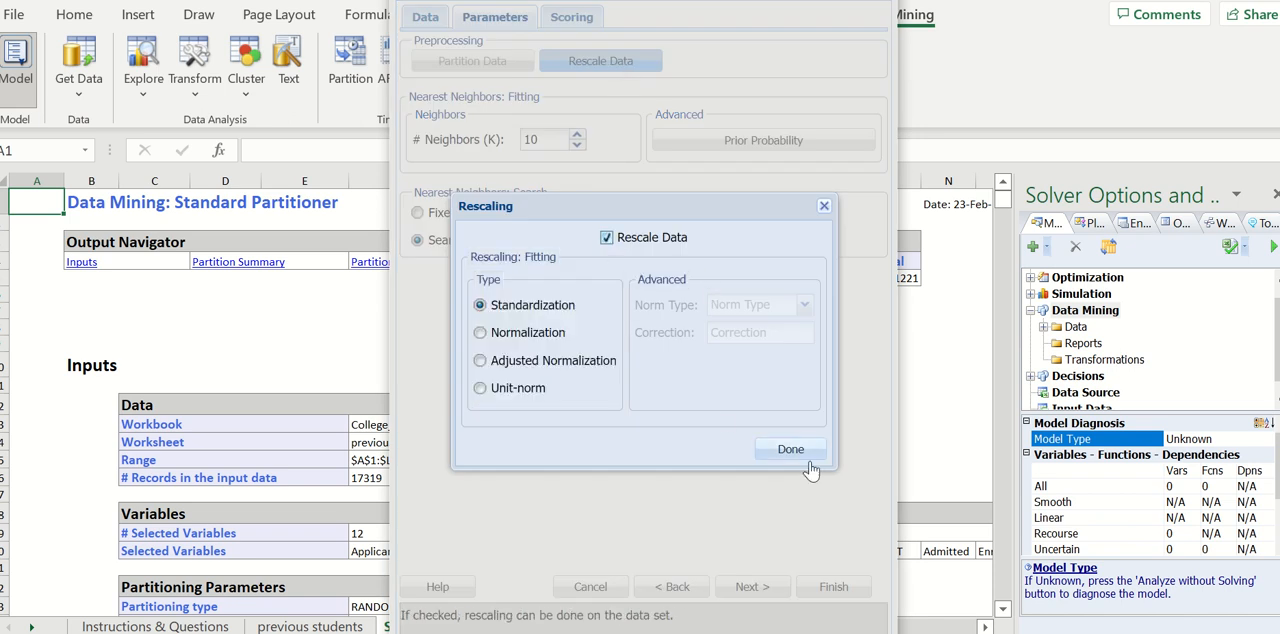
click(790, 448)
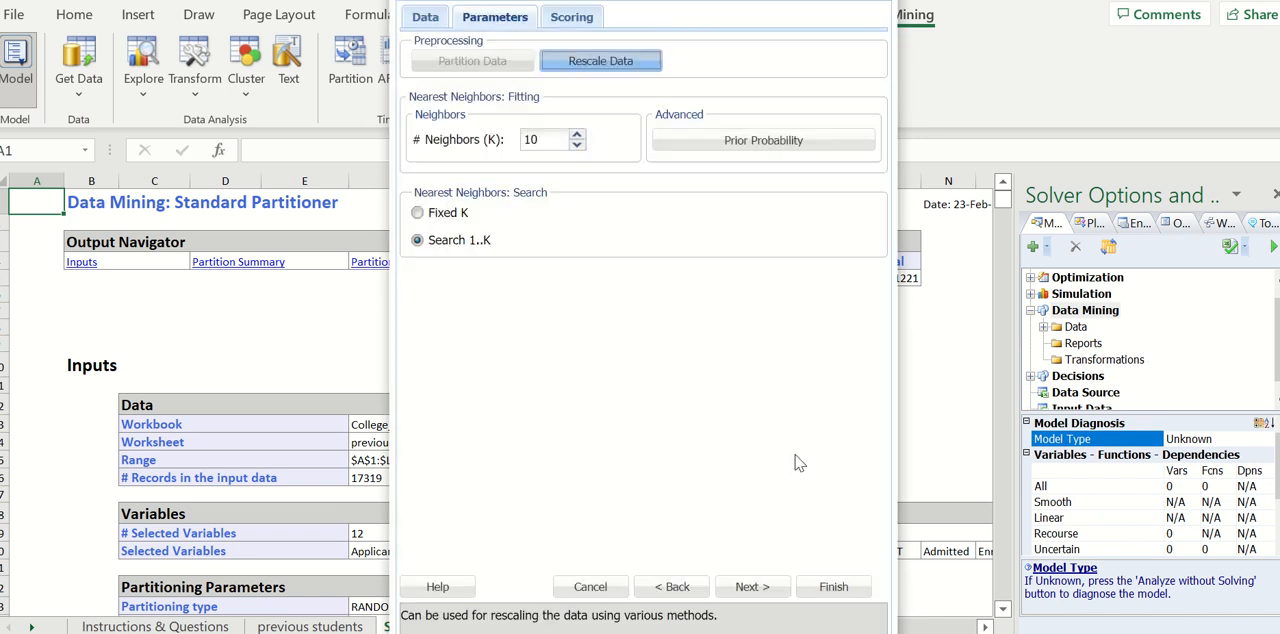
mouse_move(776, 448)
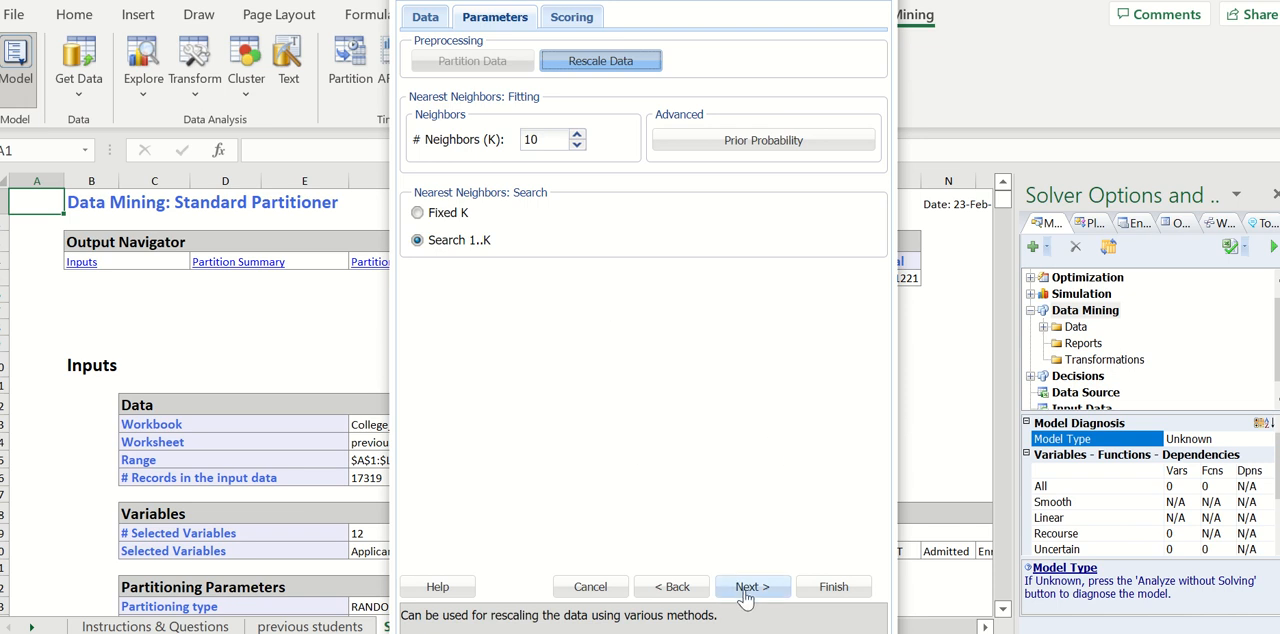
Include lift charts for the test data alongside the training, validation and test summary reports
click(752, 586)
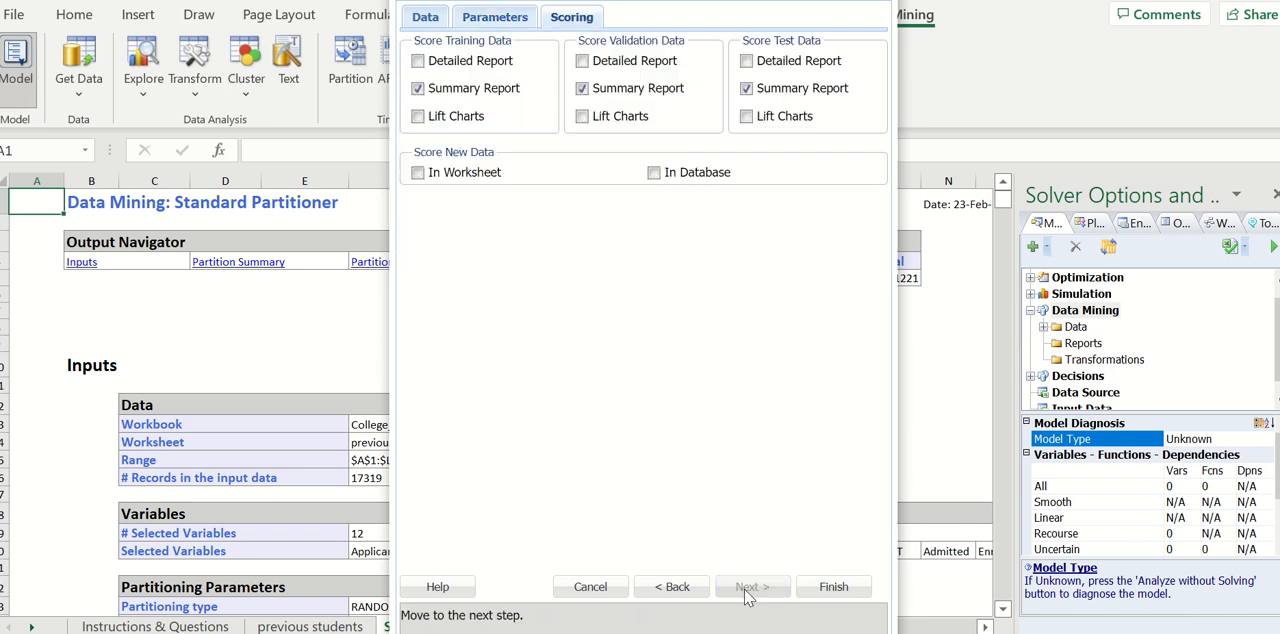
mouse_move(644, 270)
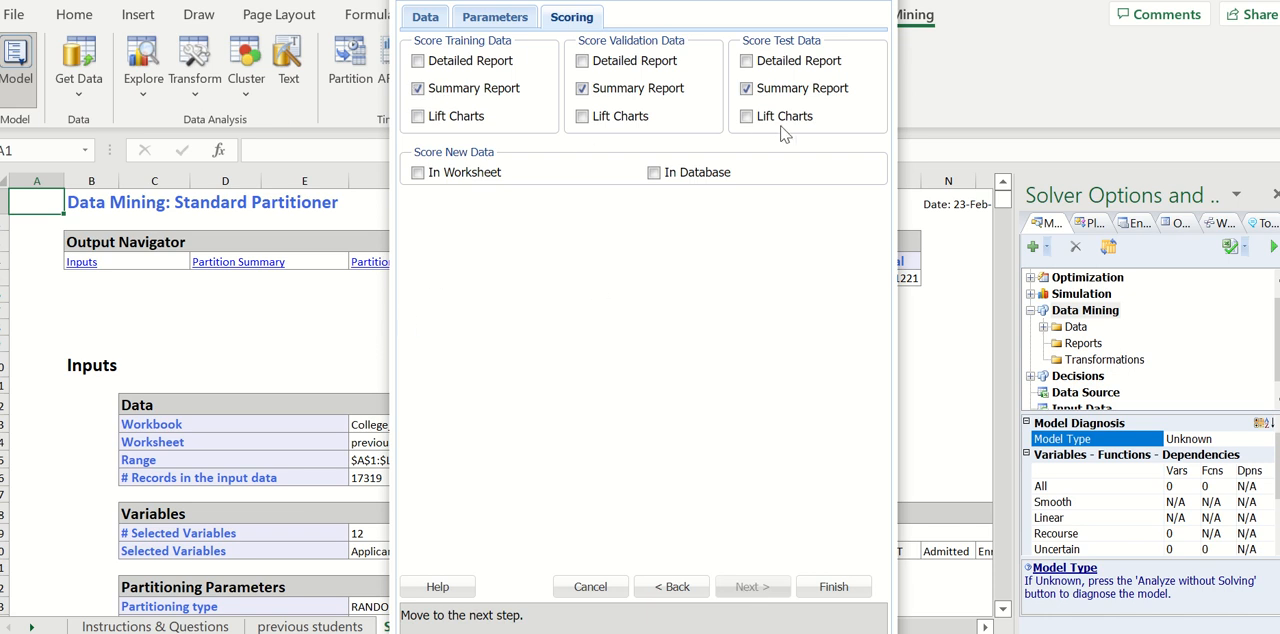
mouse_move(560, 108)
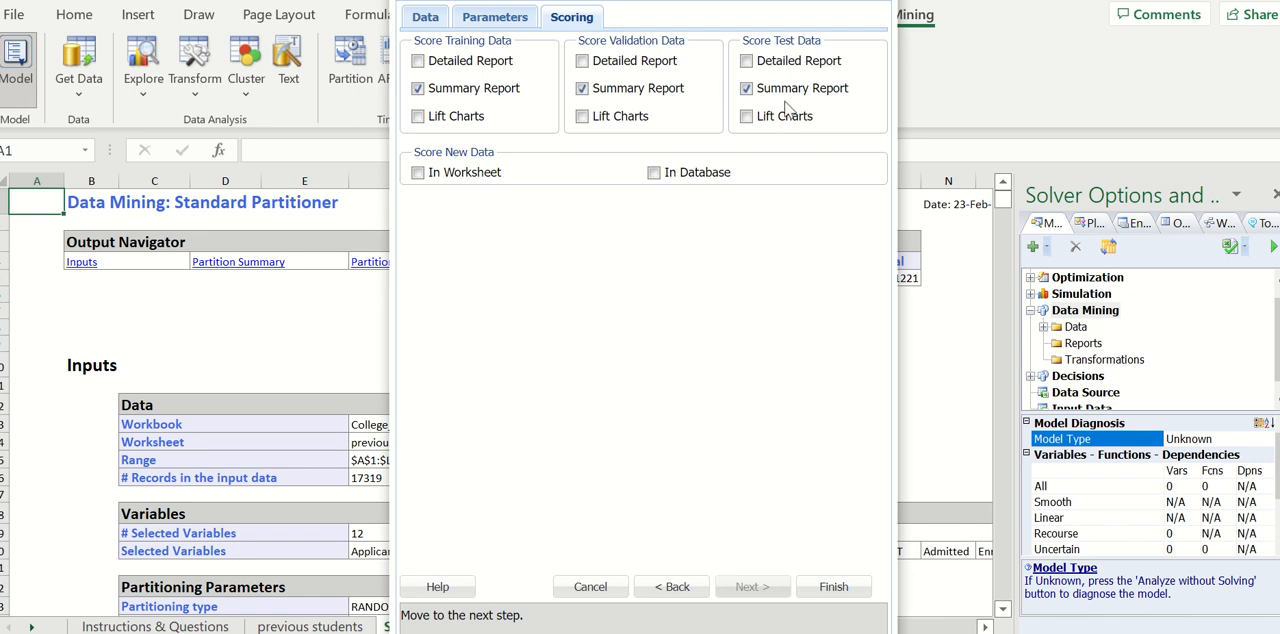
click(746, 116)
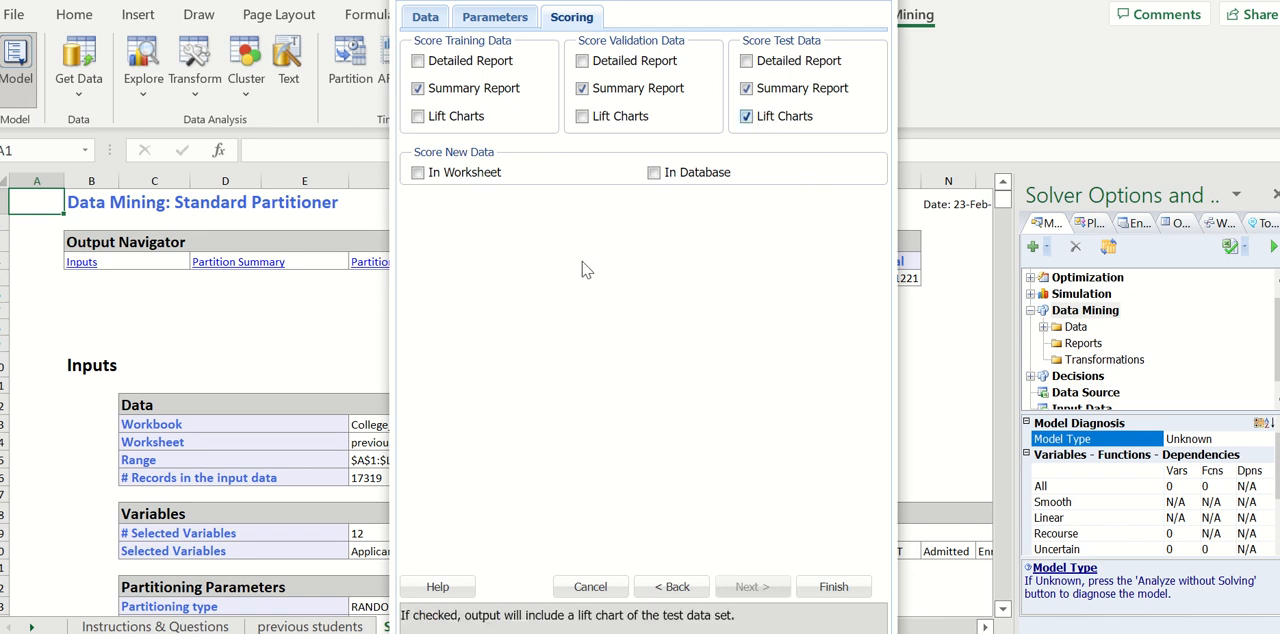
mouse_move(616, 266)
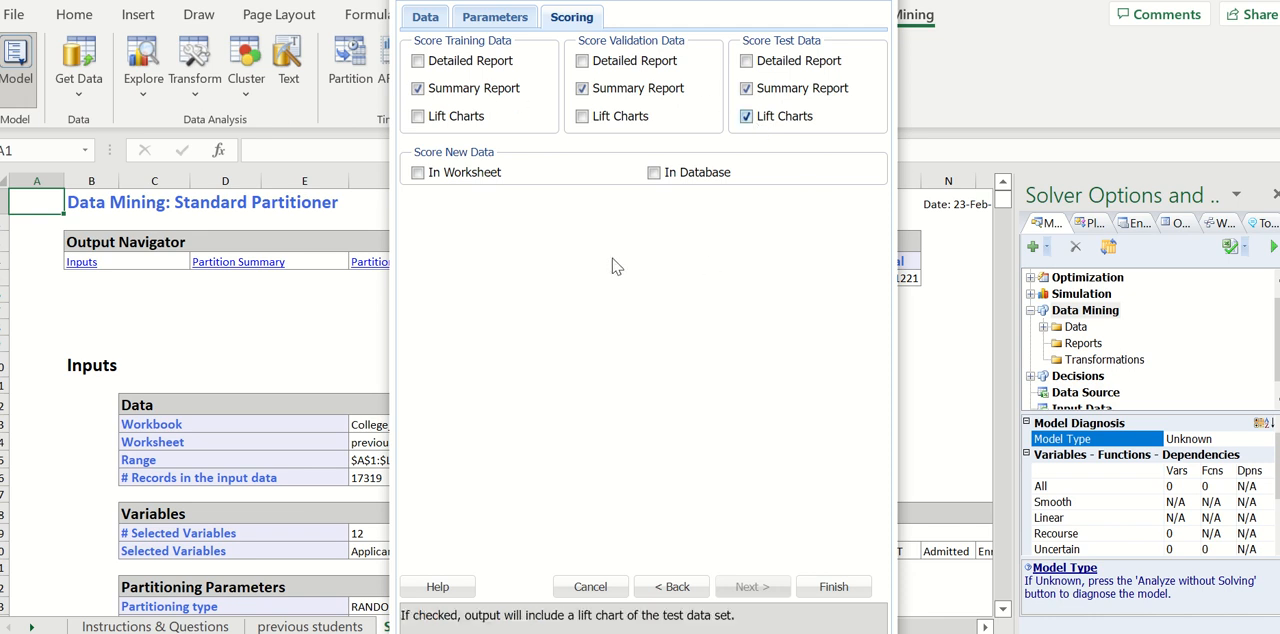
mouse_move(578, 232)
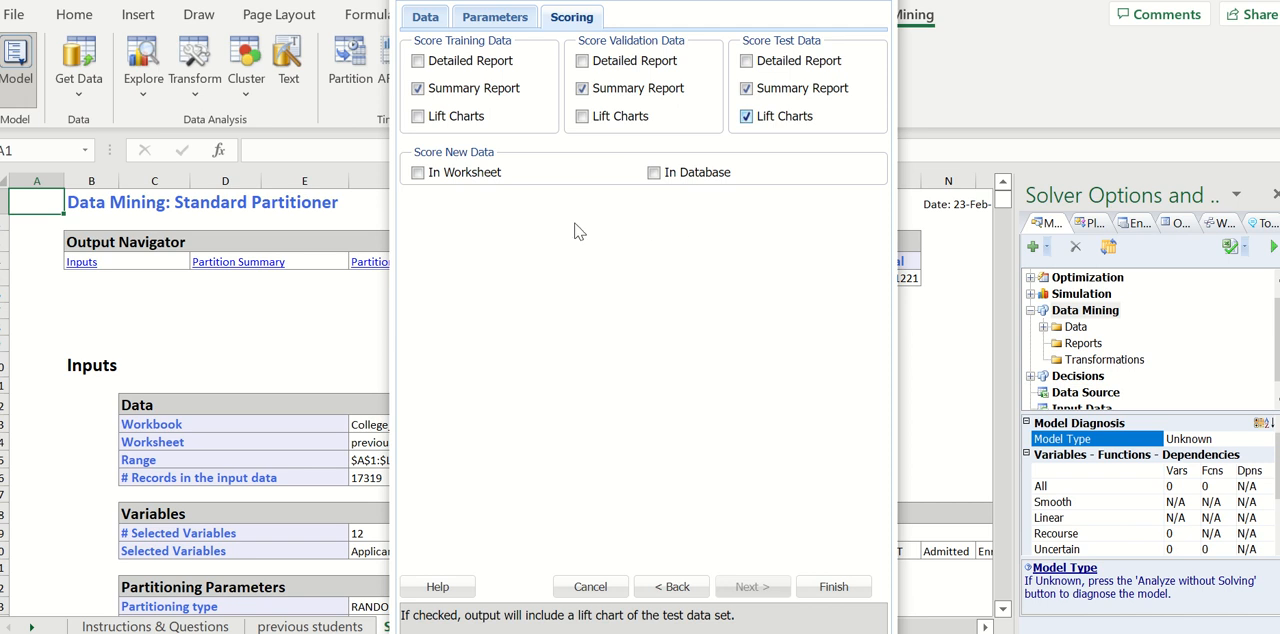
mouse_move(448, 188)
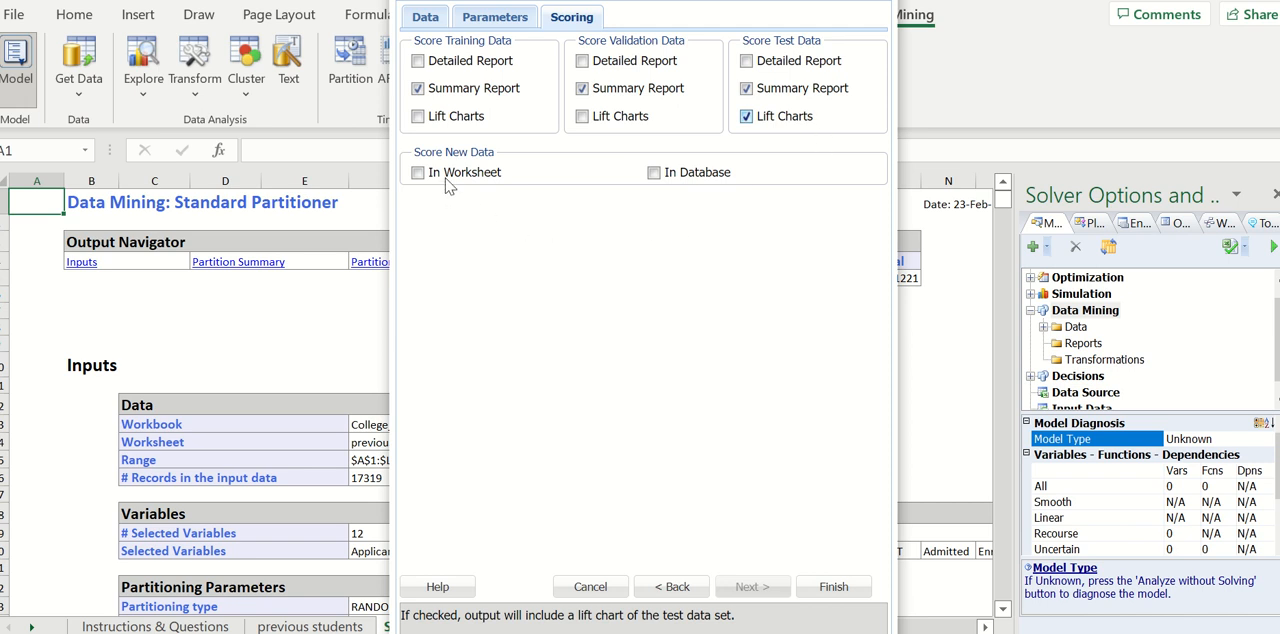
mouse_move(448, 184)
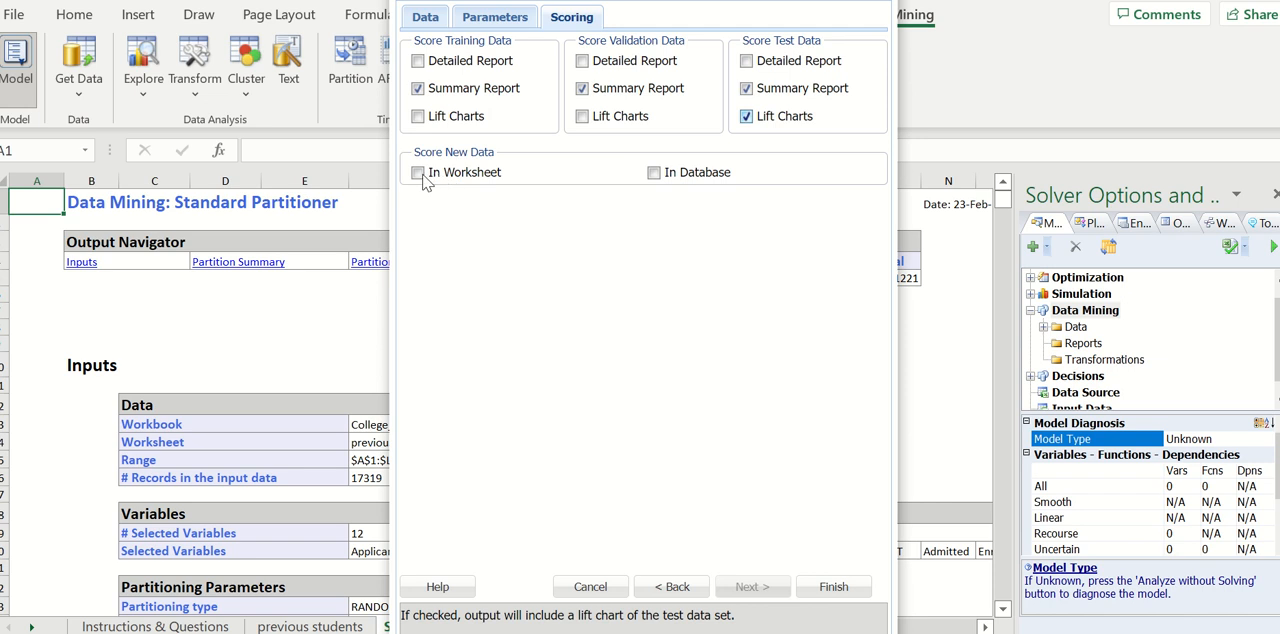
Enable scoring of new data in a worksheet and choose the New students sheet as its source
click(418, 172)
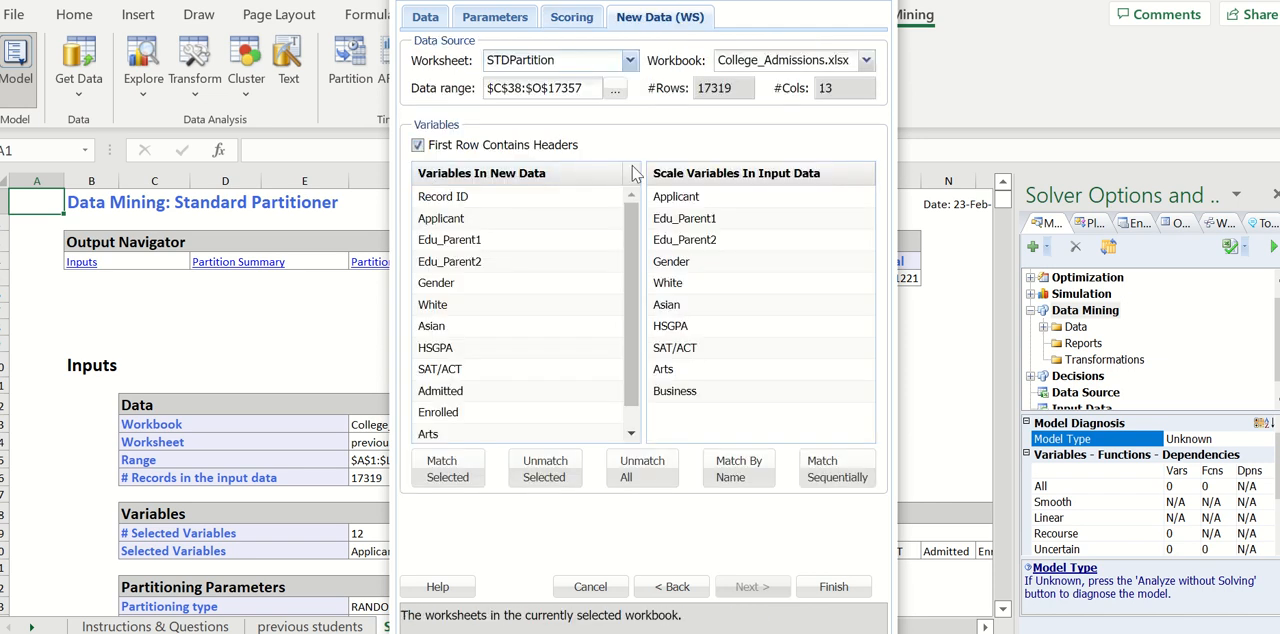
mouse_move(622, 142)
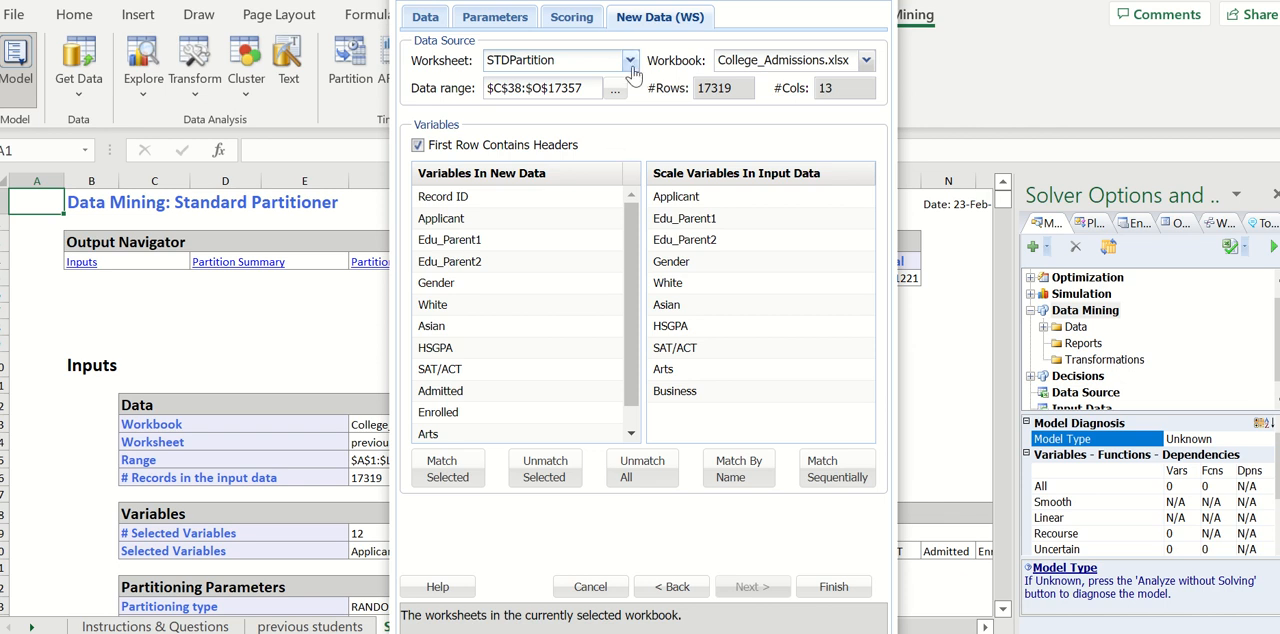
click(632, 60)
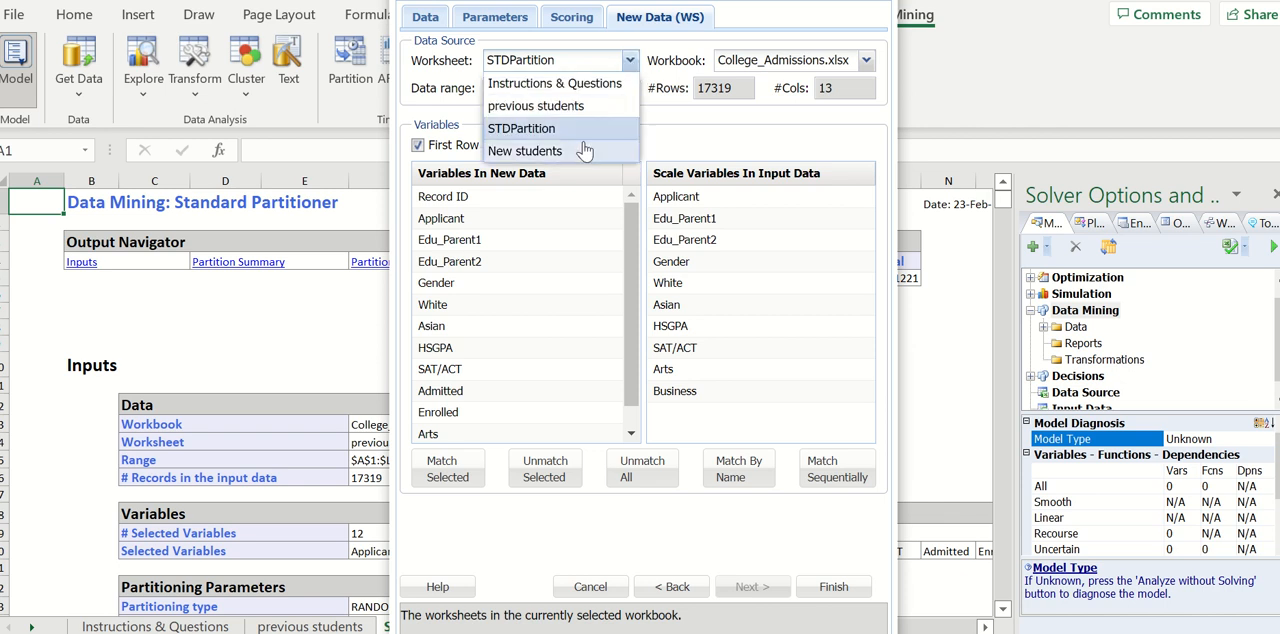
click(524, 150)
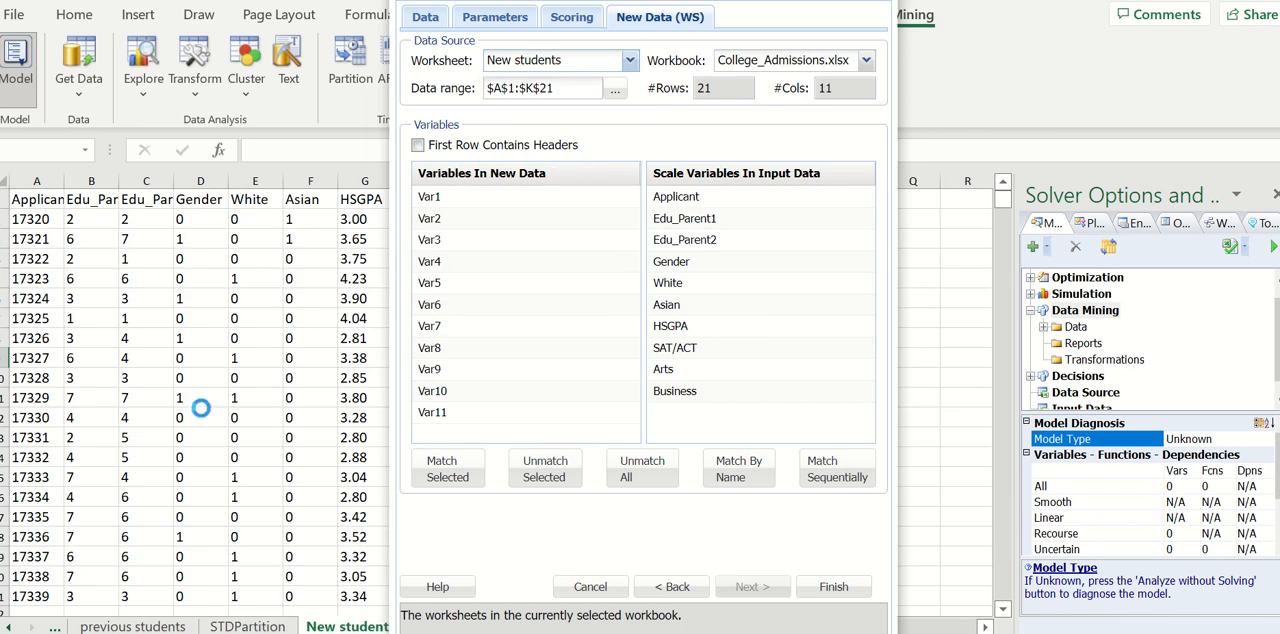
click(236, 278)
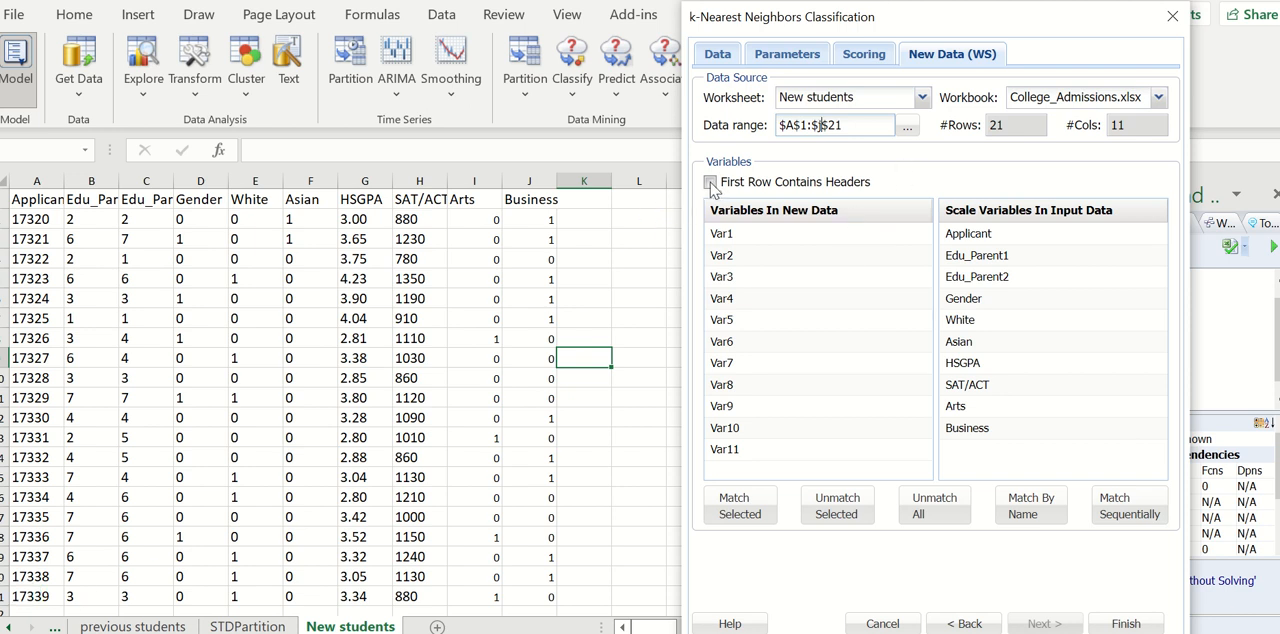
Treat the New students first row as headers and match its 10 columns to model variables by name
click(712, 182)
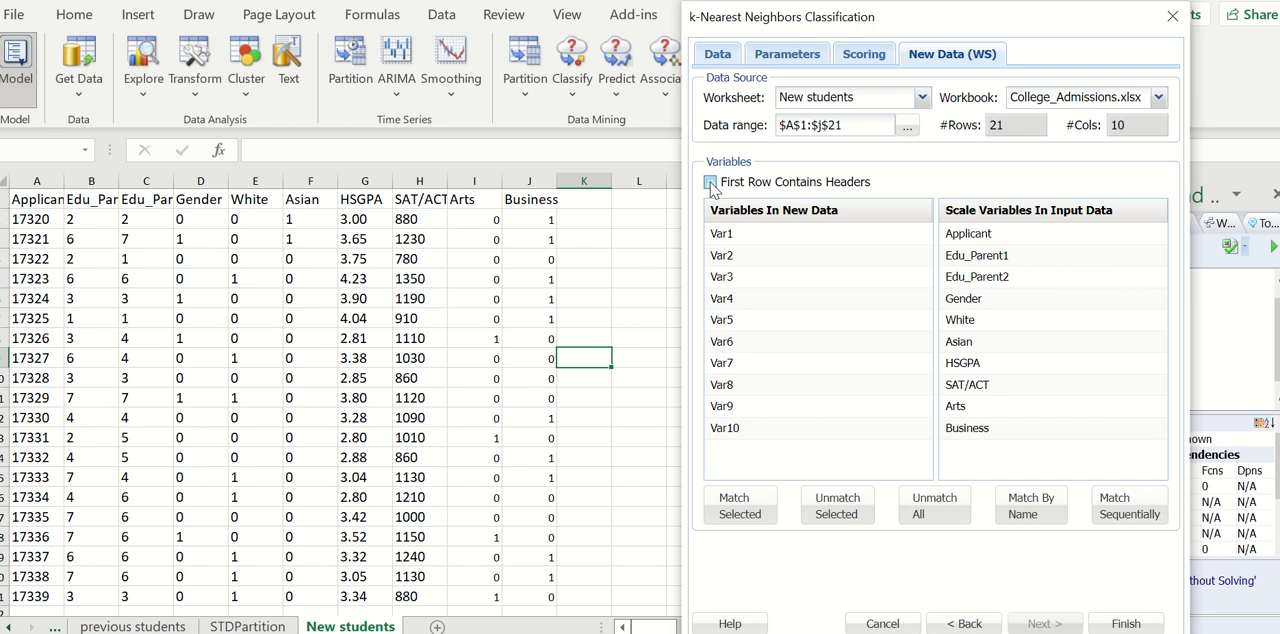
click(710, 182)
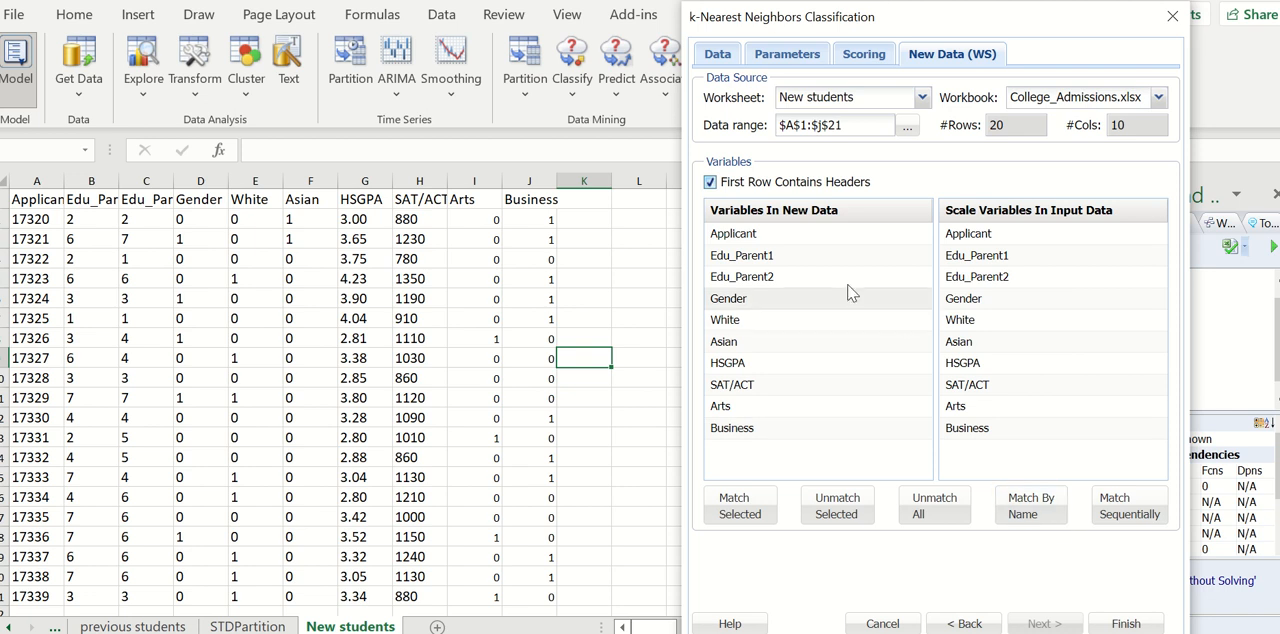
mouse_move(1008, 352)
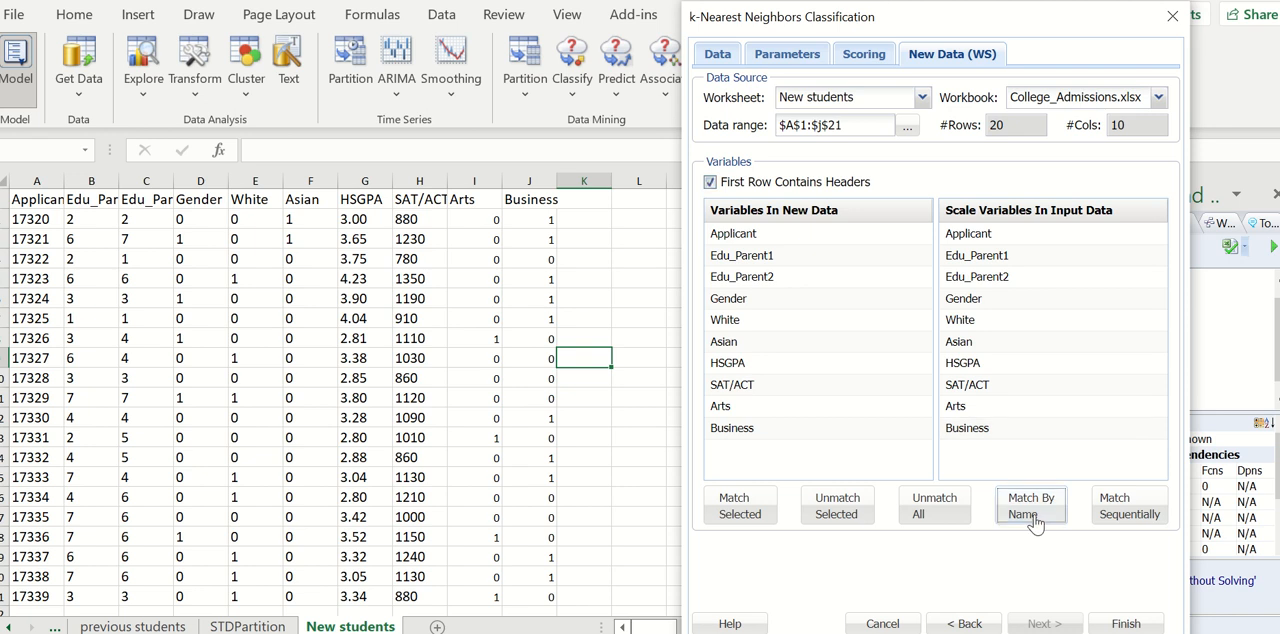
click(1030, 506)
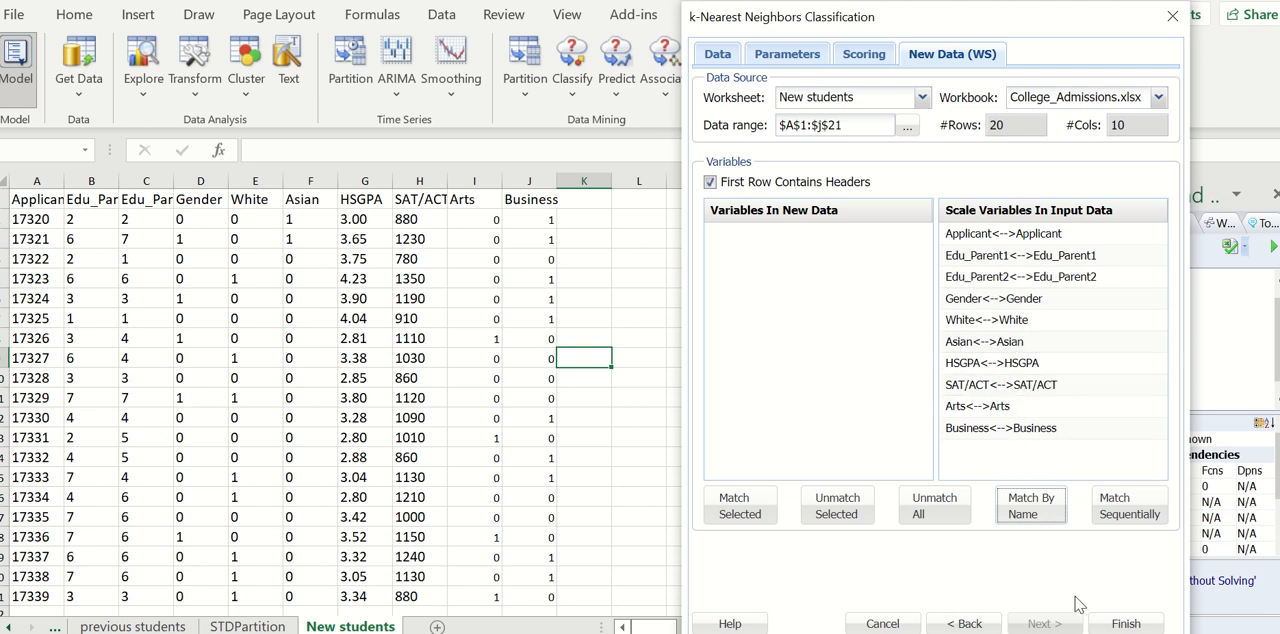
mouse_move(1126, 622)
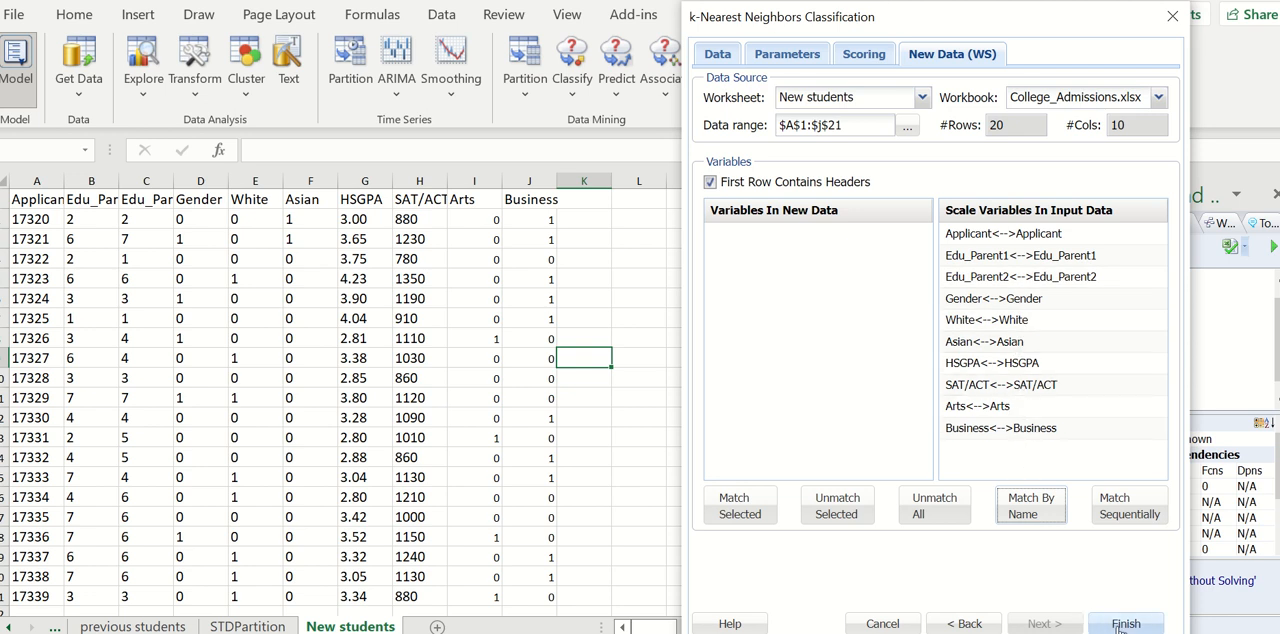
Finish and run the k-NN classification, then view the KNNC_Output search log noting scoring uses K=9
click(1124, 622)
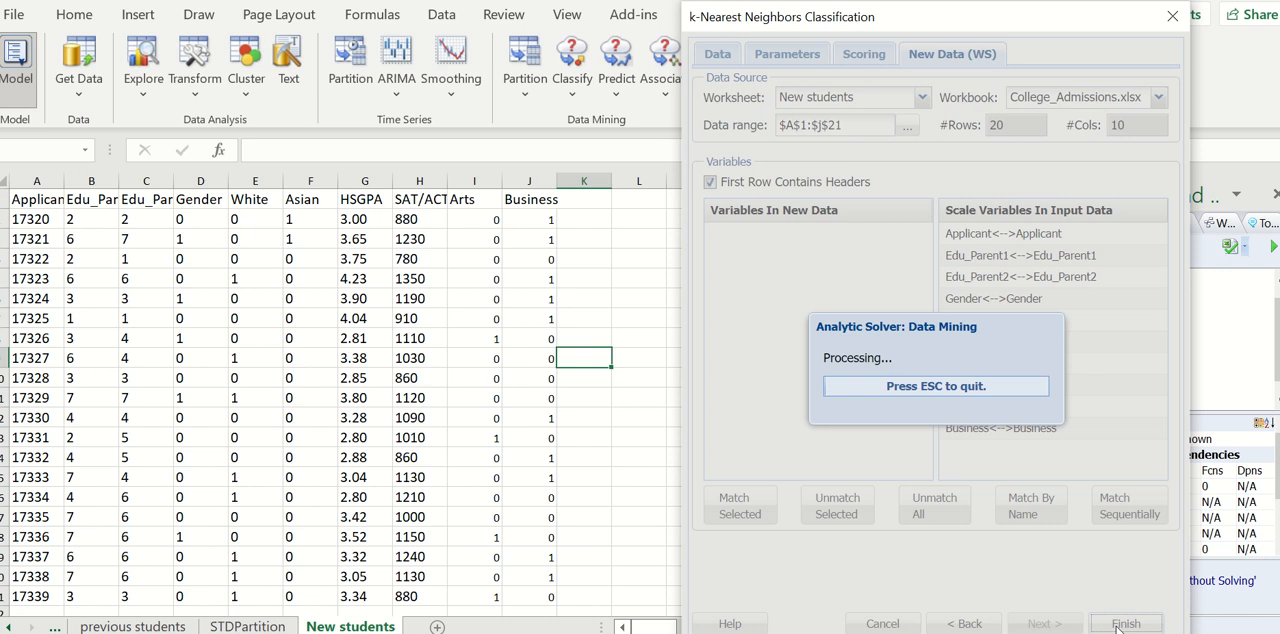
click(1124, 624)
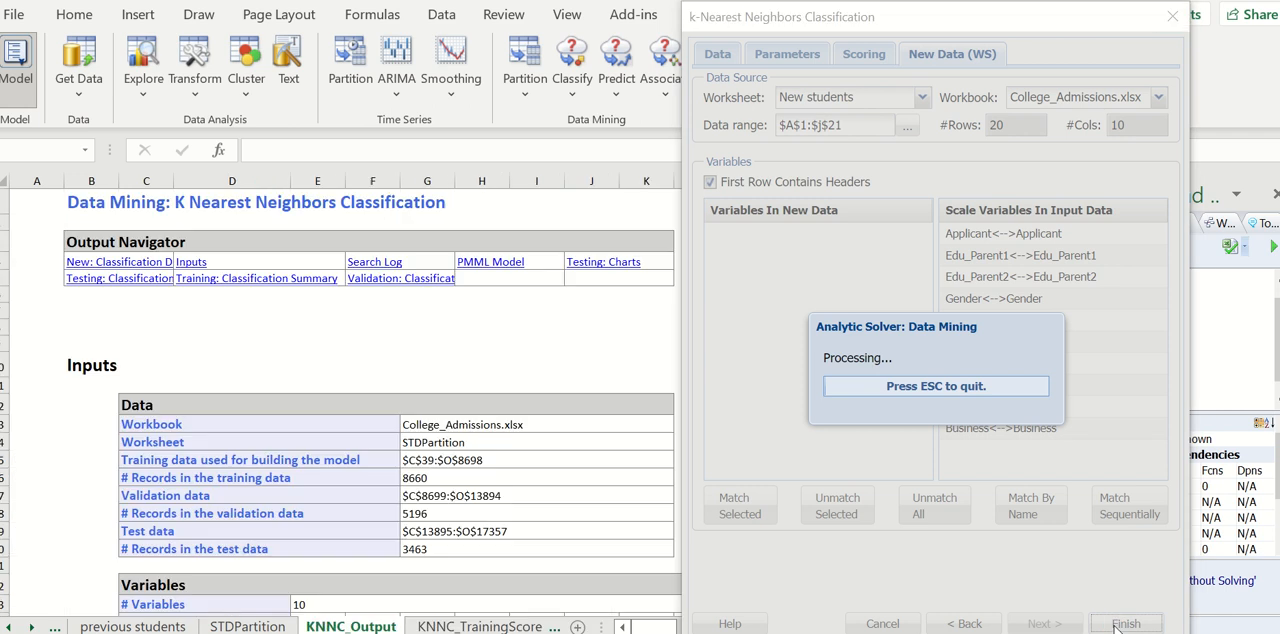
click(1126, 624)
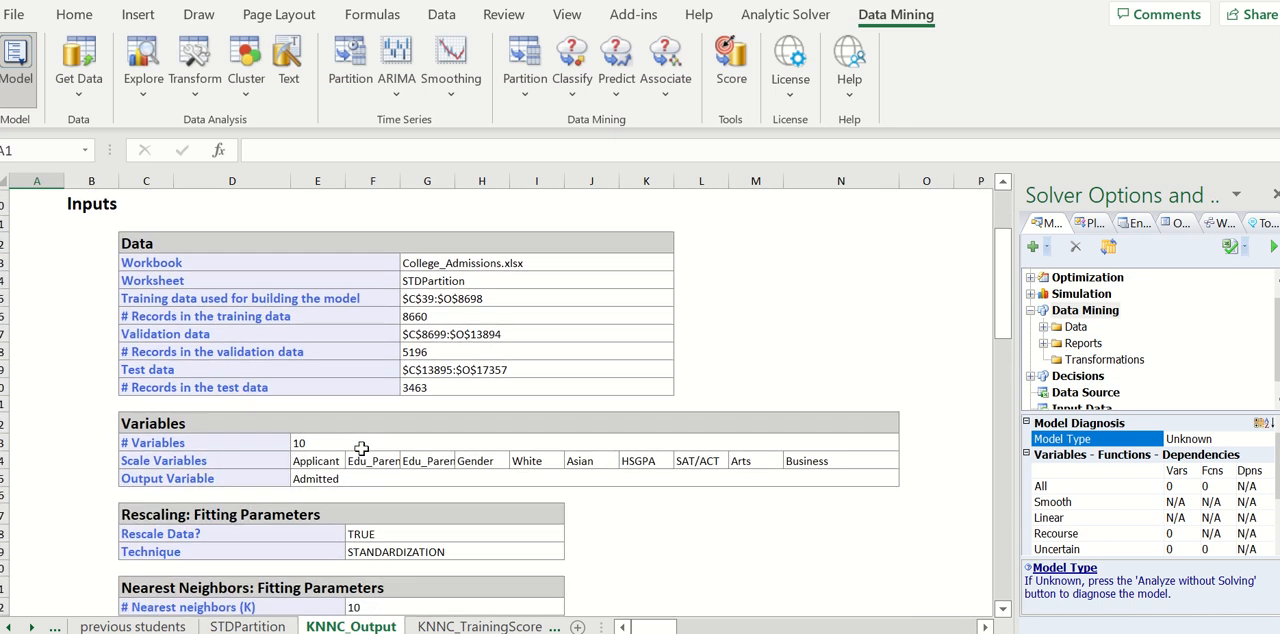
scroll(down, 3)
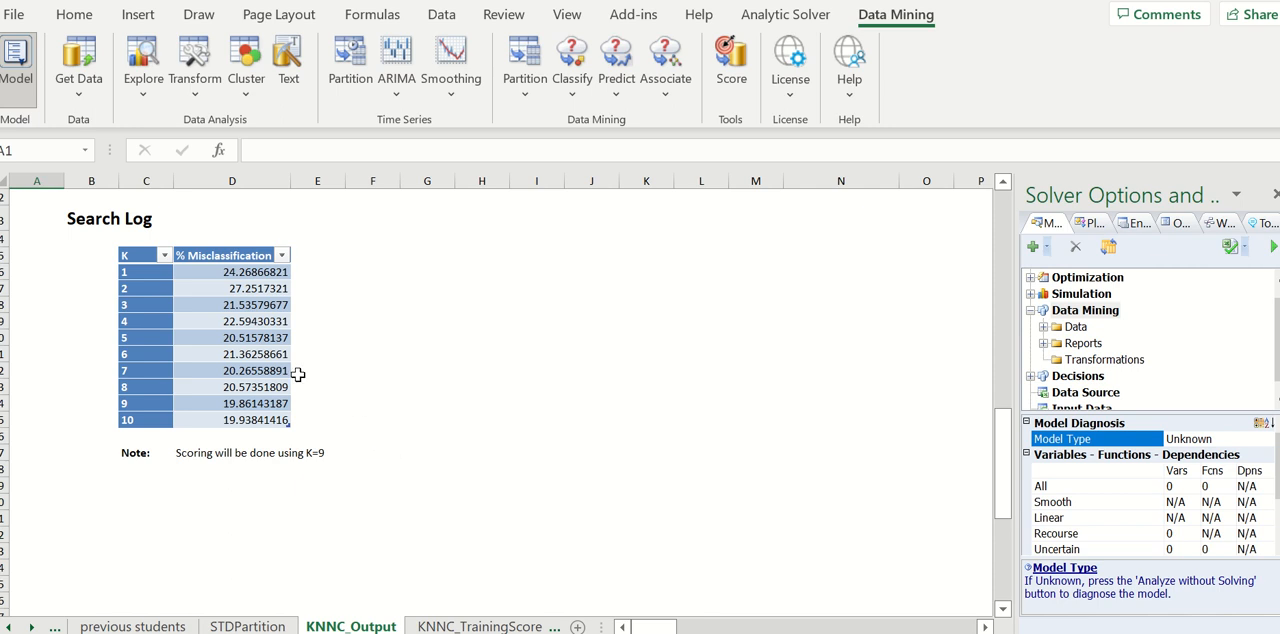
mouse_move(218, 416)
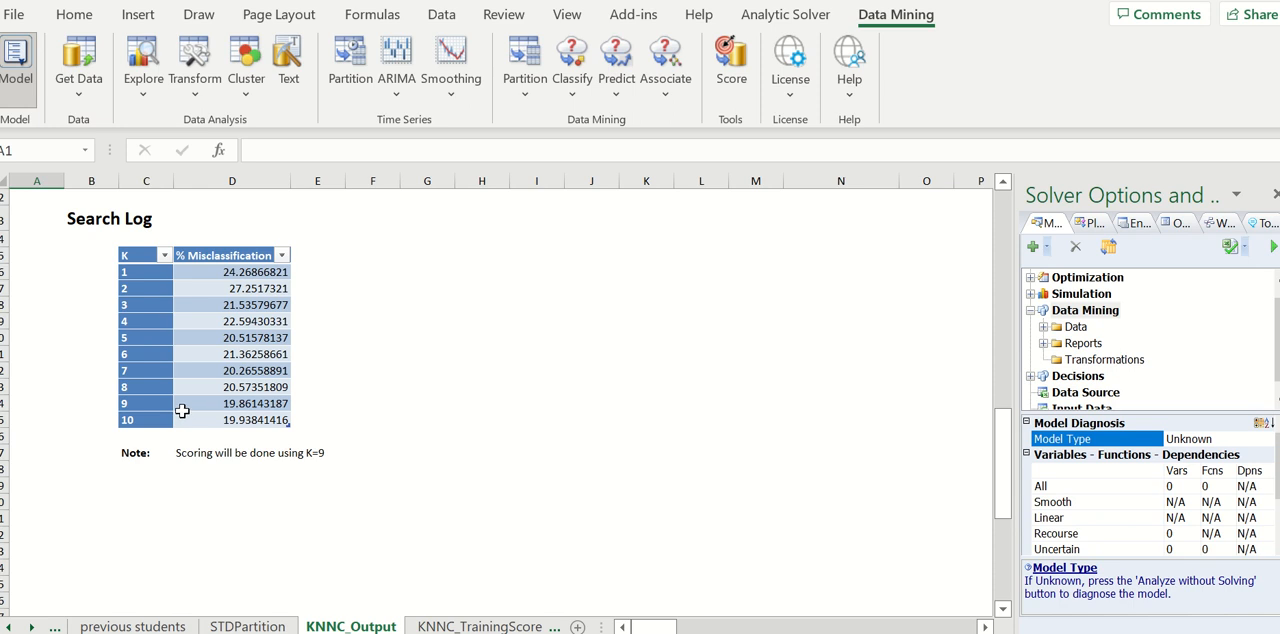
mouse_move(228, 412)
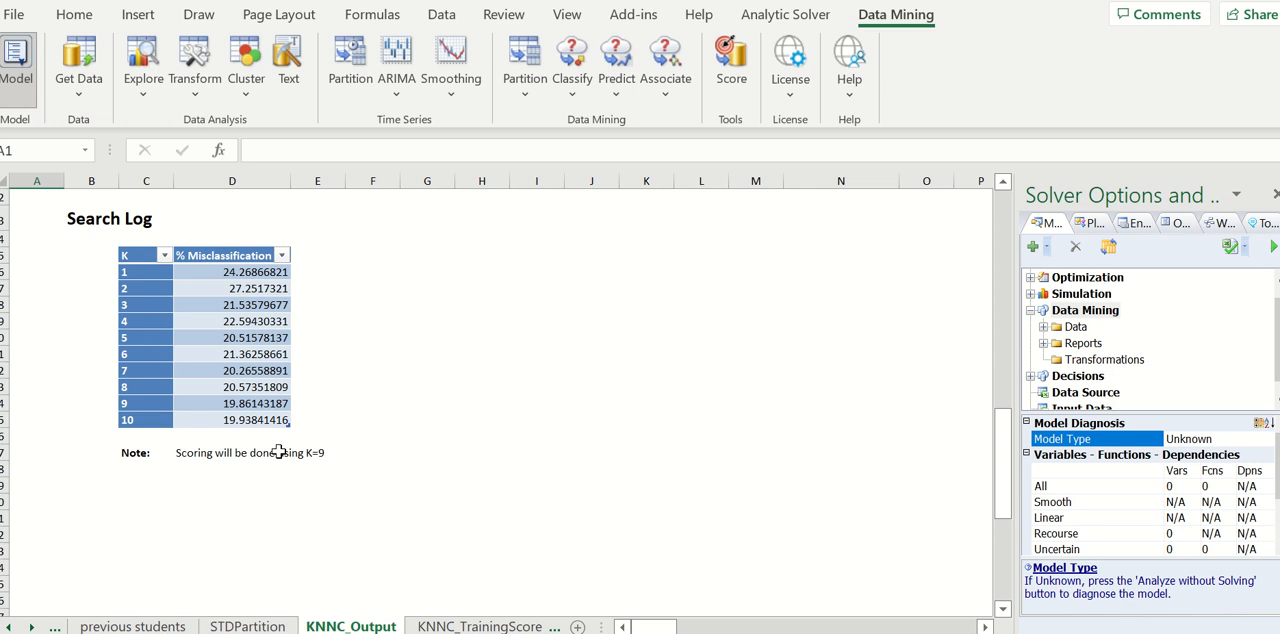
mouse_move(266, 416)
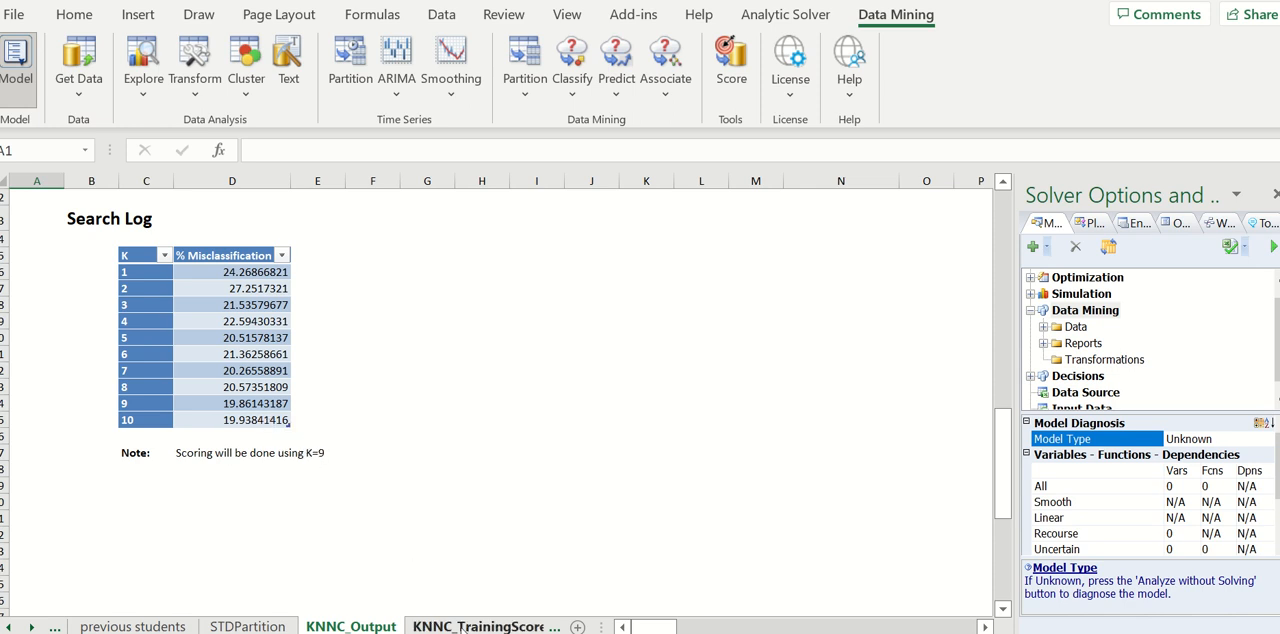
View the KNNC_TestScore classification summary: 81.23% accuracy, 18.77% error, specificity 0.907, sensitivity 0.601
click(348, 626)
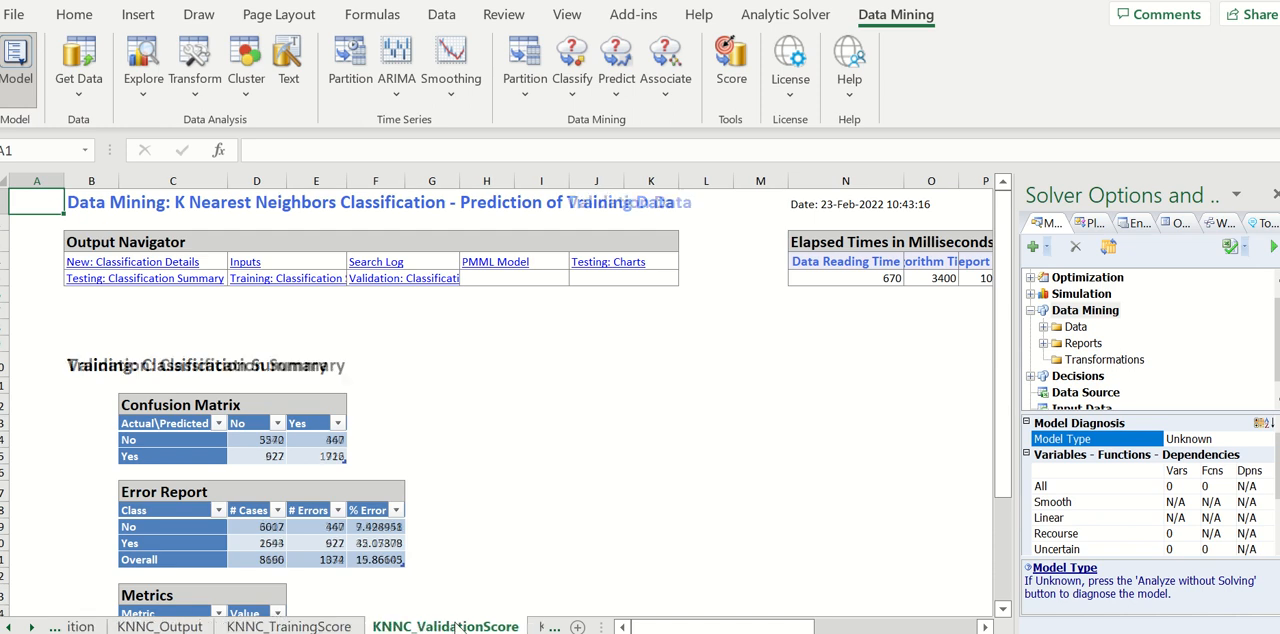
click(442, 626)
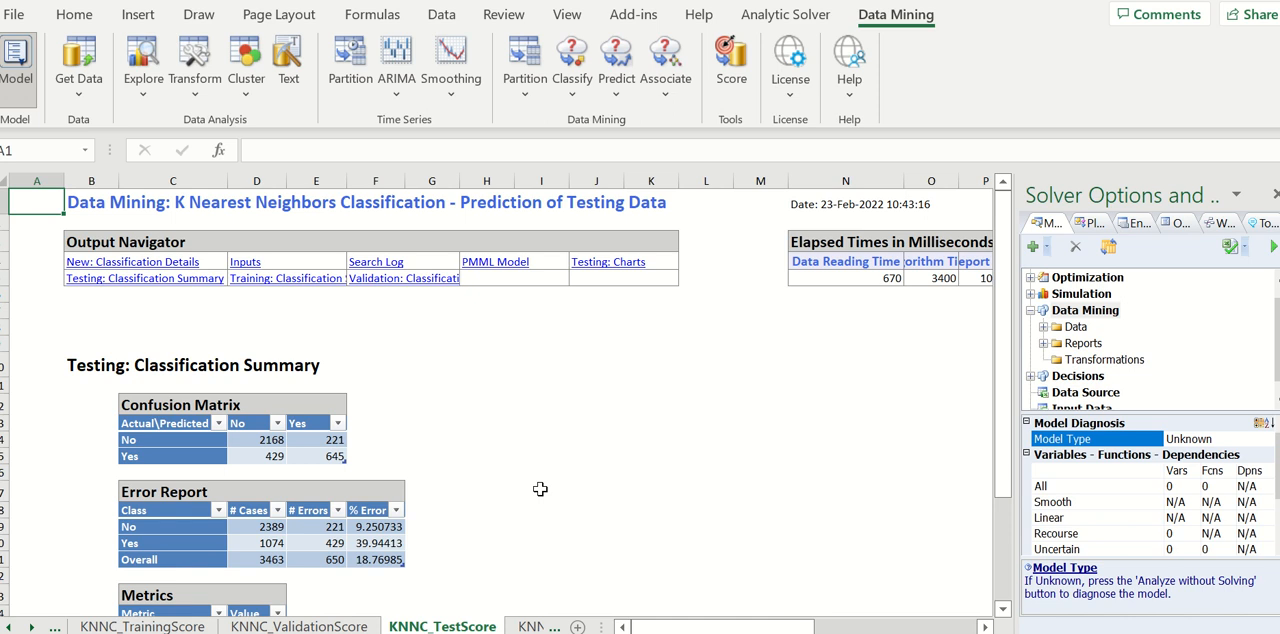
scroll(down, 3)
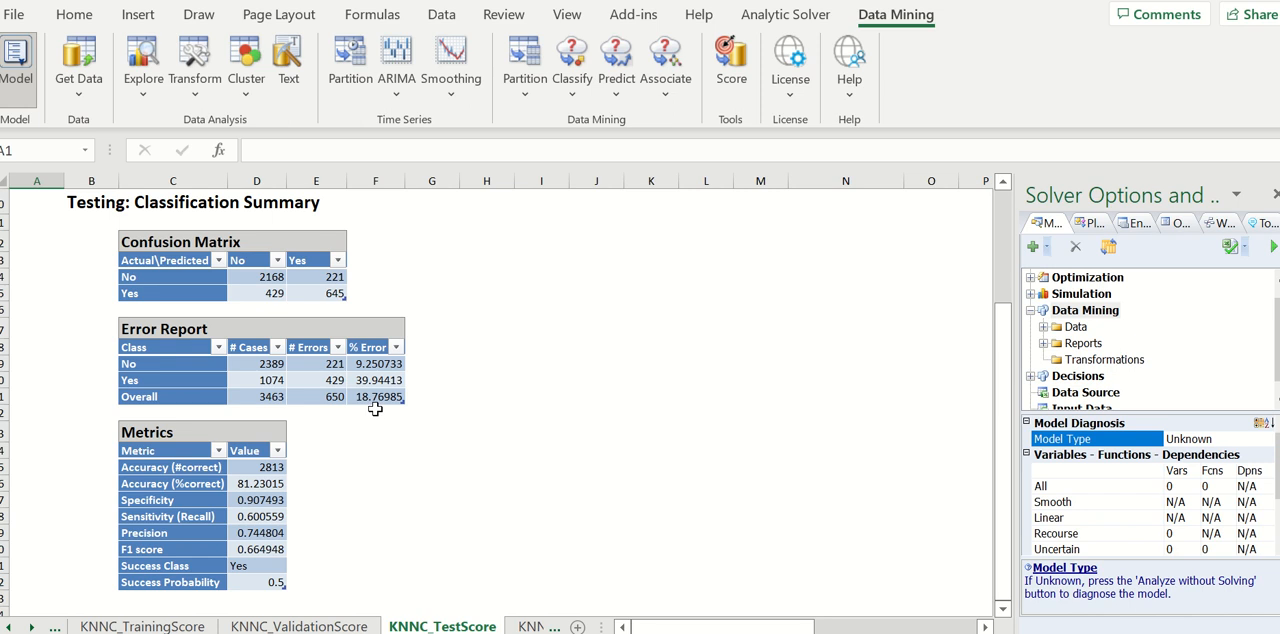
mouse_move(372, 372)
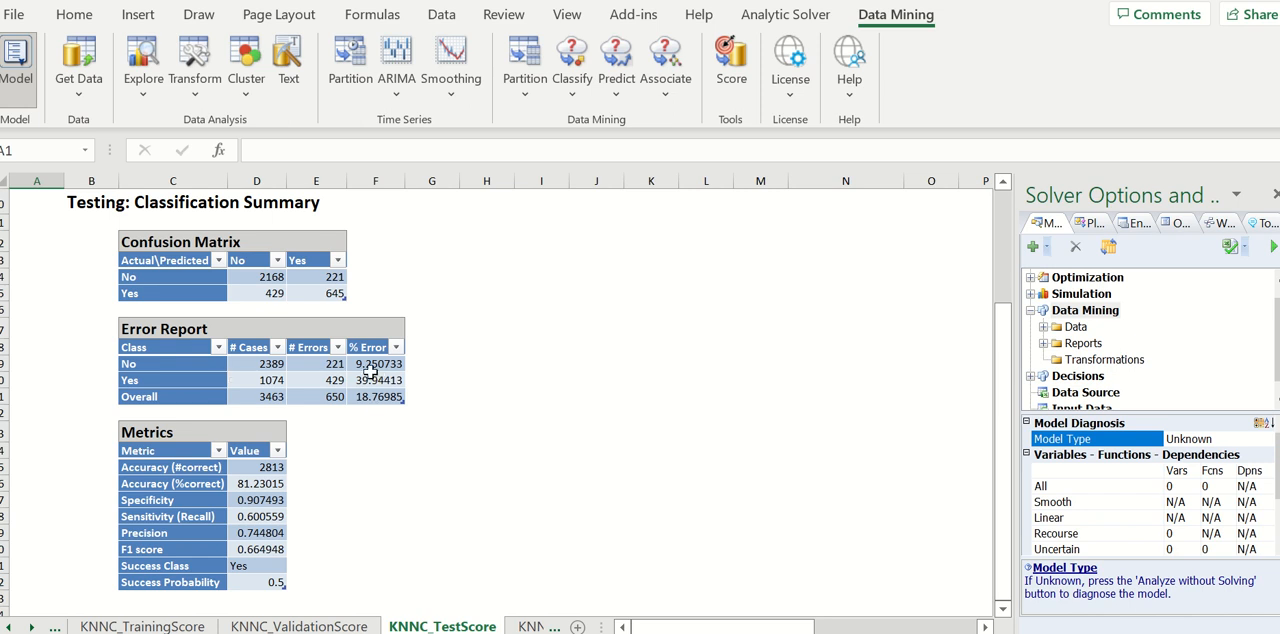
mouse_move(194, 366)
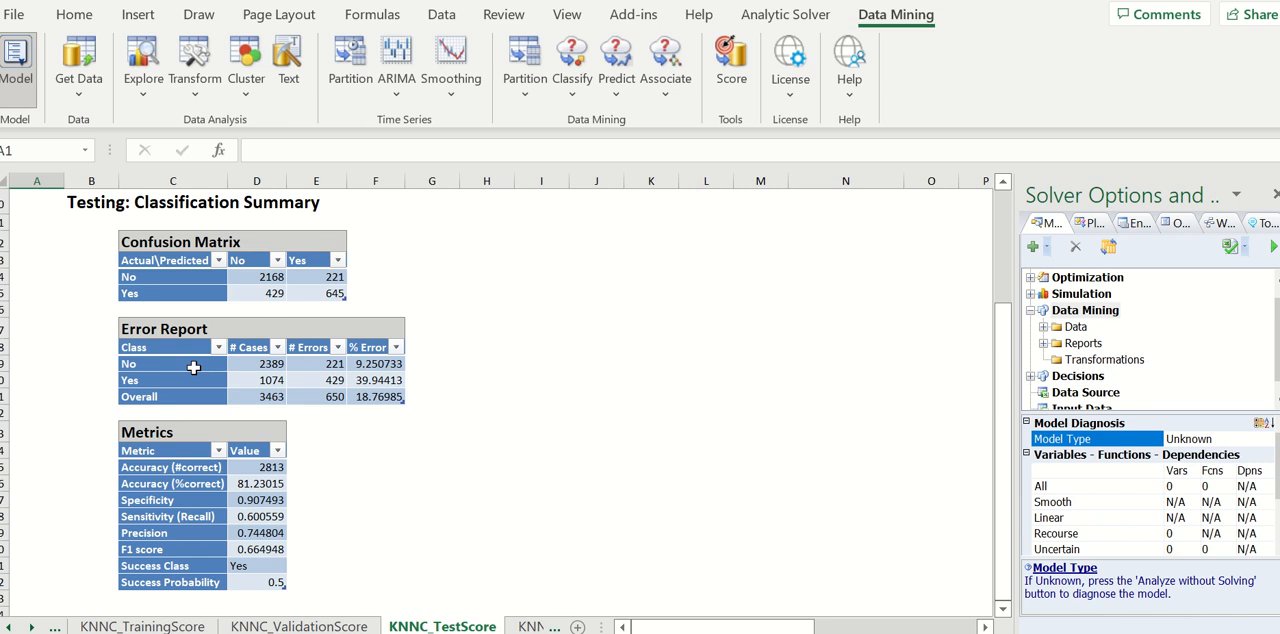
mouse_move(376, 384)
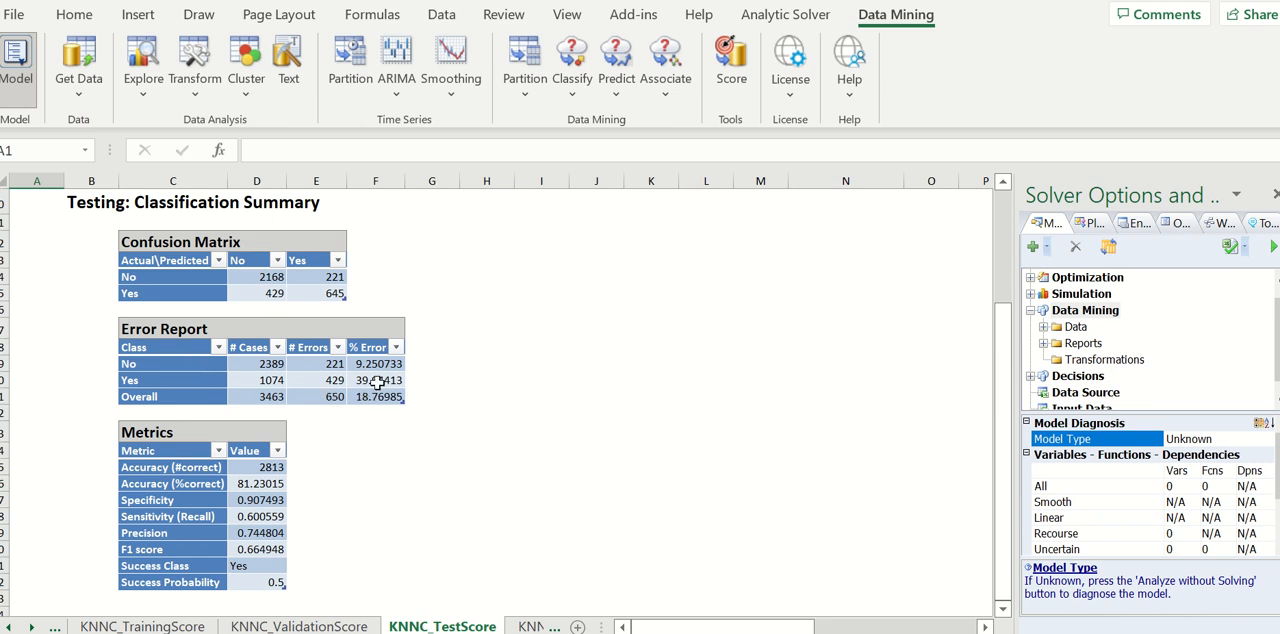
mouse_move(188, 386)
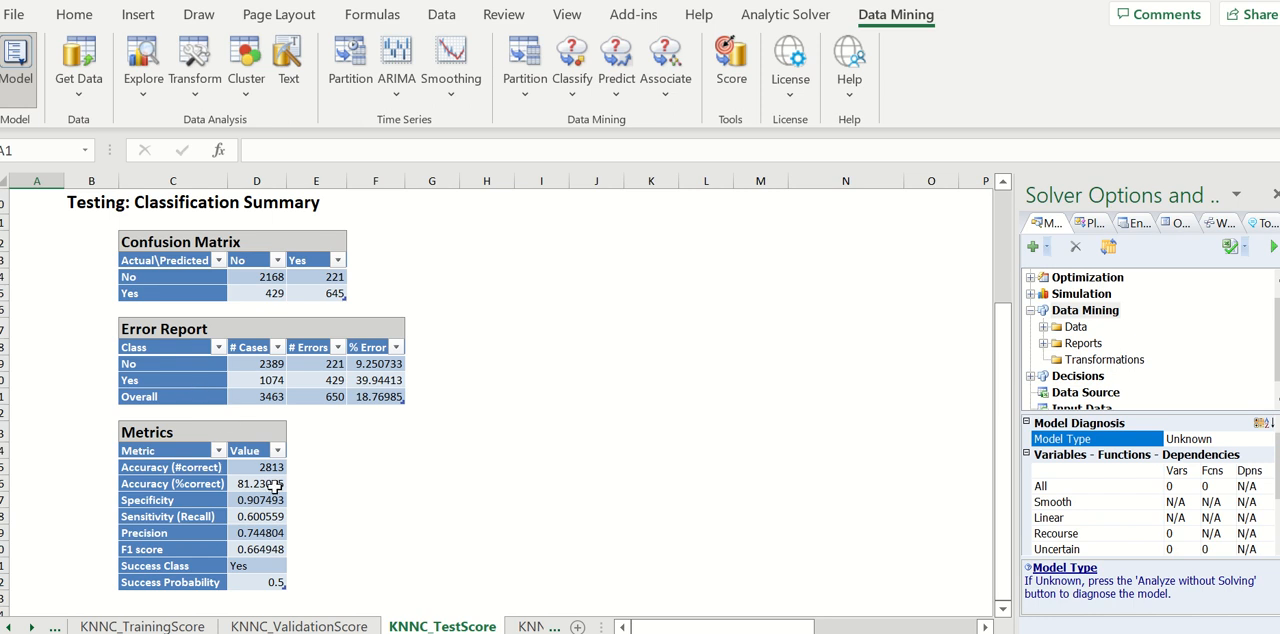
mouse_move(284, 498)
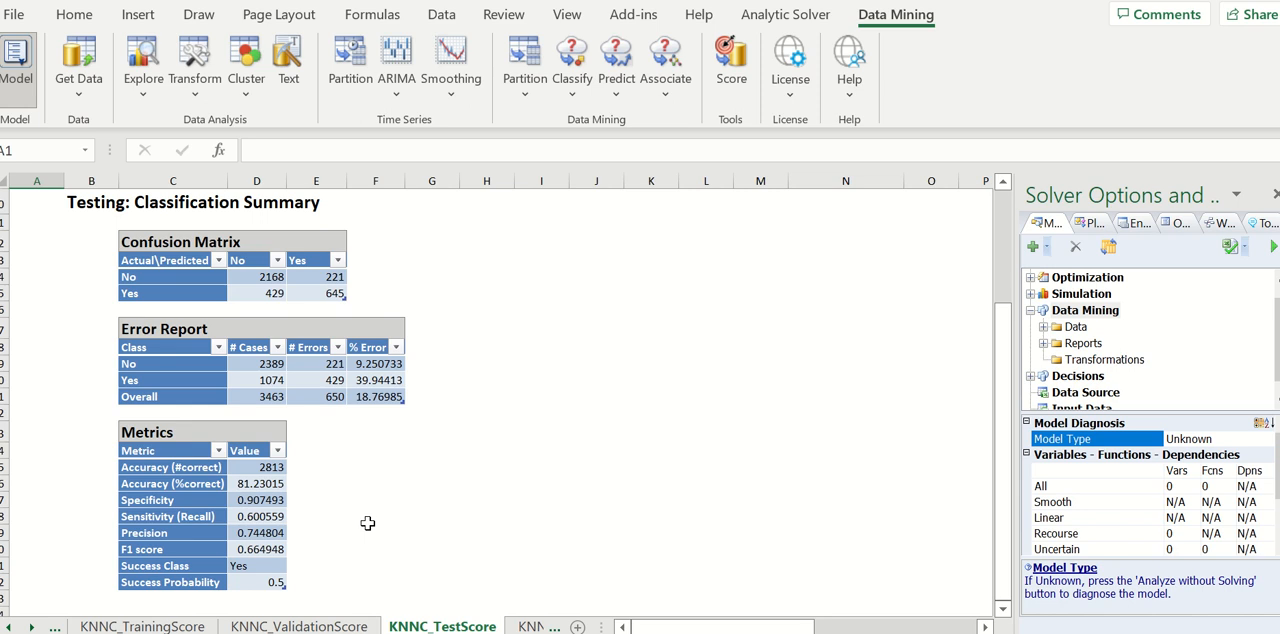
mouse_move(356, 524)
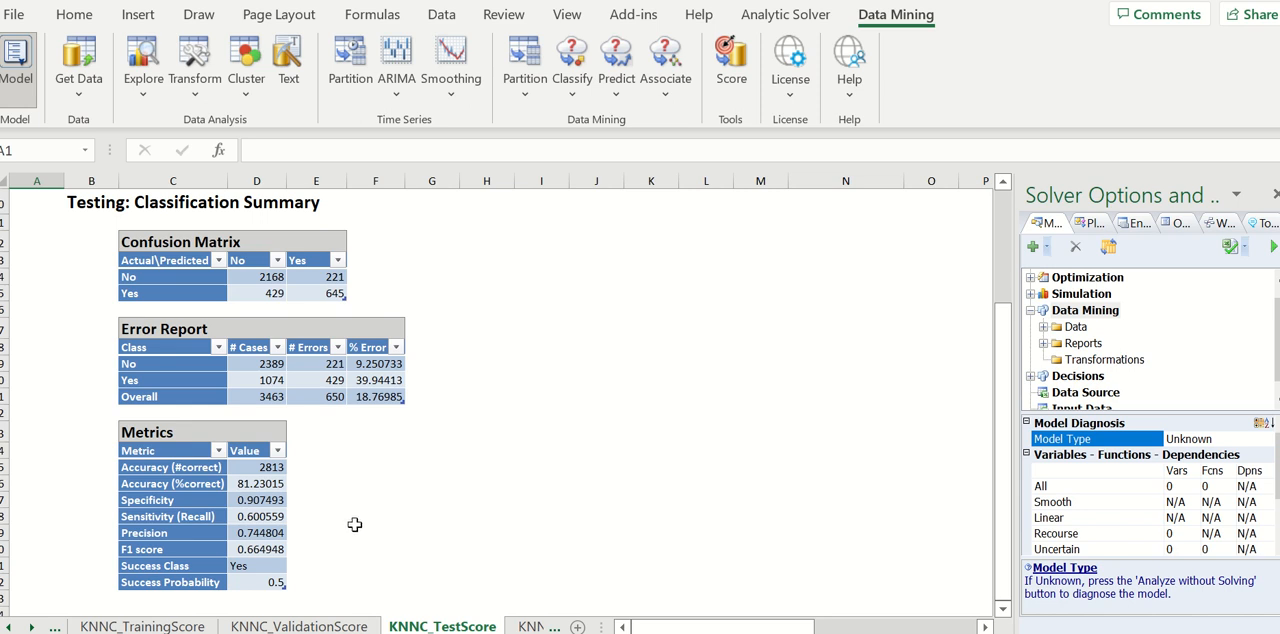
mouse_move(508, 560)
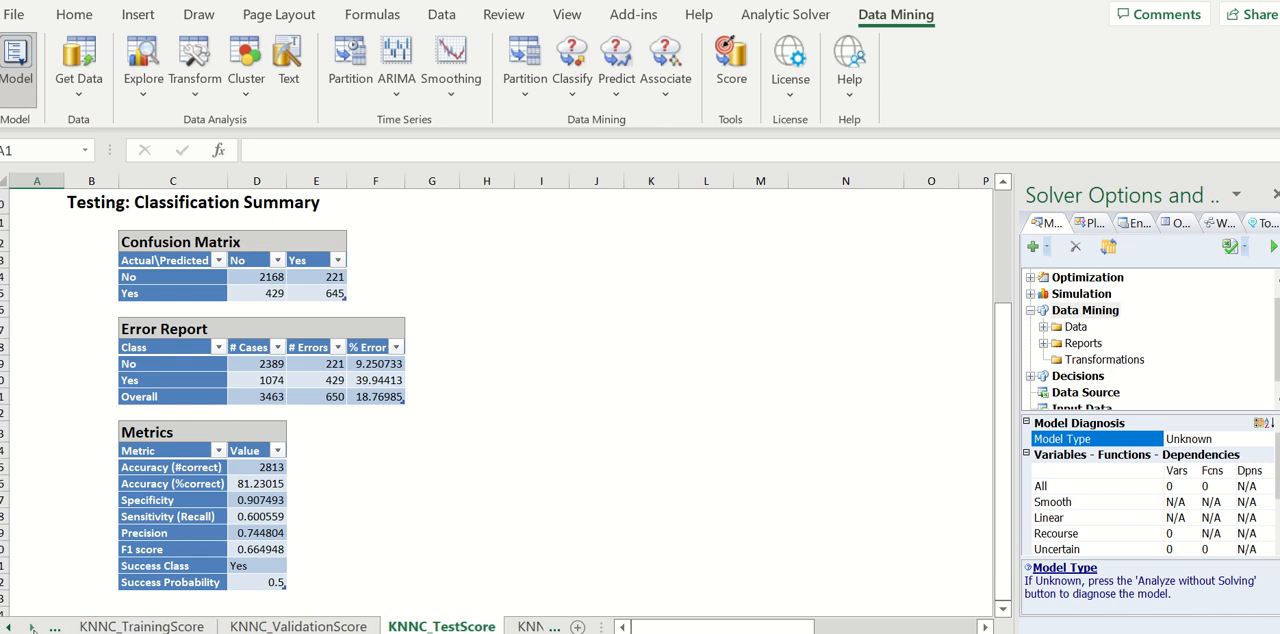
click(986, 628)
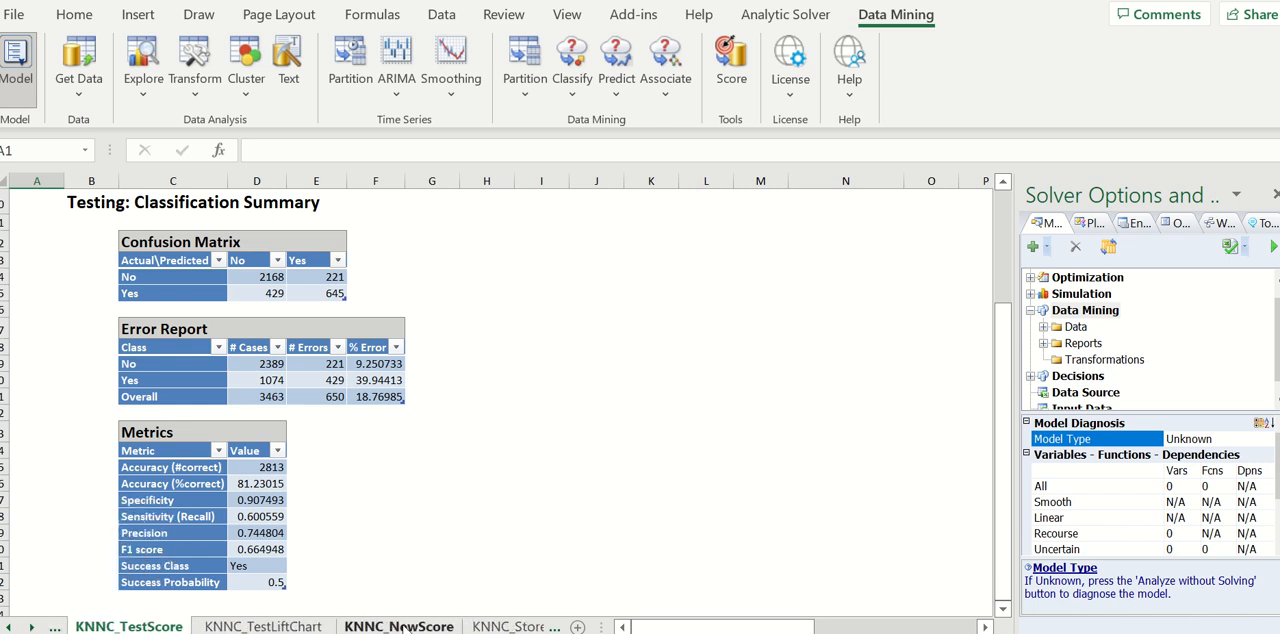
View the KNNC_NewScore classification details with predicted Admitted classes and probabilities, record 1 predicted No
click(398, 626)
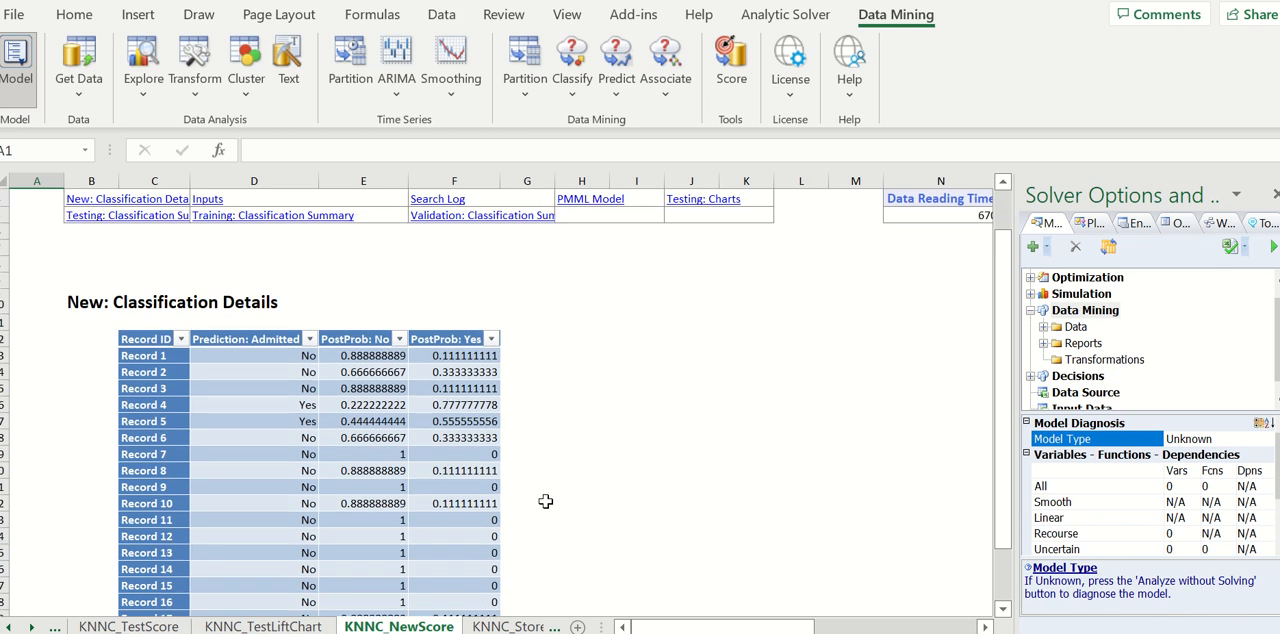
scroll(down, 3)
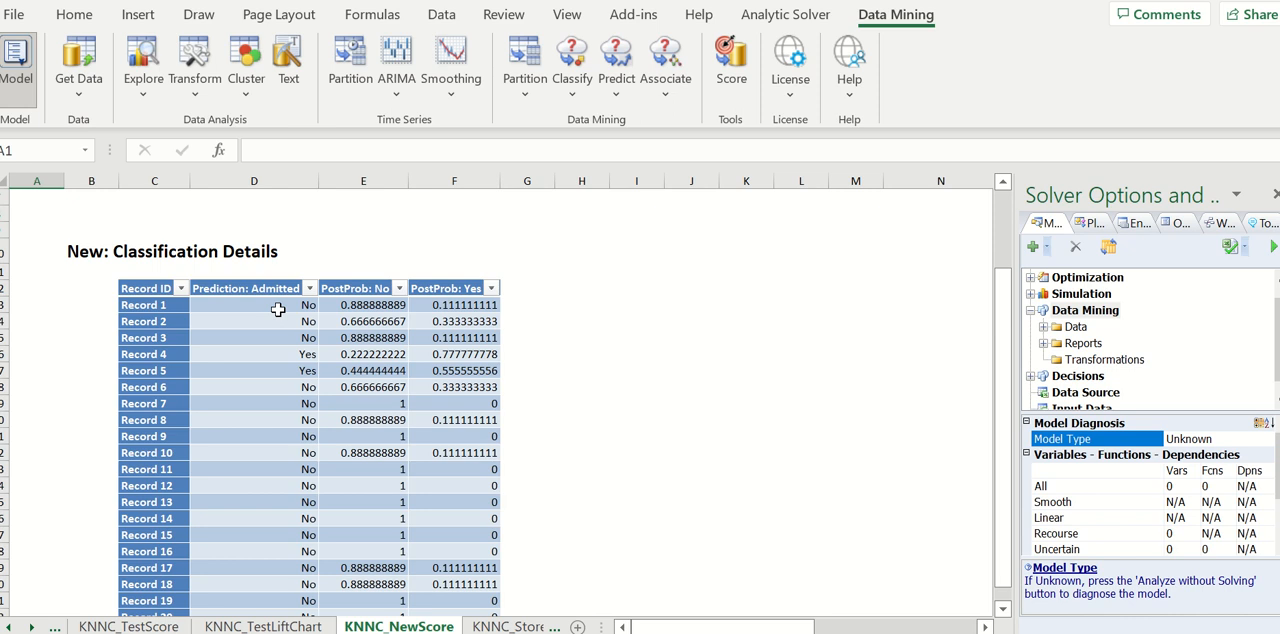
mouse_move(276, 308)
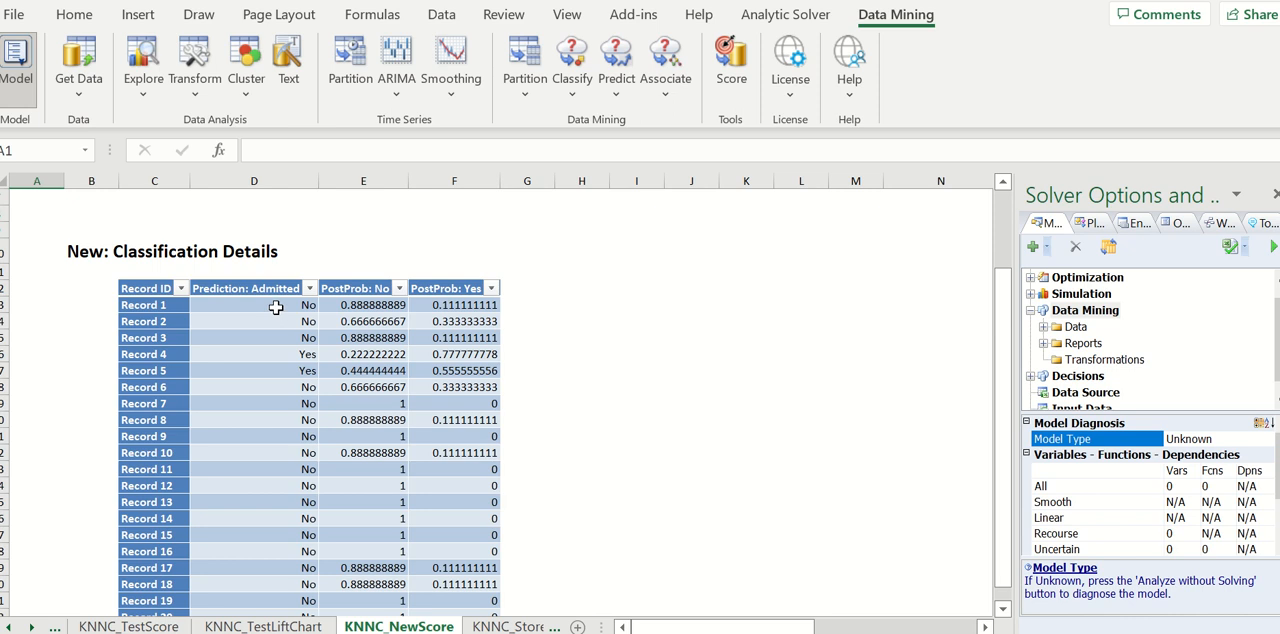
mouse_move(170, 310)
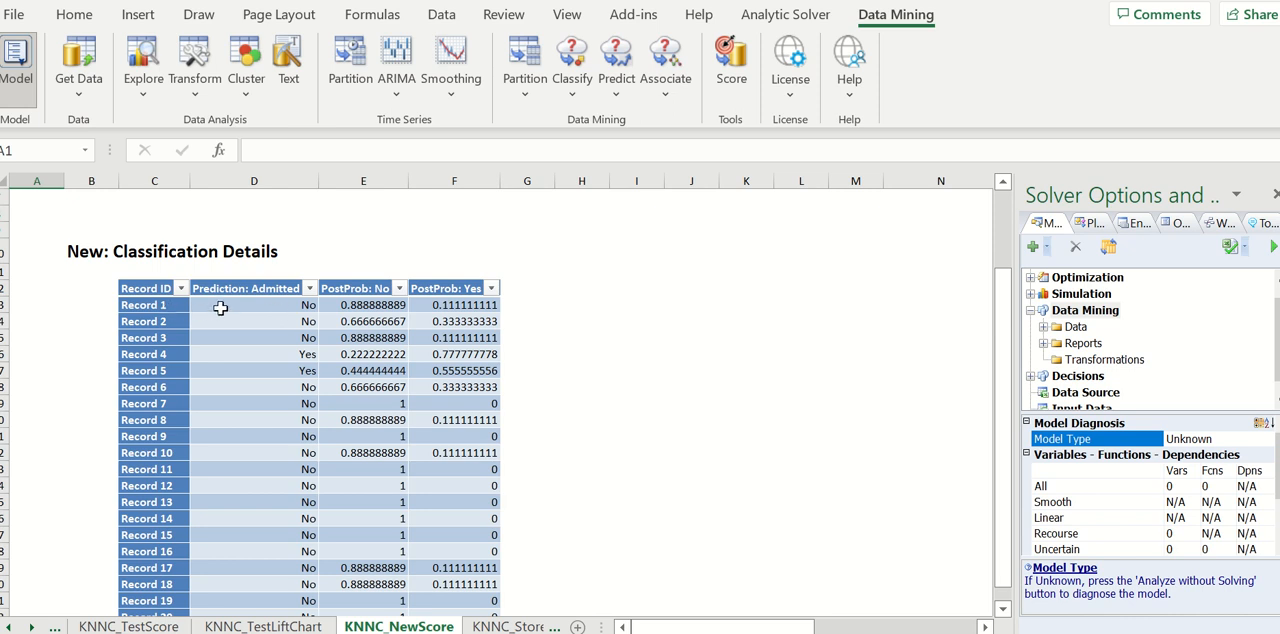
mouse_move(140, 316)
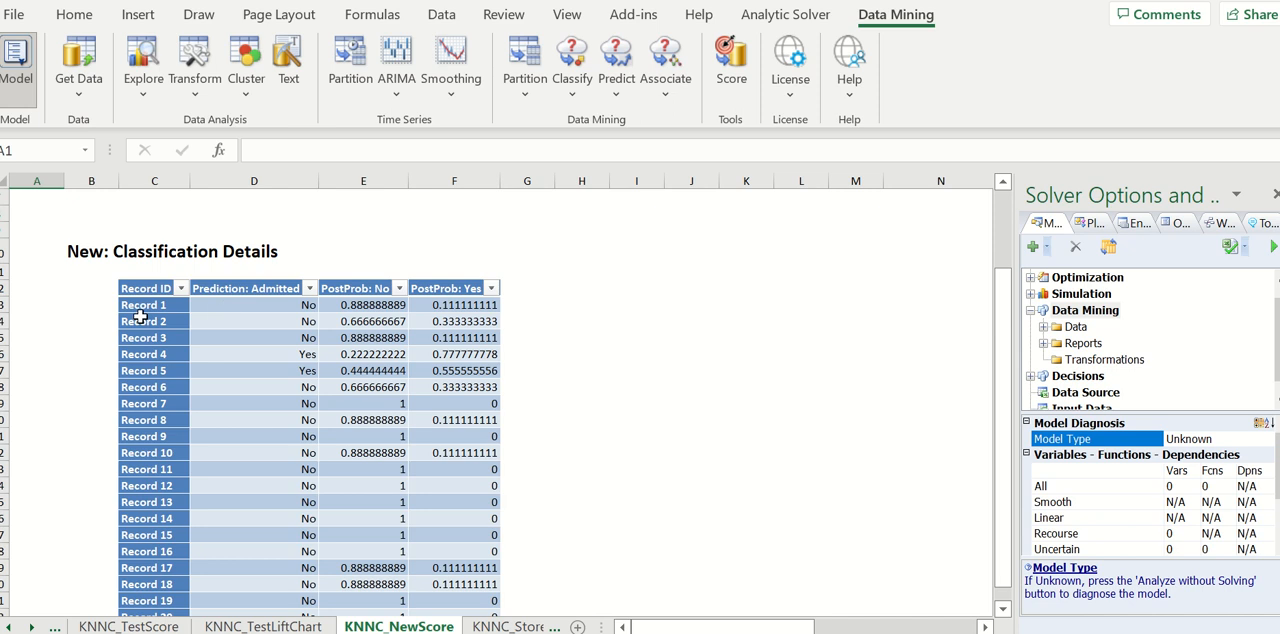
mouse_move(228, 302)
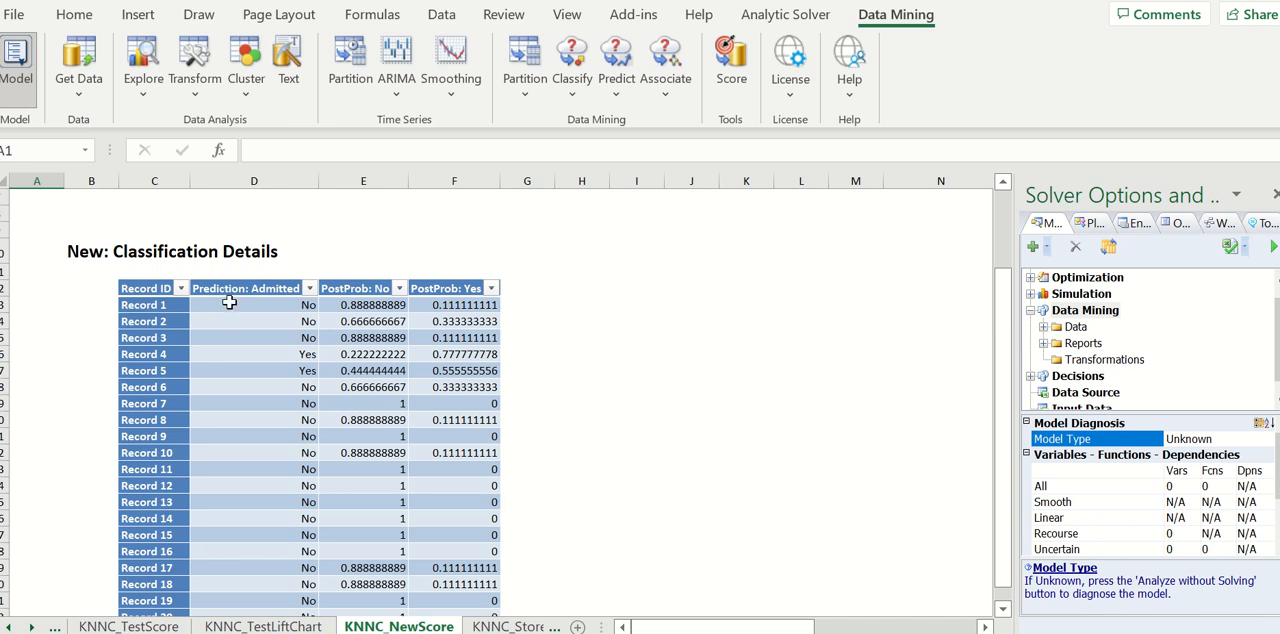
mouse_move(304, 392)
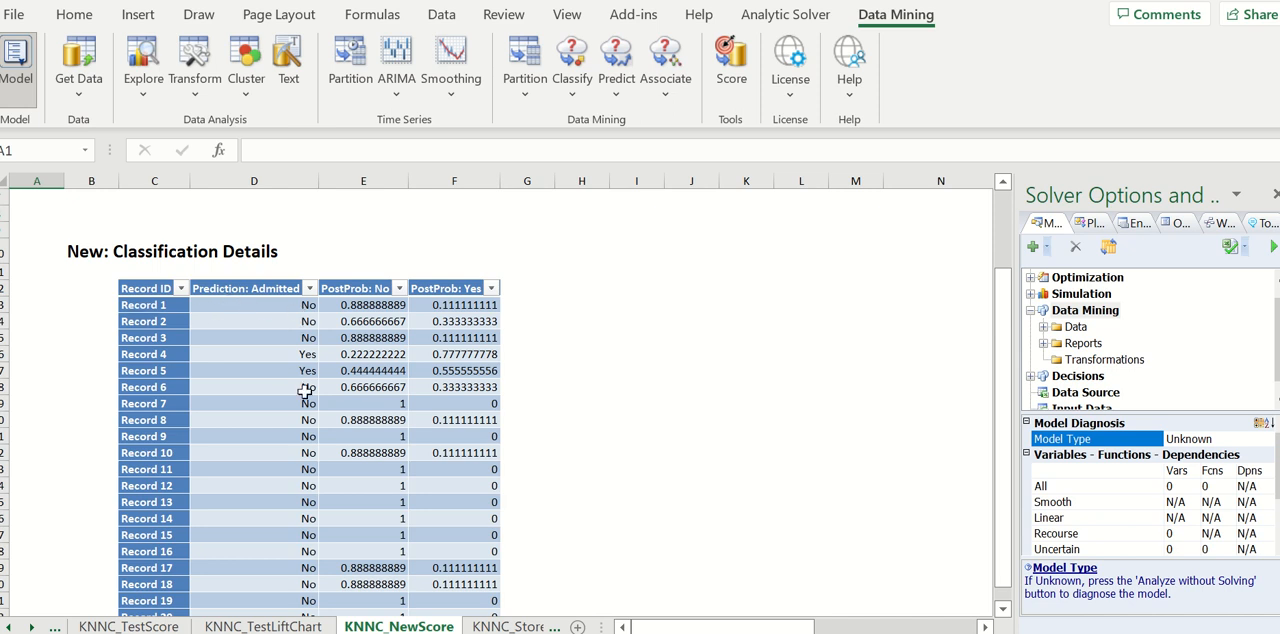
mouse_move(304, 496)
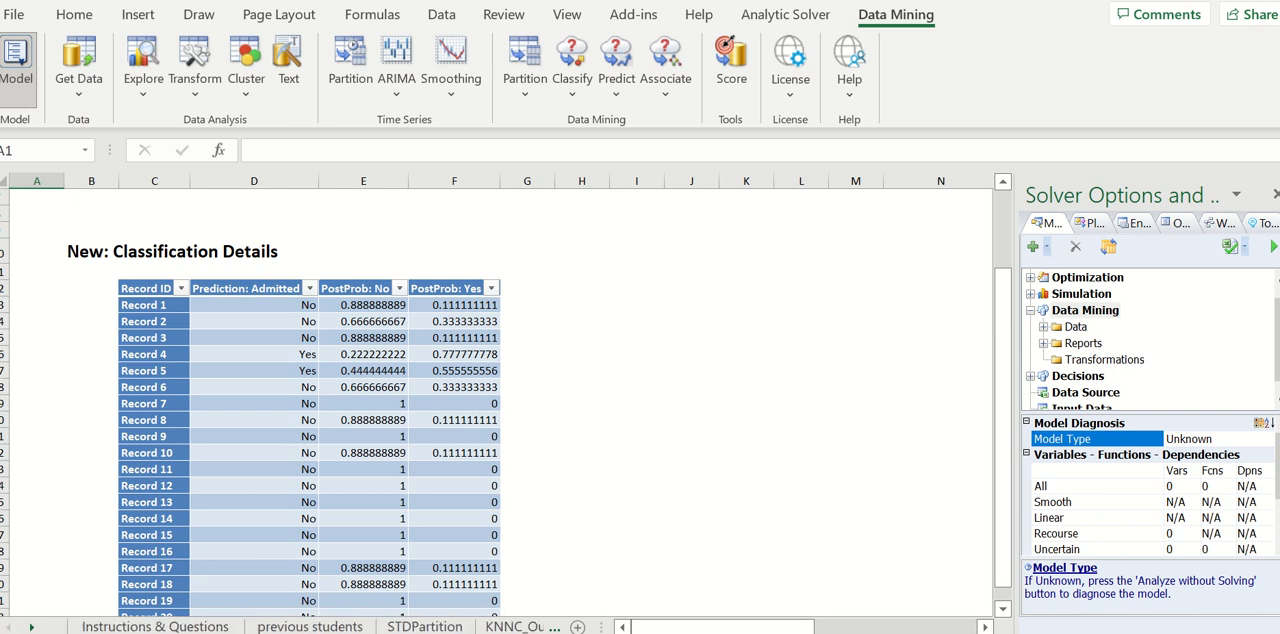
Return to the Instructions & Questions sheet with the k-nearest neighbor assignment questions
click(156, 626)
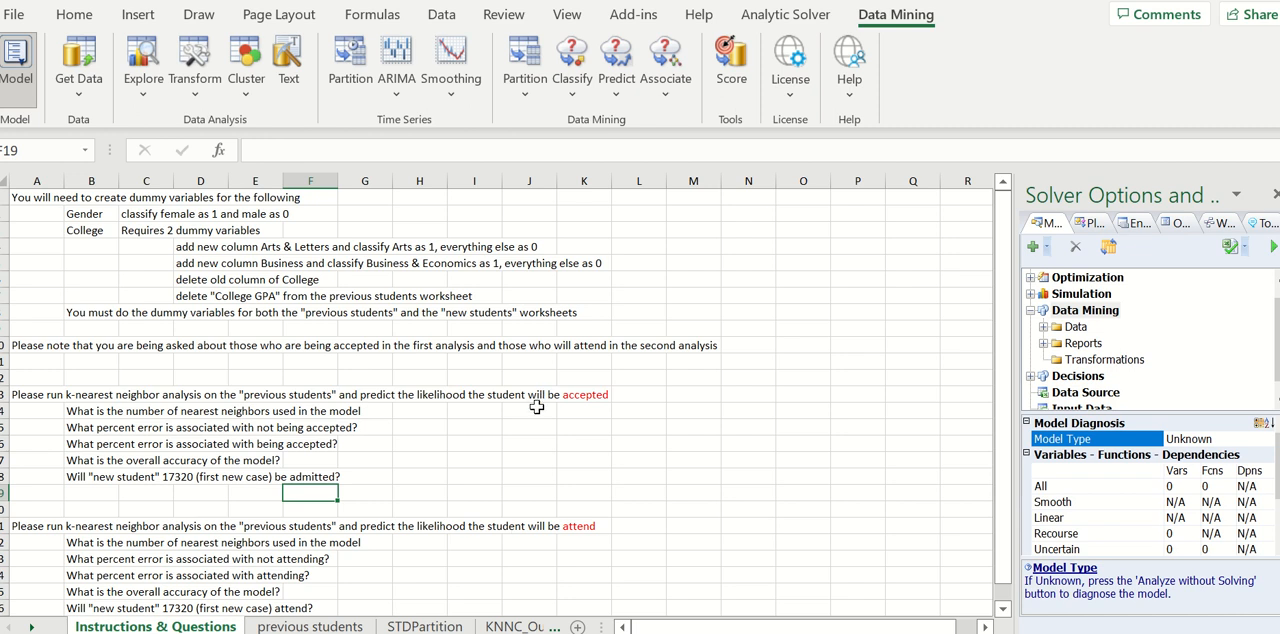
mouse_move(516, 532)
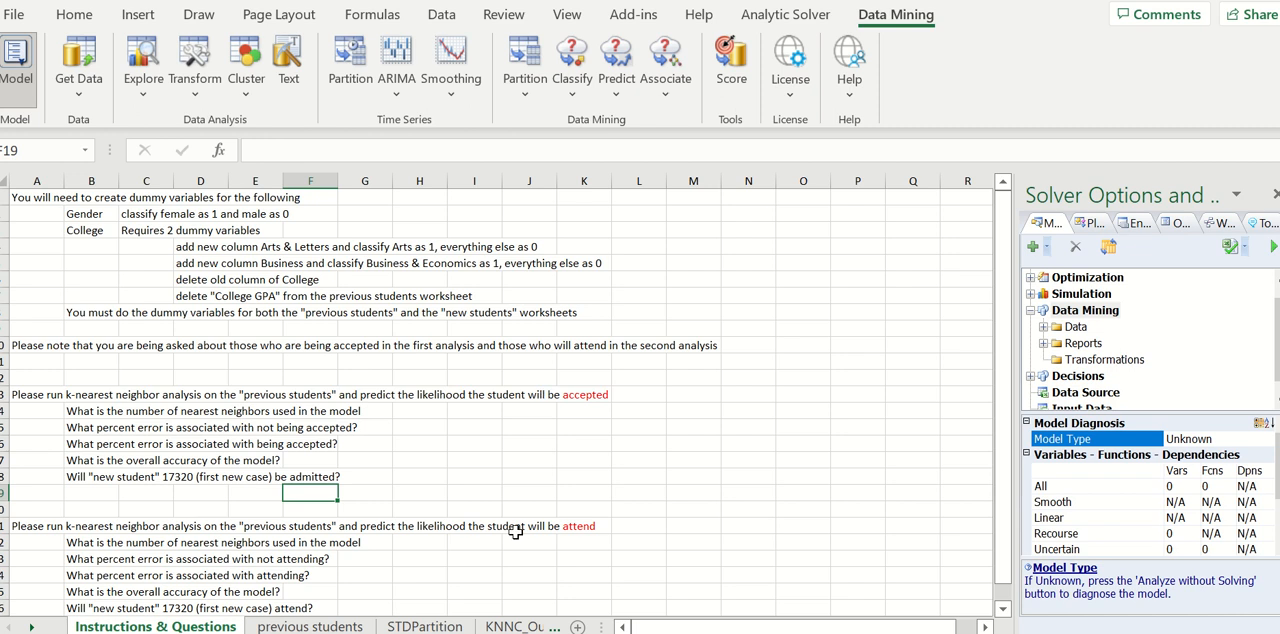
mouse_move(504, 180)
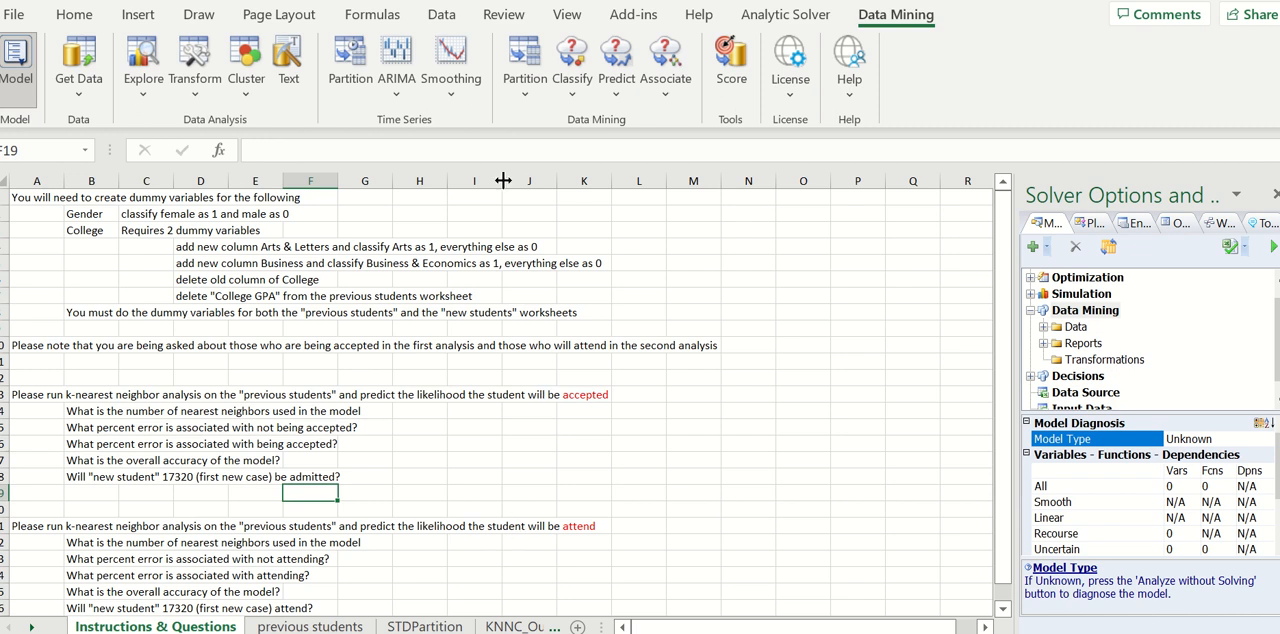
mouse_move(572, 60)
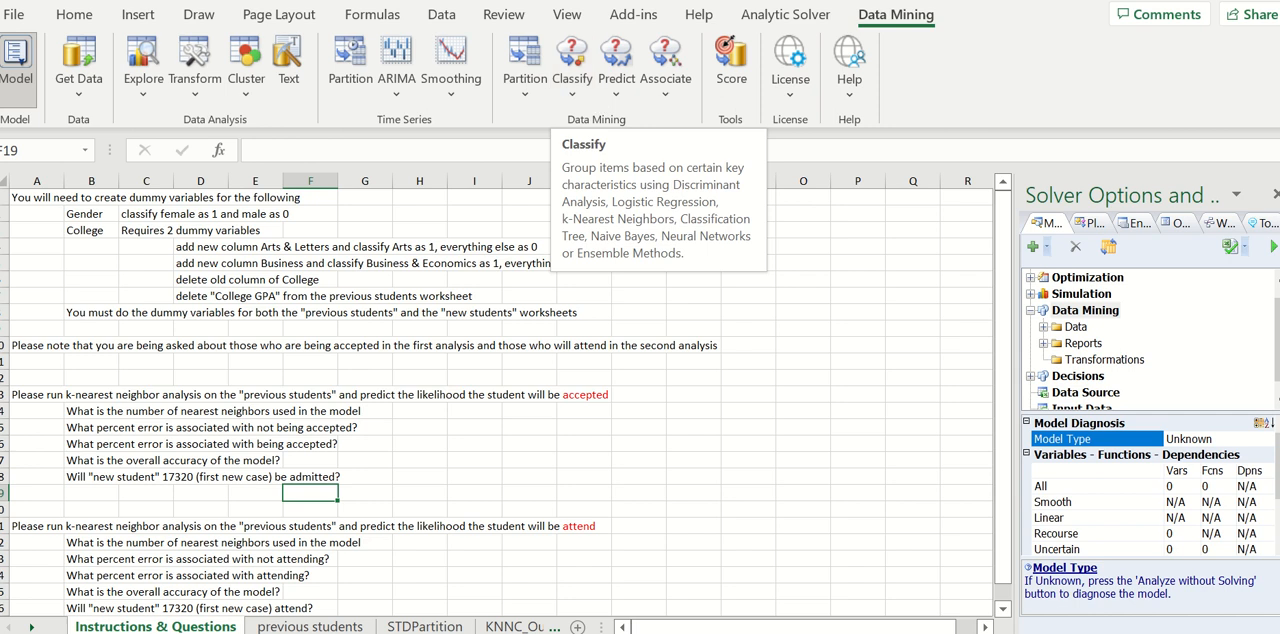